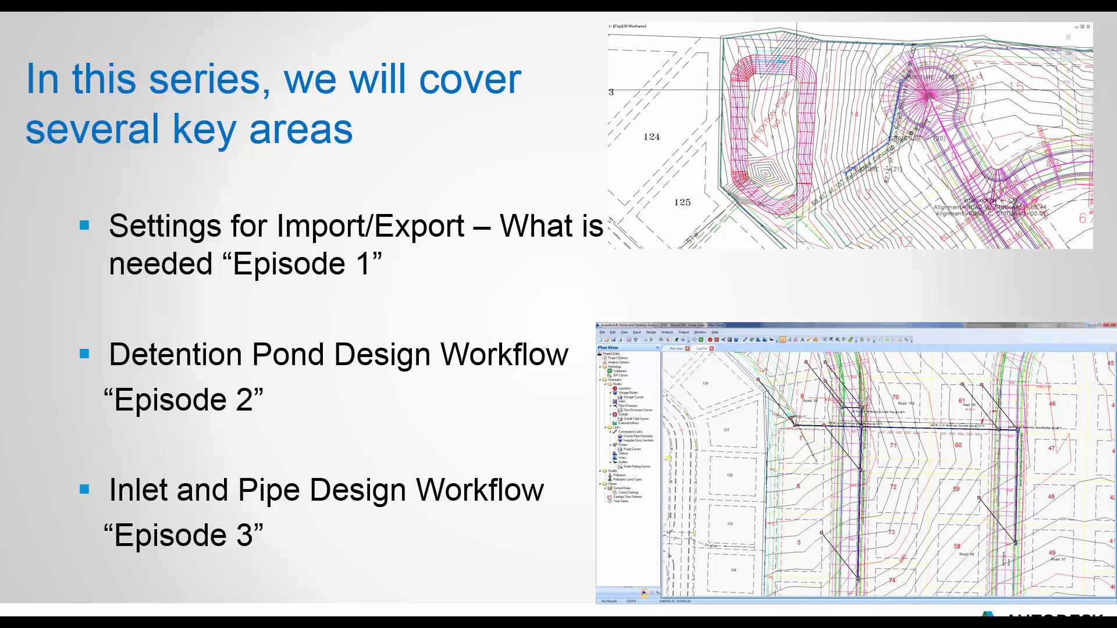
# Create a new pipe network parts list named 'Storm water parts' and select it on the Pipes page.
pyautogui.press('right')
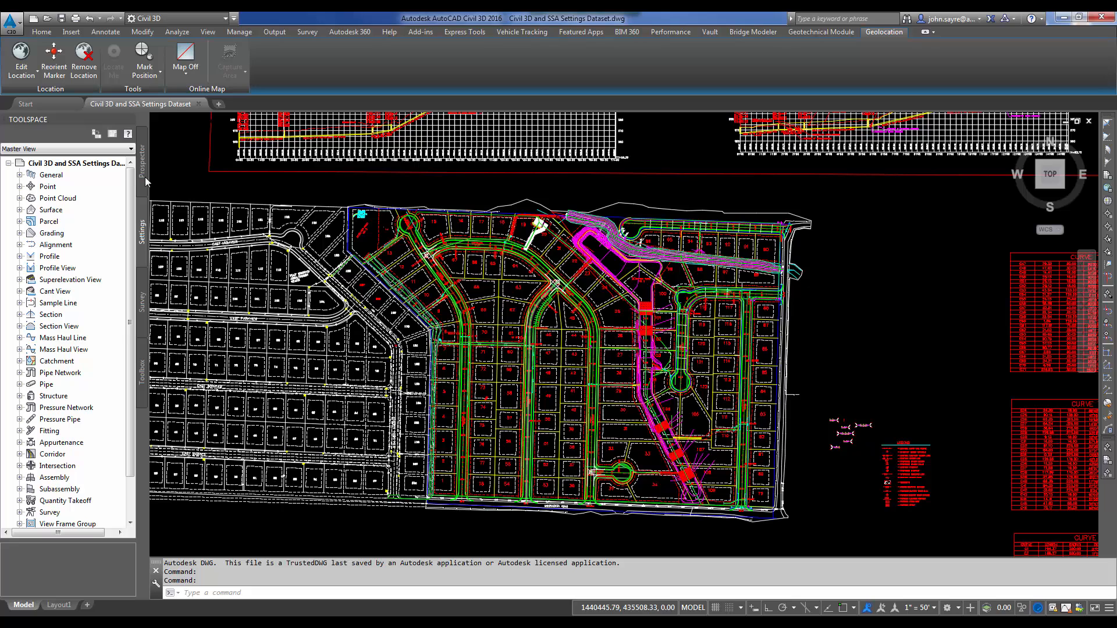
pyautogui.moveTo(157, 197)
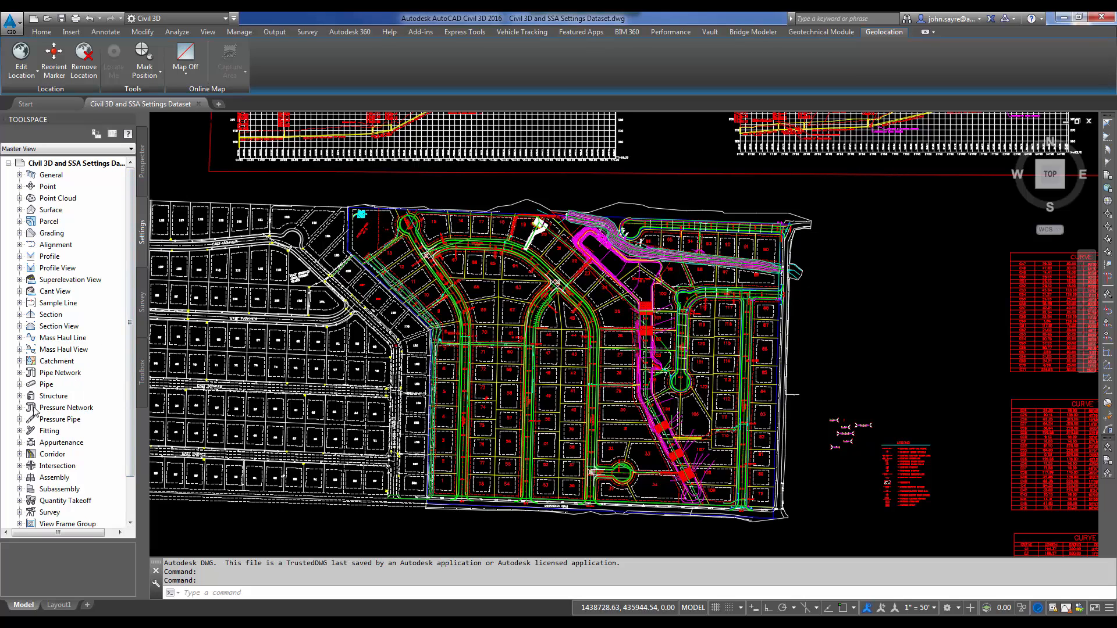
pyautogui.click(20, 373)
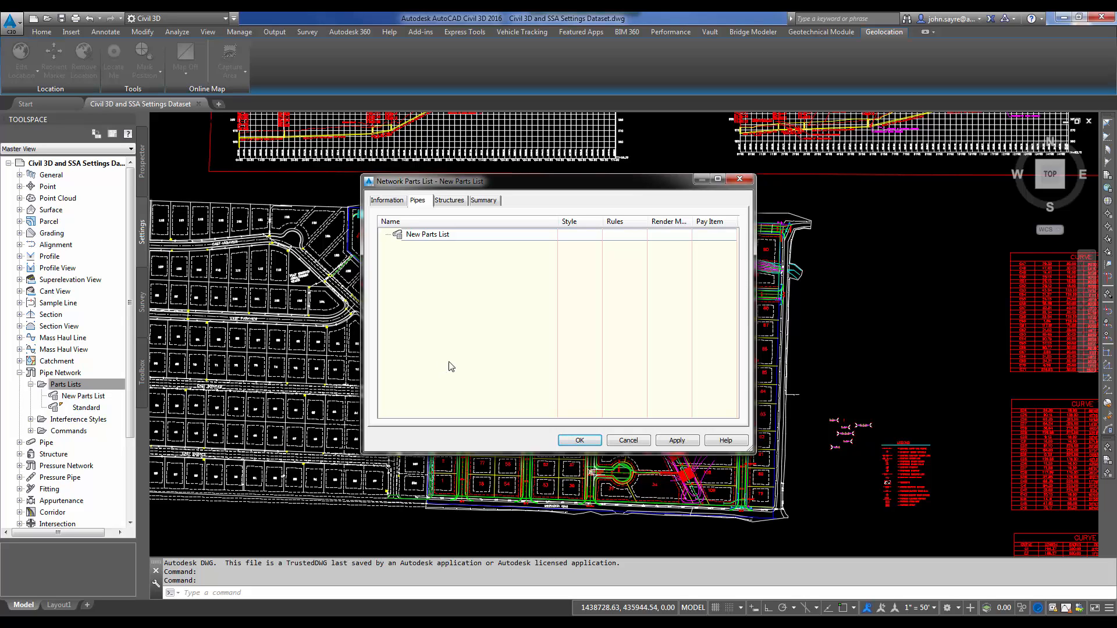
pyautogui.moveTo(456, 355)
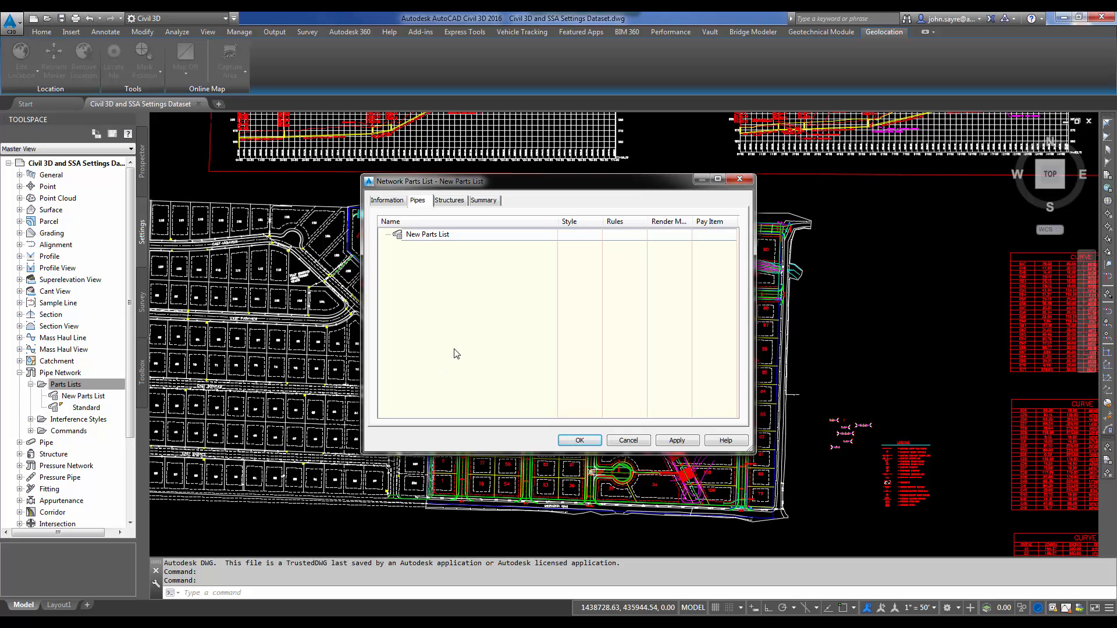
pyautogui.moveTo(450, 347)
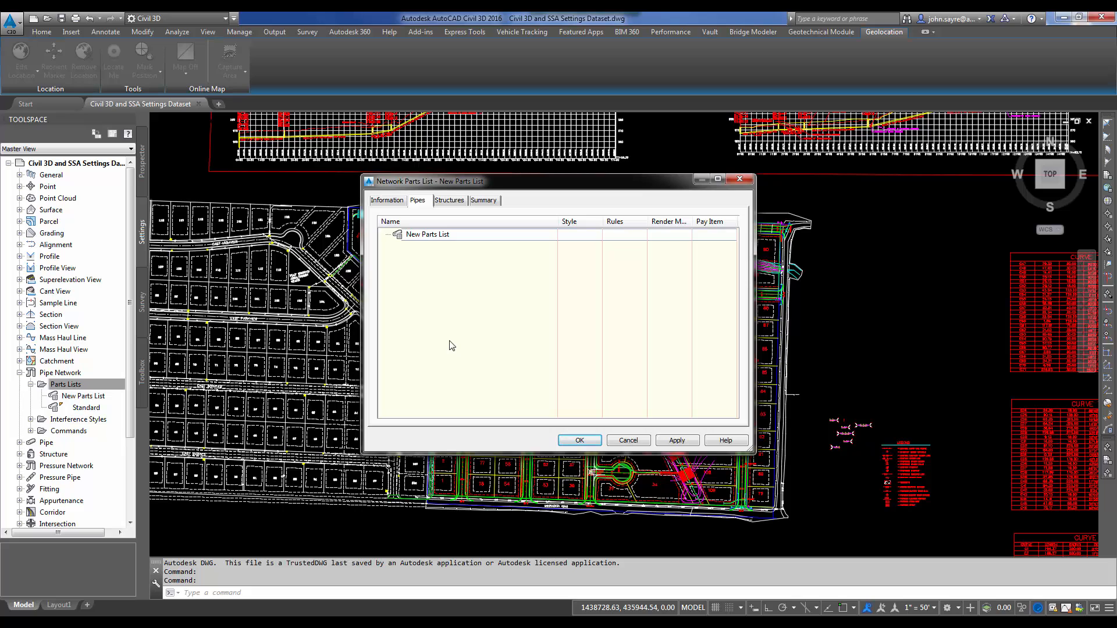
pyautogui.click(387, 200)
pyautogui.write('S')
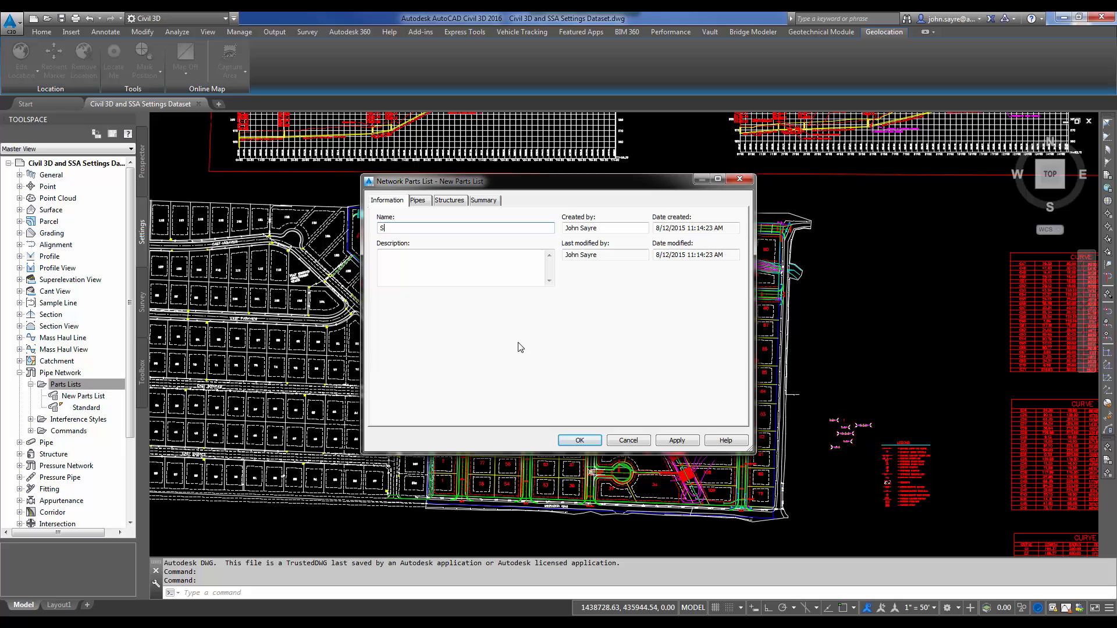
pyautogui.write('torm water parts')
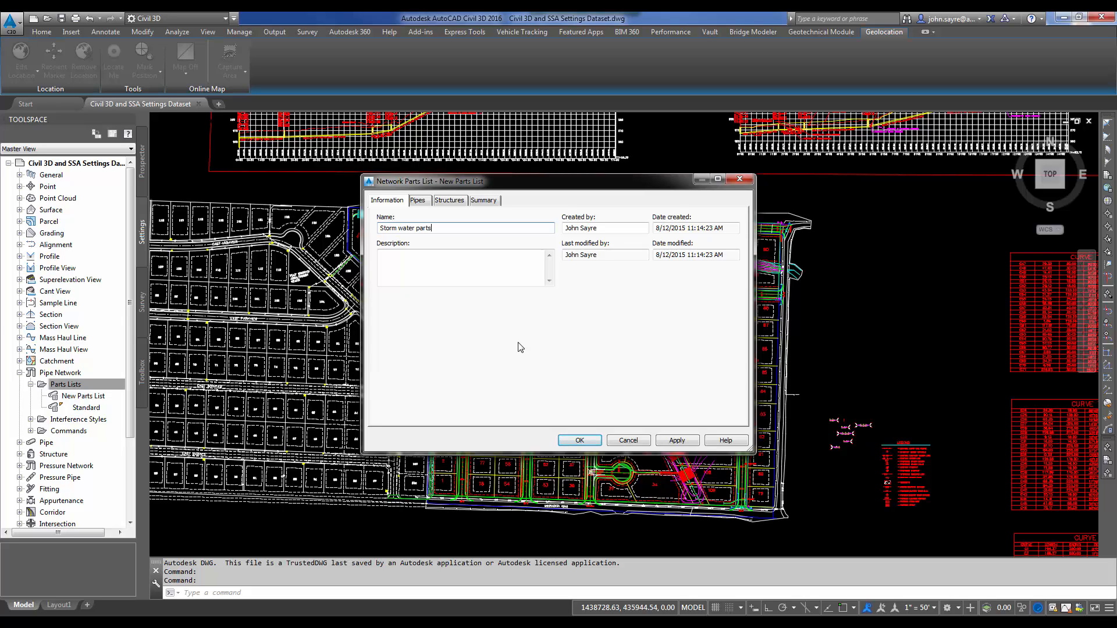
pyautogui.click(417, 201)
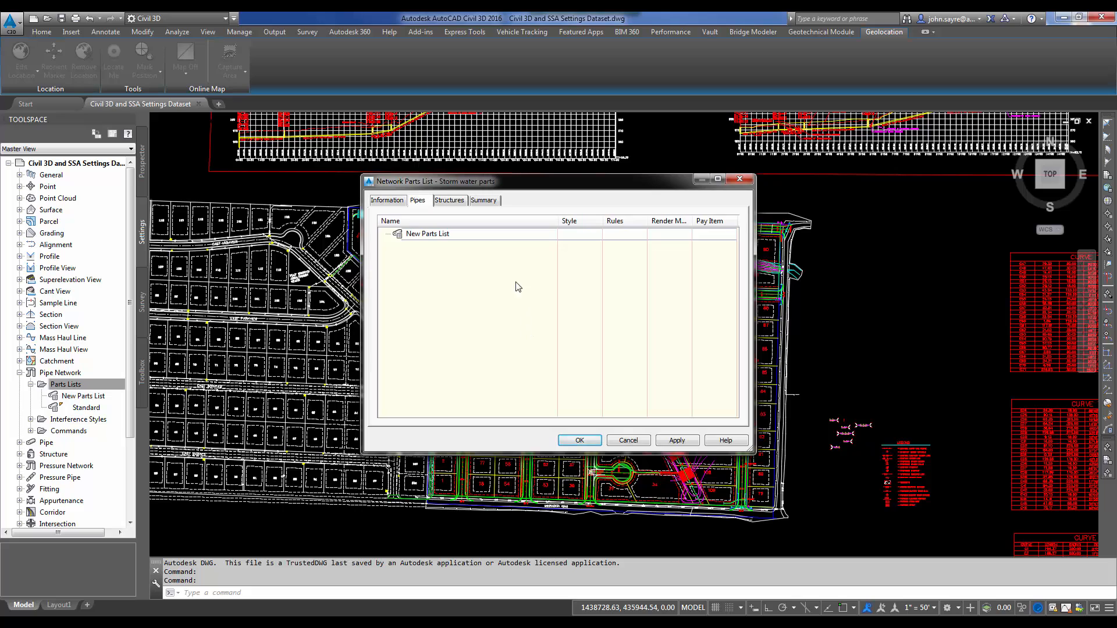
pyautogui.moveTo(421, 215)
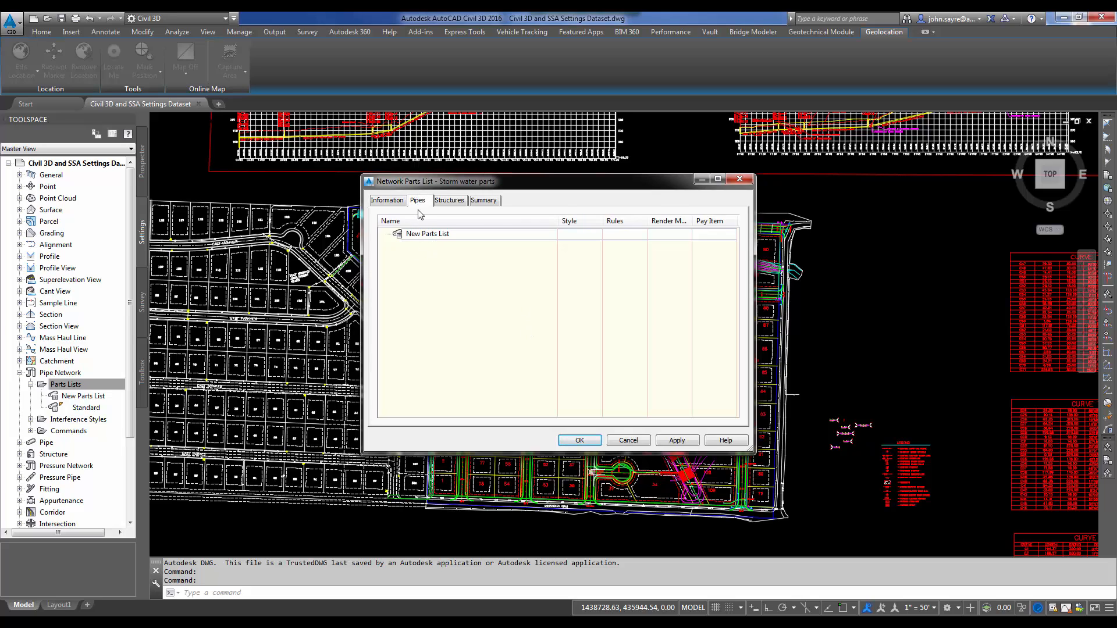
pyautogui.click(428, 234)
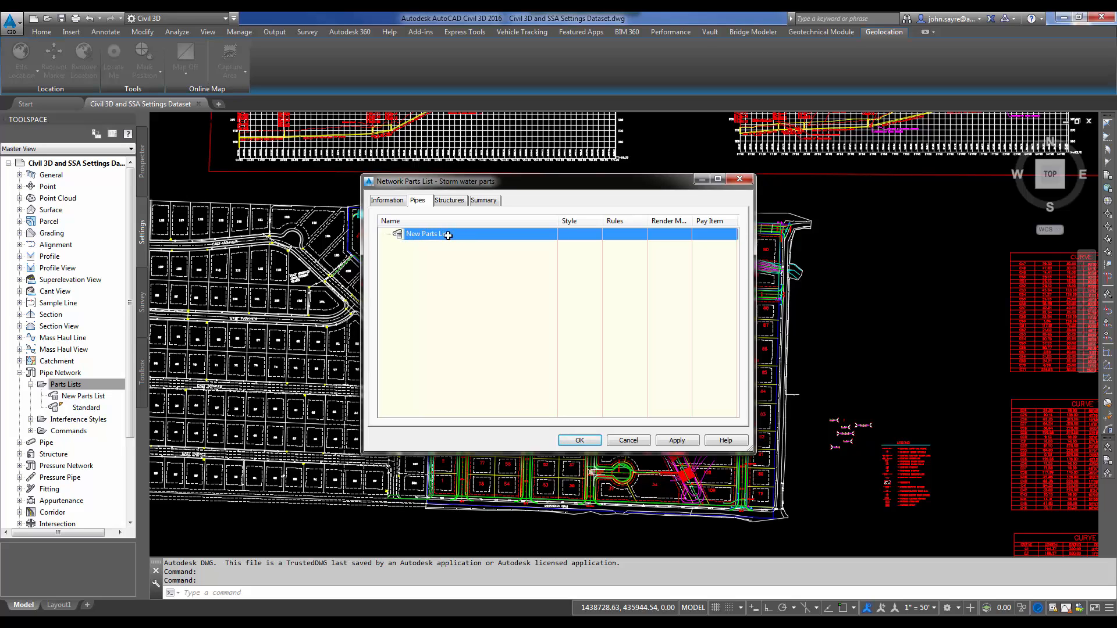
# Add the Concrete Pipe family to the Storm water parts list.
pyautogui.rightClick(428, 234)
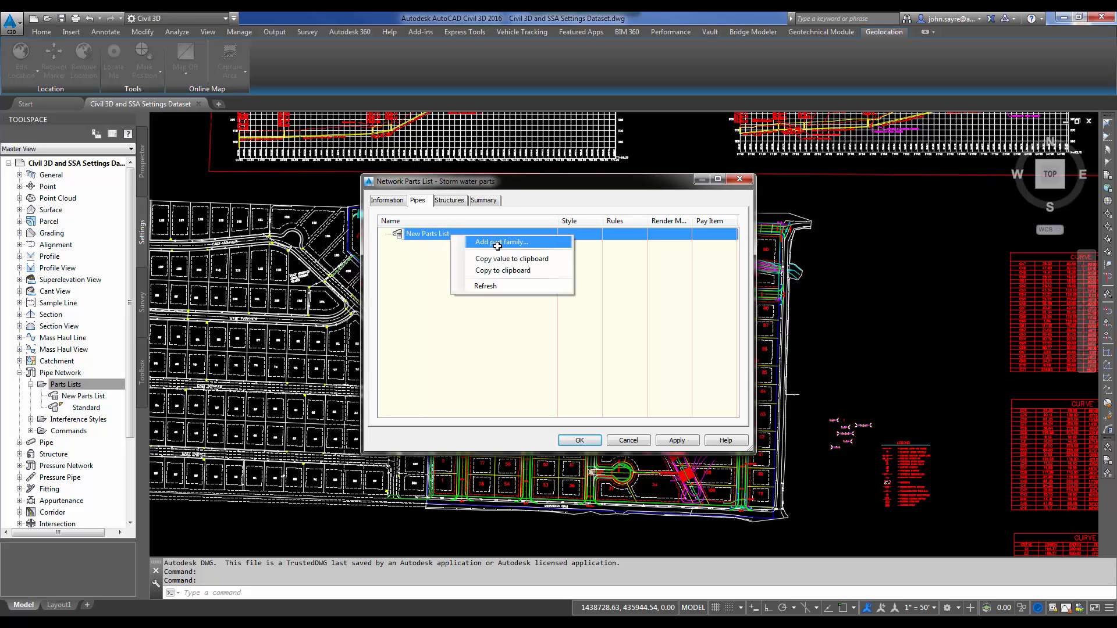
pyautogui.click(501, 242)
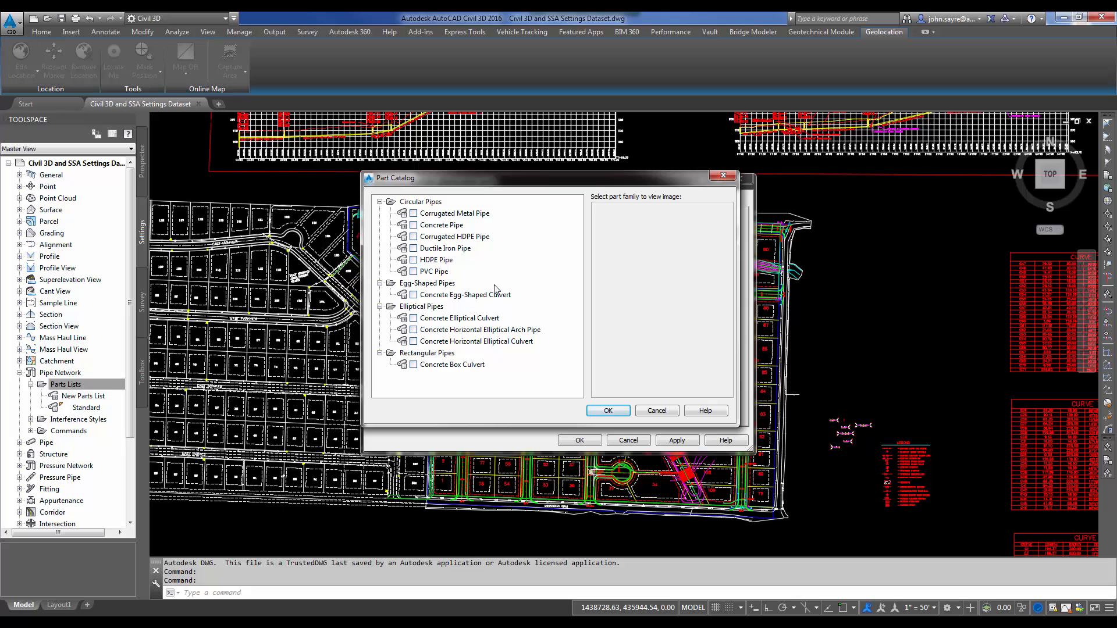
pyautogui.moveTo(495, 225)
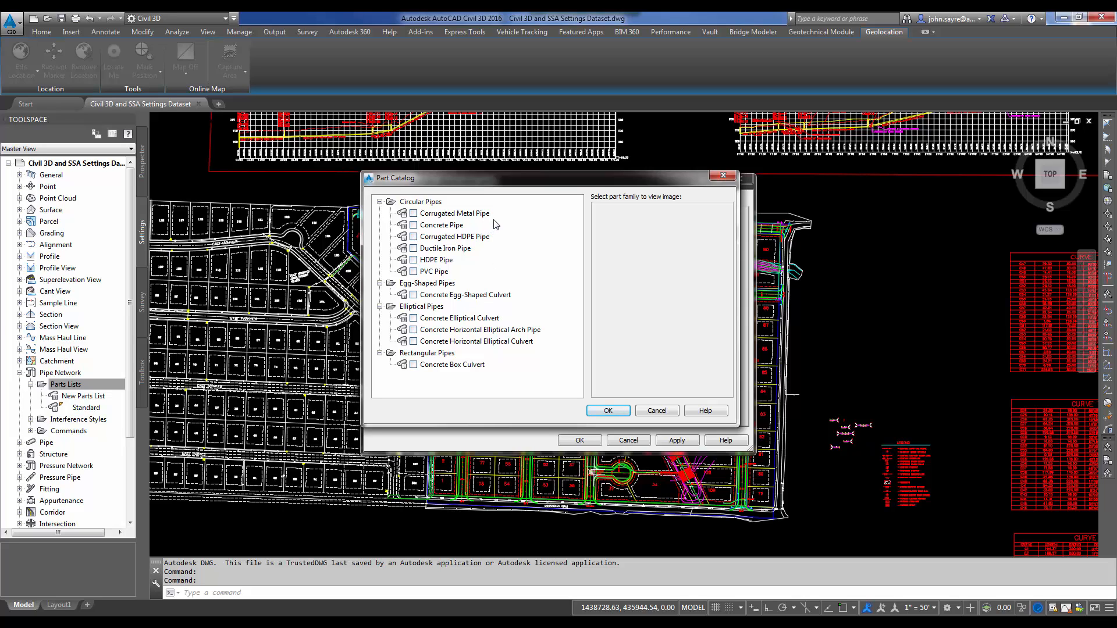
pyautogui.click(441, 224)
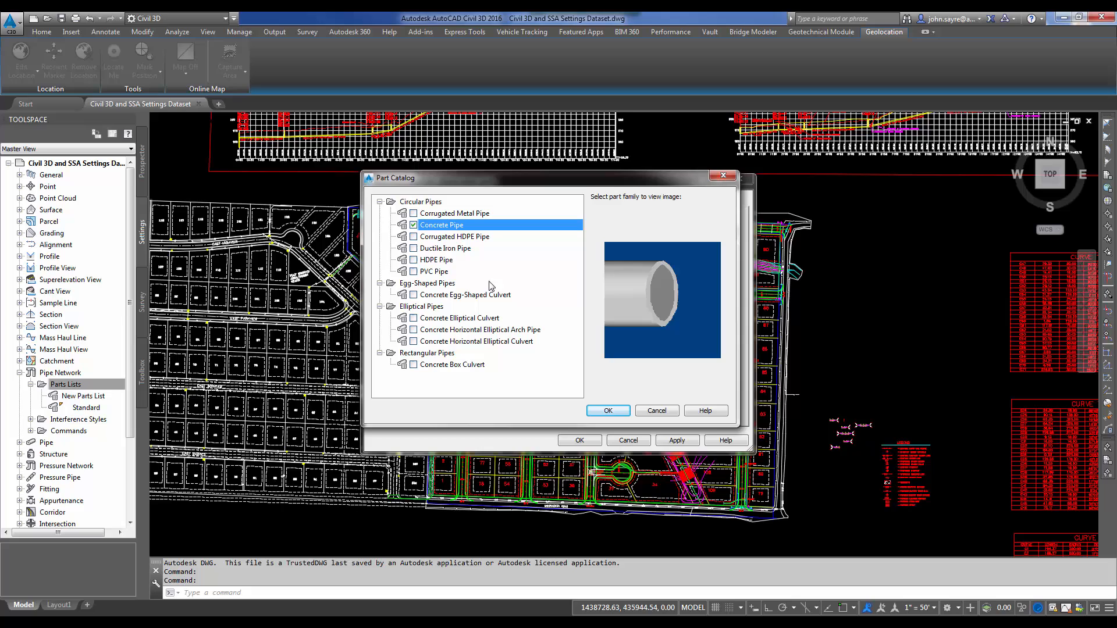
pyautogui.click(608, 410)
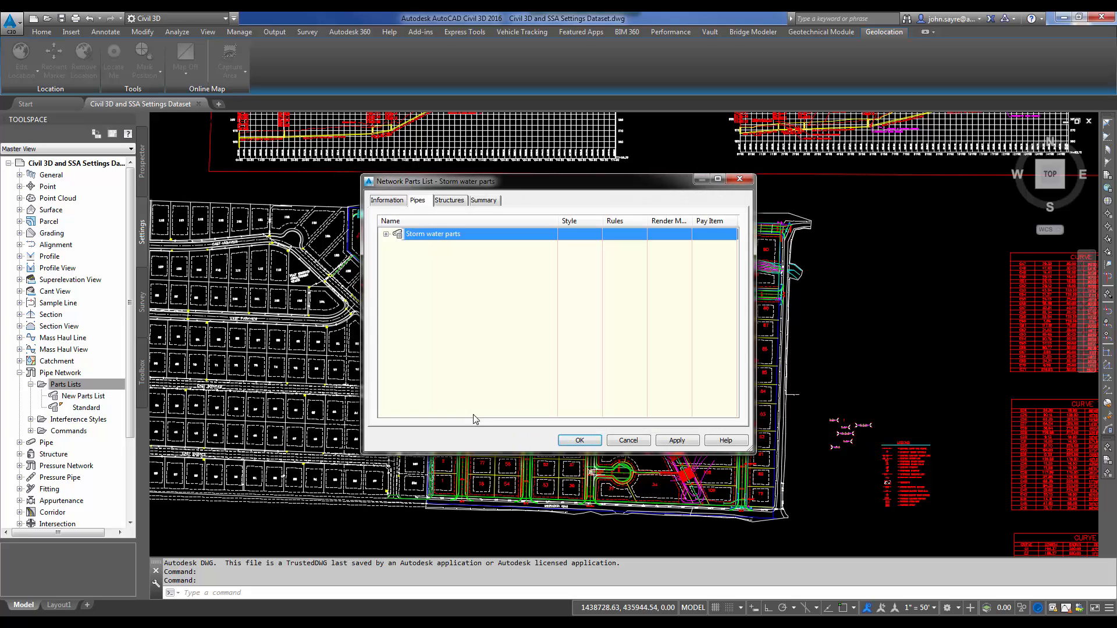
# Add every available diameter to the Concrete Pipe family using Add all sizes.
pyautogui.click(387, 233)
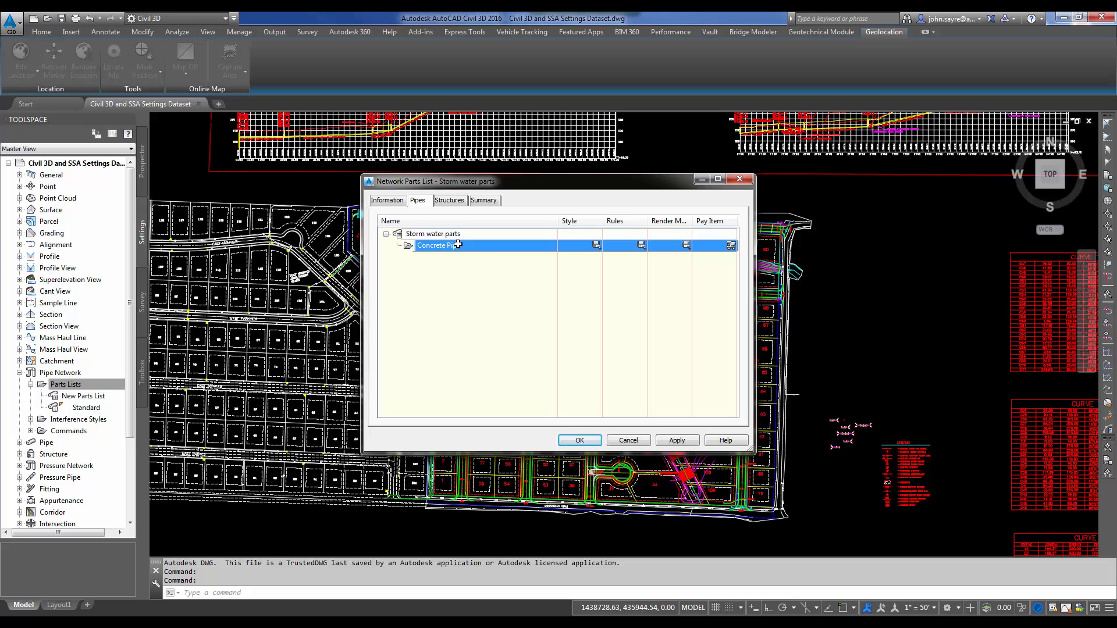
pyautogui.rightClick(437, 244)
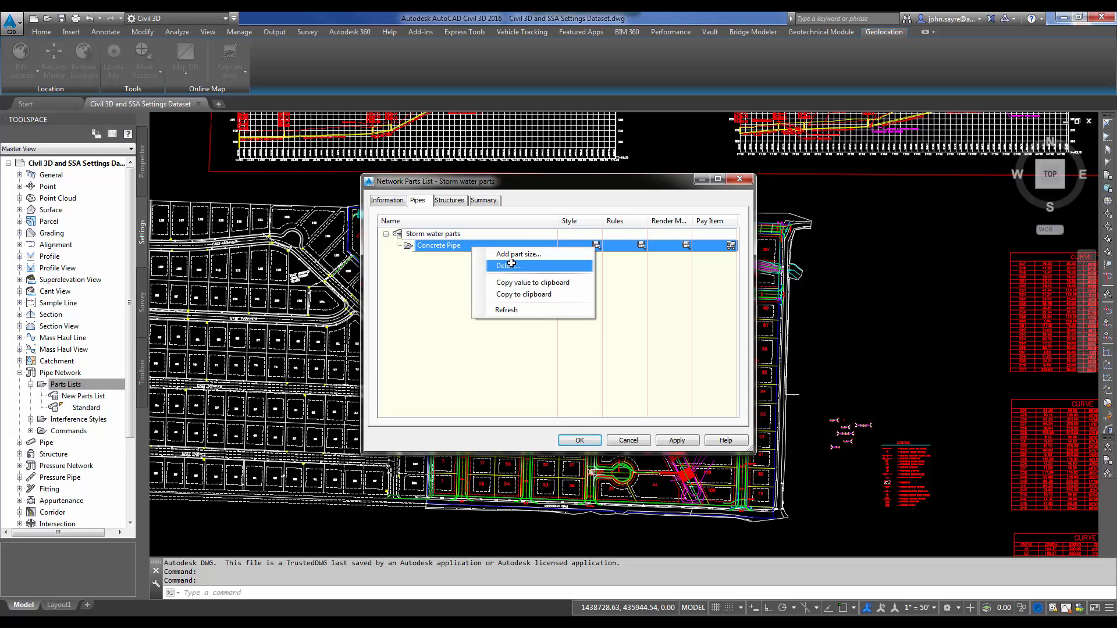
pyautogui.click(518, 254)
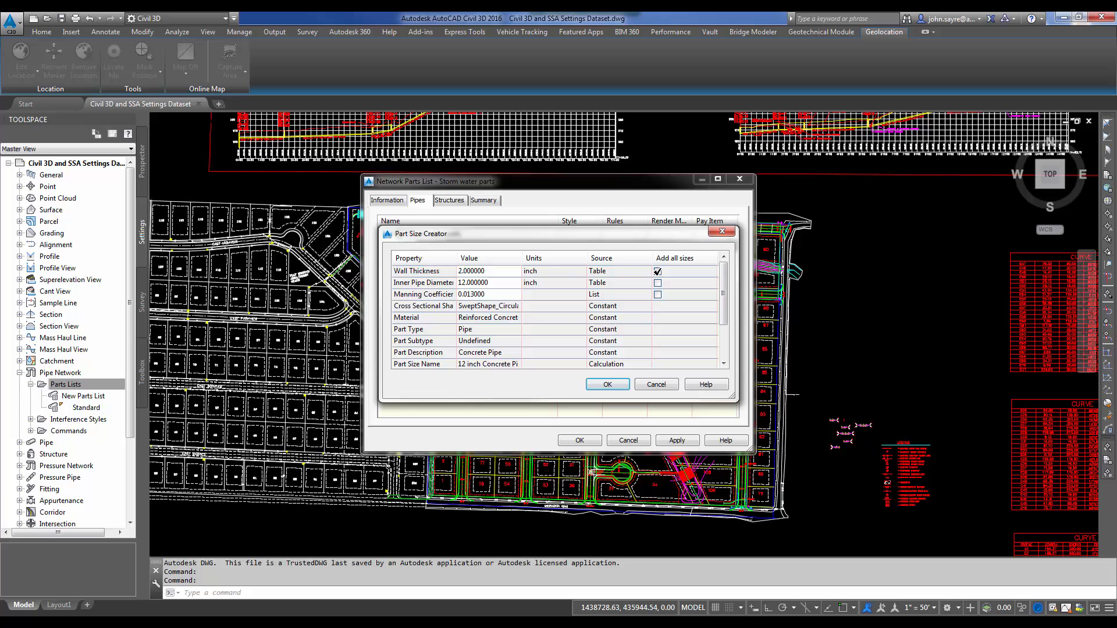
pyautogui.click(657, 294)
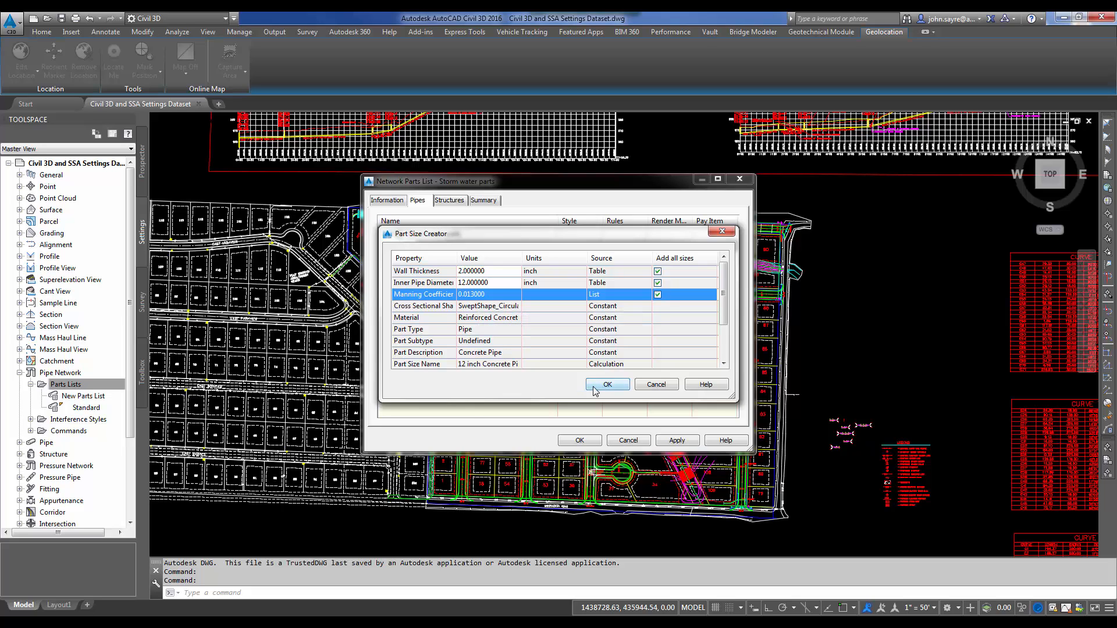
pyautogui.click(606, 384)
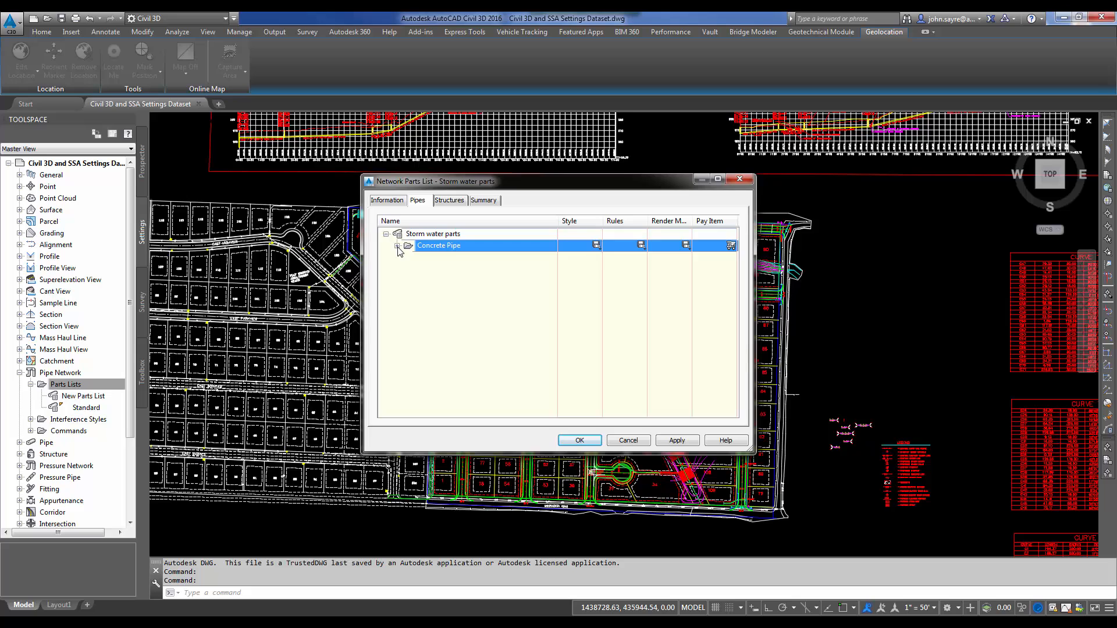
# Expand Concrete Pipe and apply the Double Line (Storm) style to its 12–66 inch sizes.
pyautogui.click(398, 245)
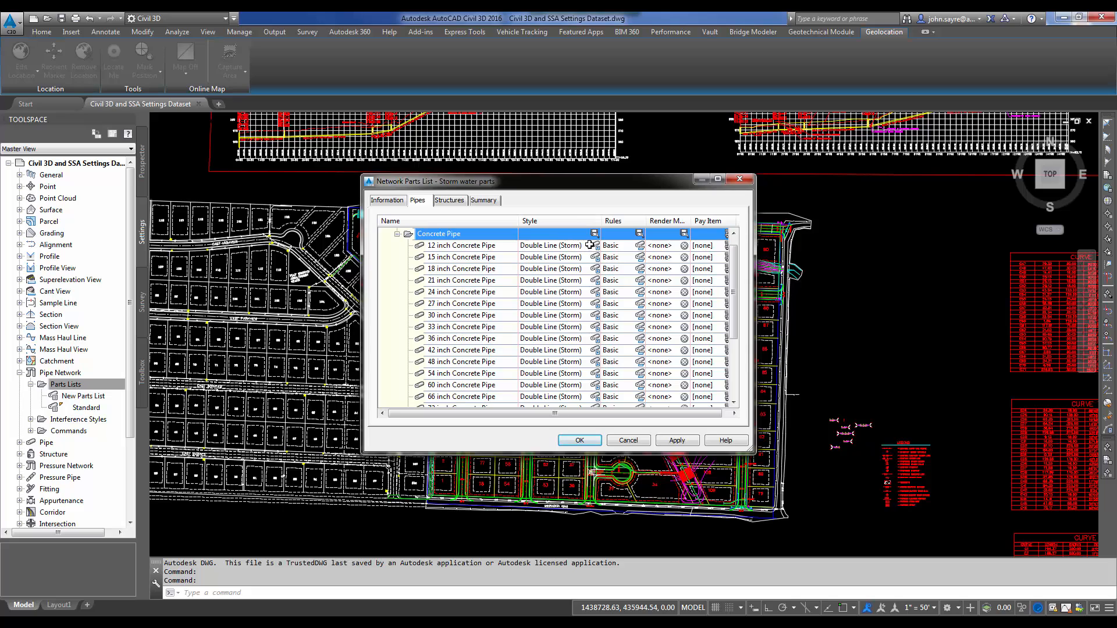
pyautogui.moveTo(545, 245)
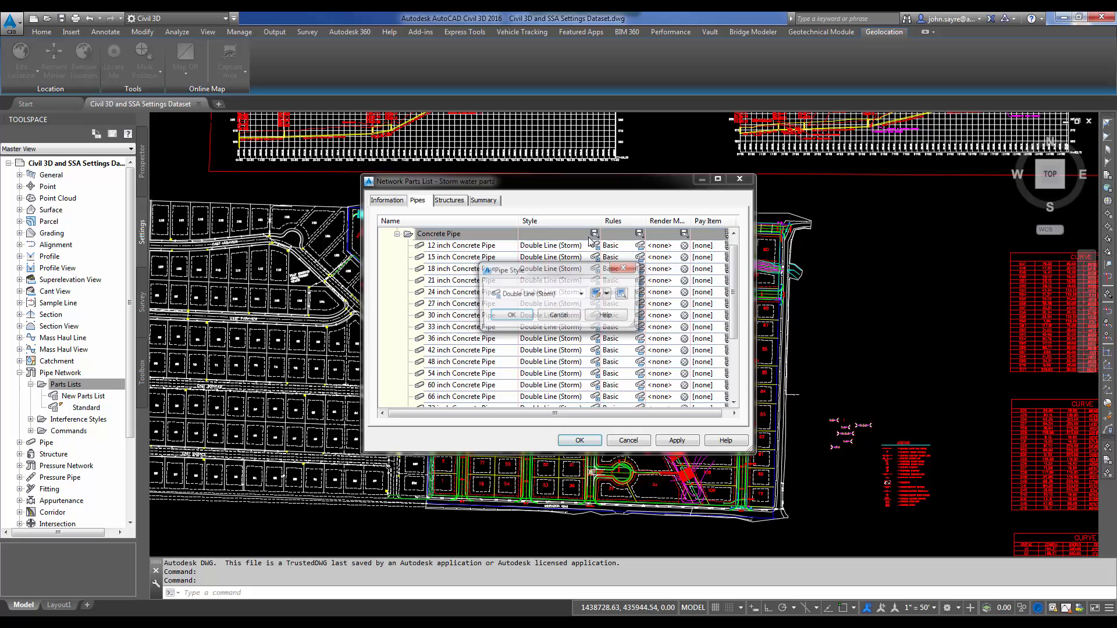
pyautogui.click(581, 295)
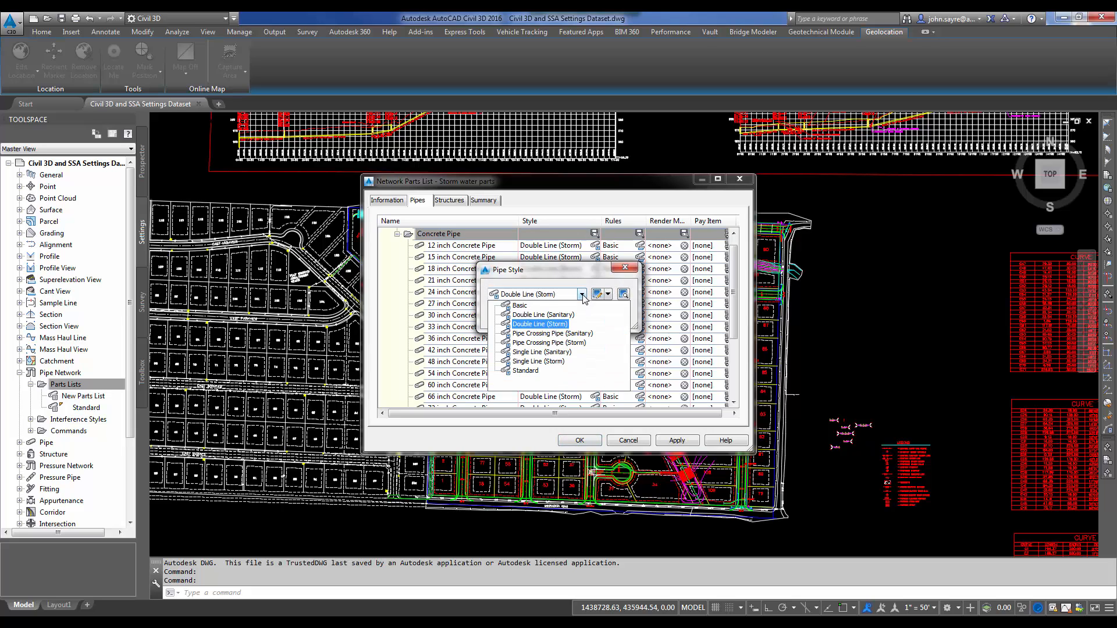
pyautogui.moveTo(549, 331)
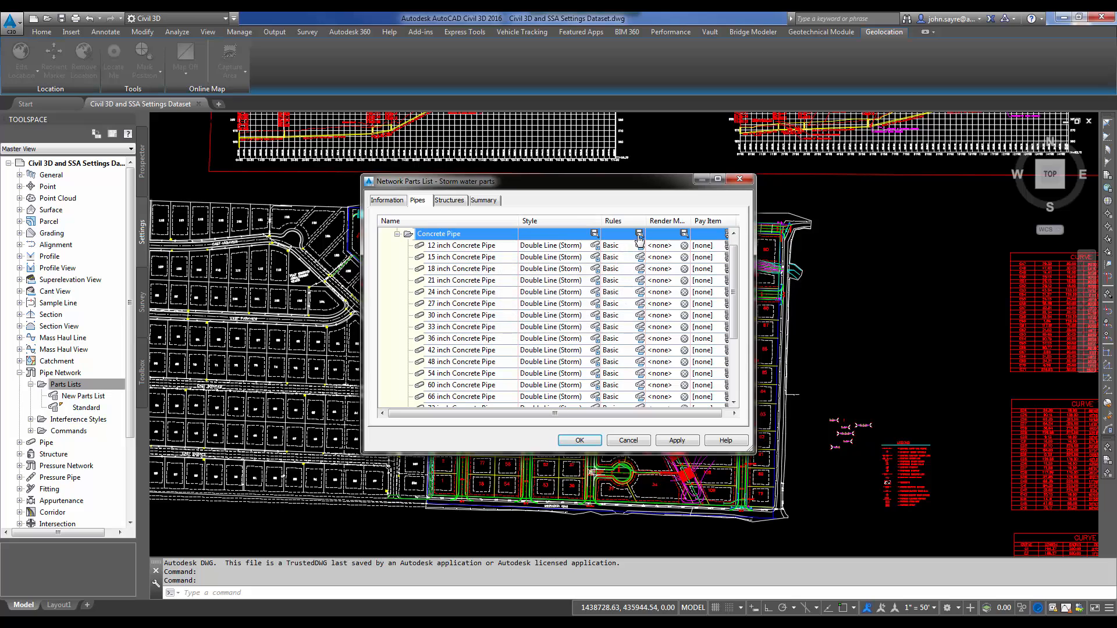
pyautogui.moveTo(691, 251)
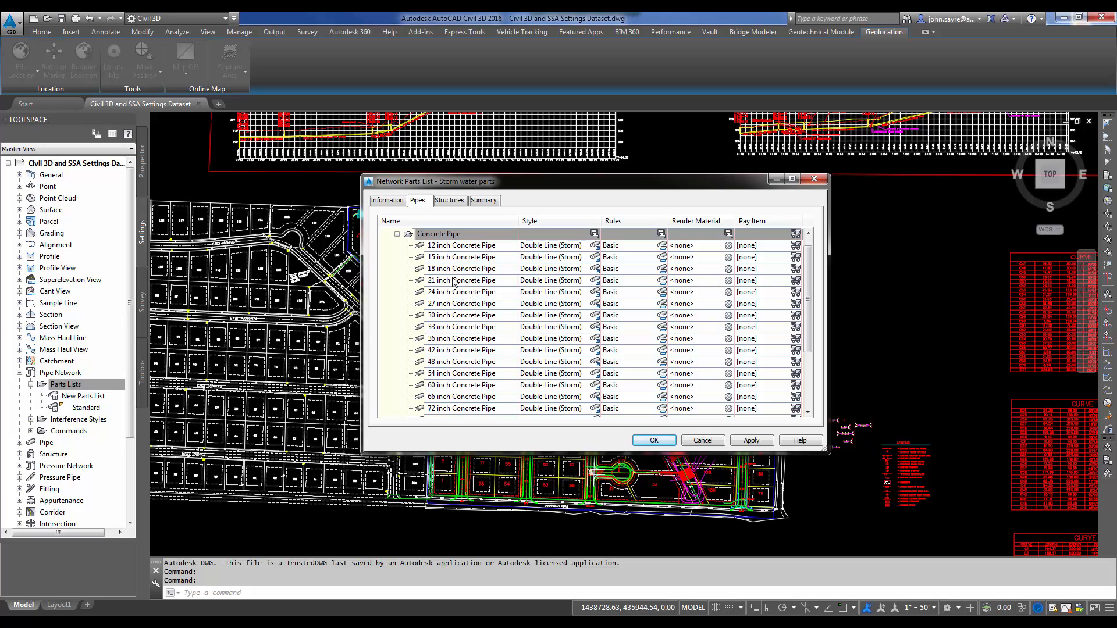
pyautogui.moveTo(458, 337)
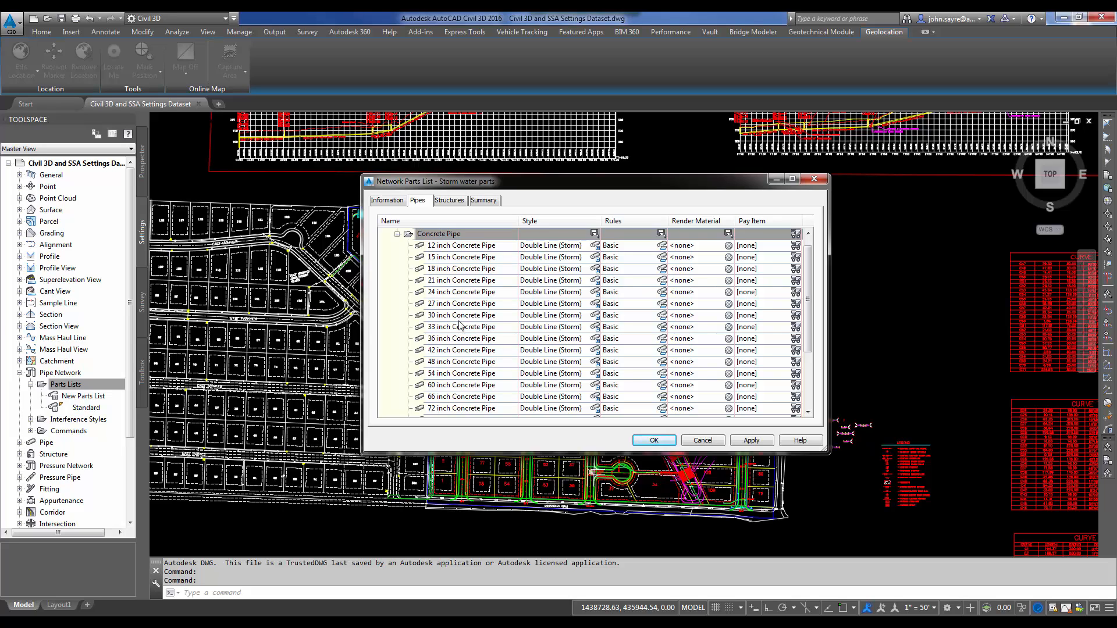
pyautogui.moveTo(485, 276)
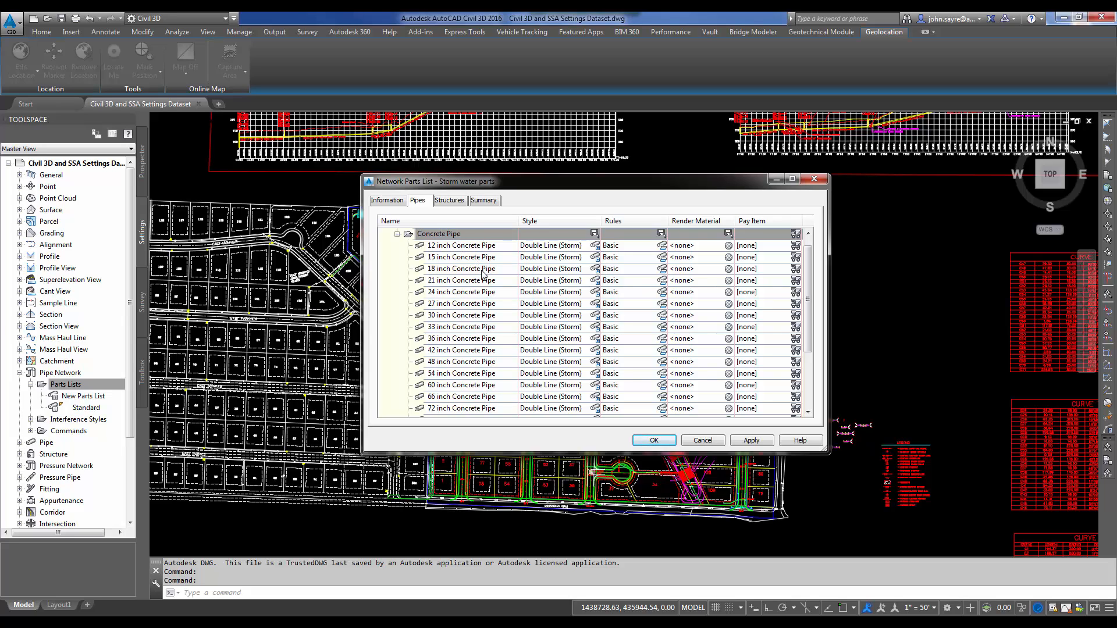
# Add Rectangular Junction Structure NF with all its inner length and width sizes to the structures.
pyautogui.click(449, 200)
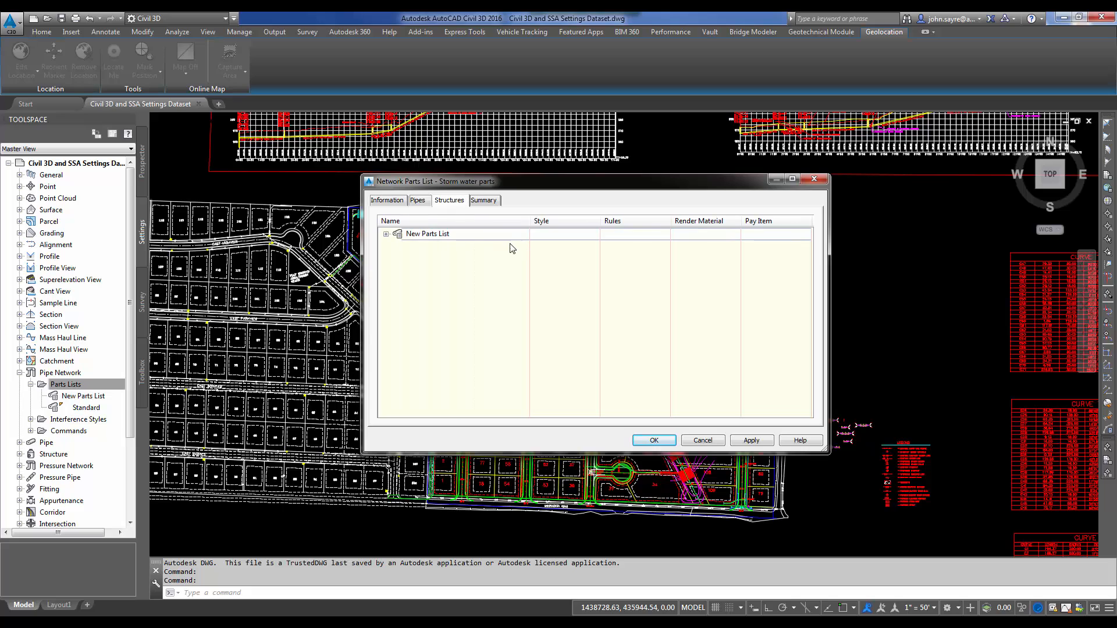
pyautogui.click(386, 233)
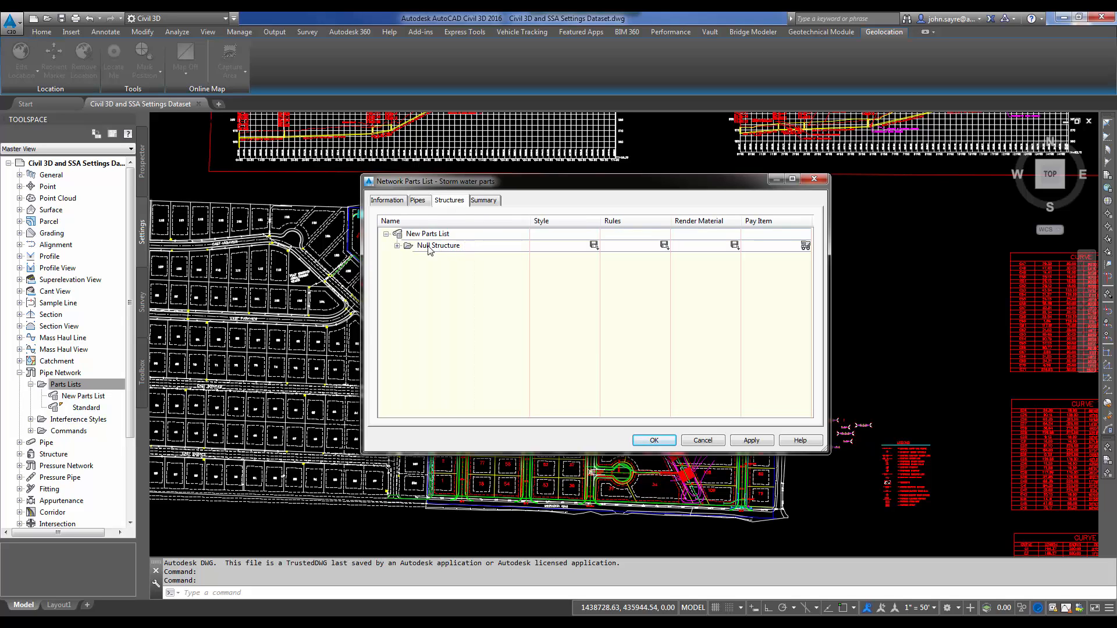
pyautogui.click(428, 234)
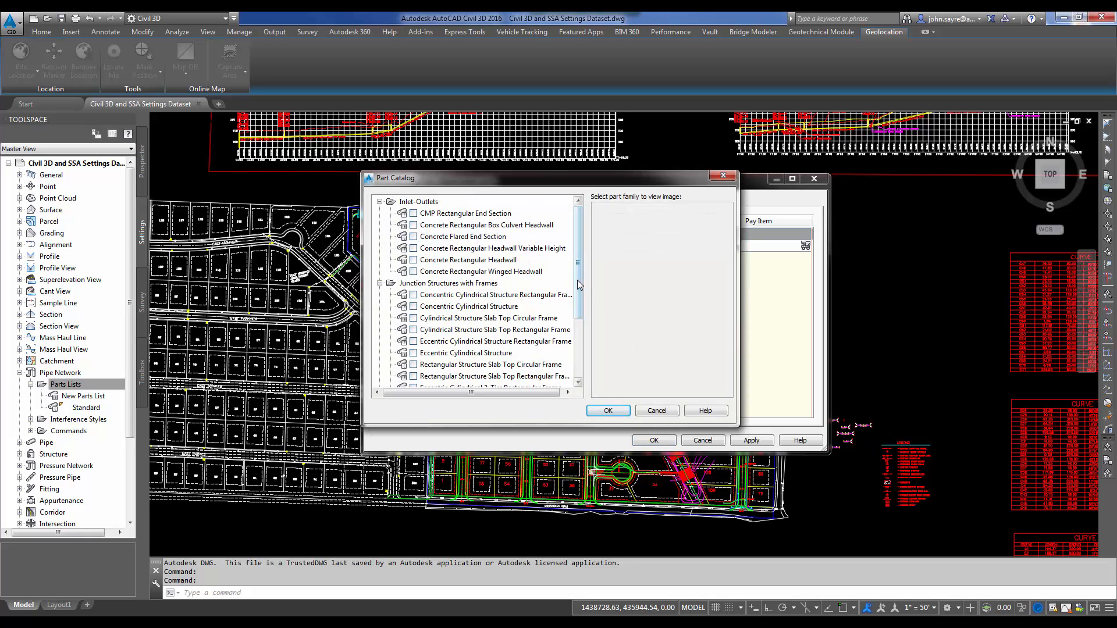
pyautogui.scroll(-3)
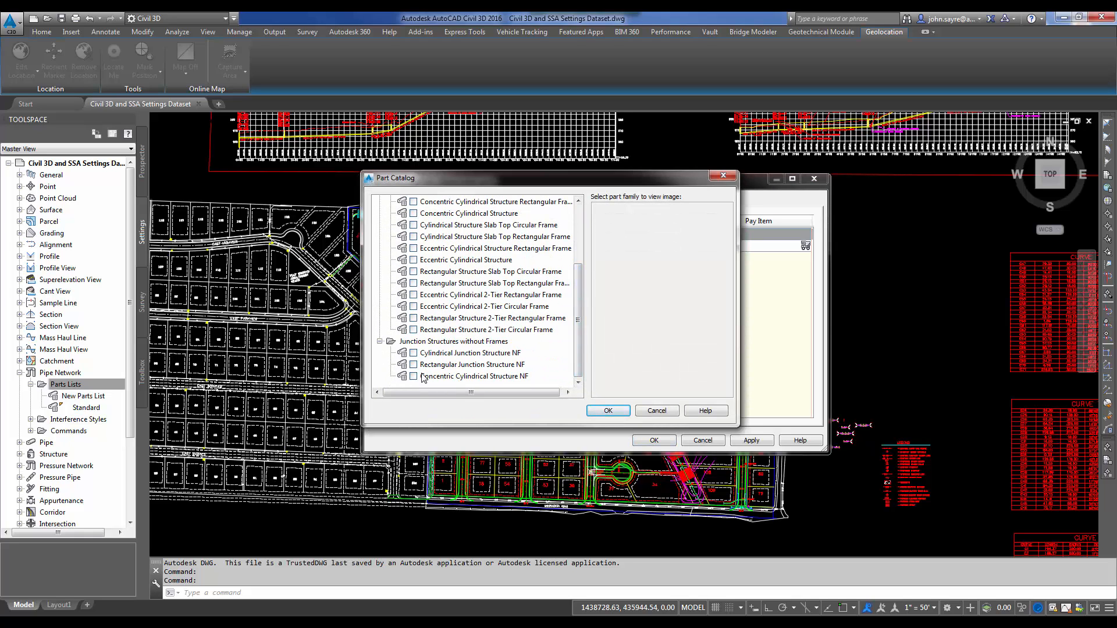
pyautogui.click(469, 364)
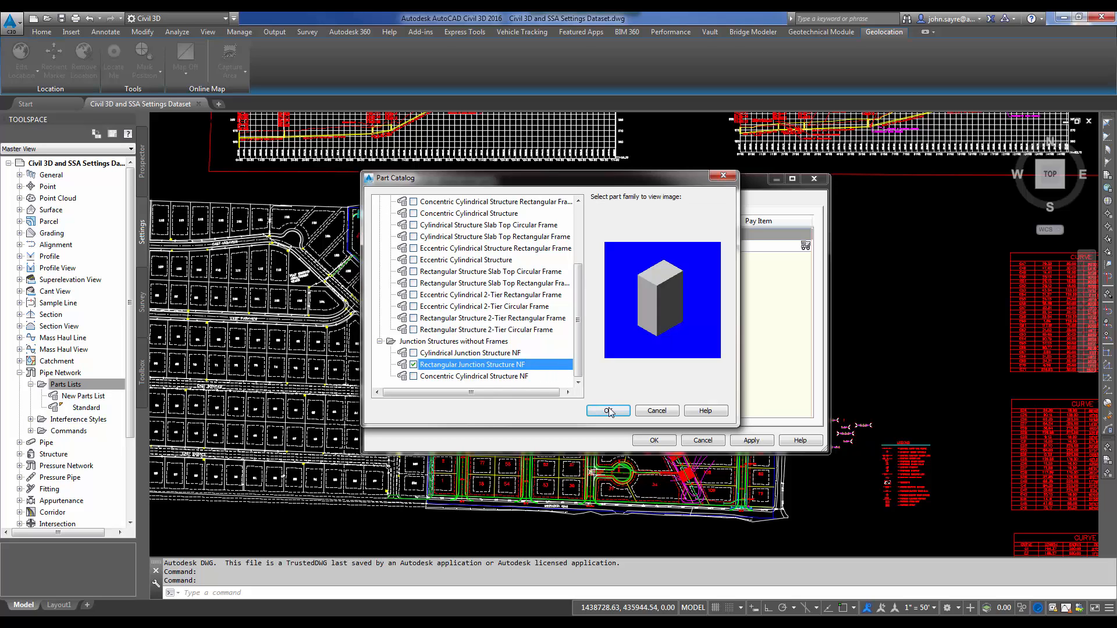
pyautogui.click(606, 411)
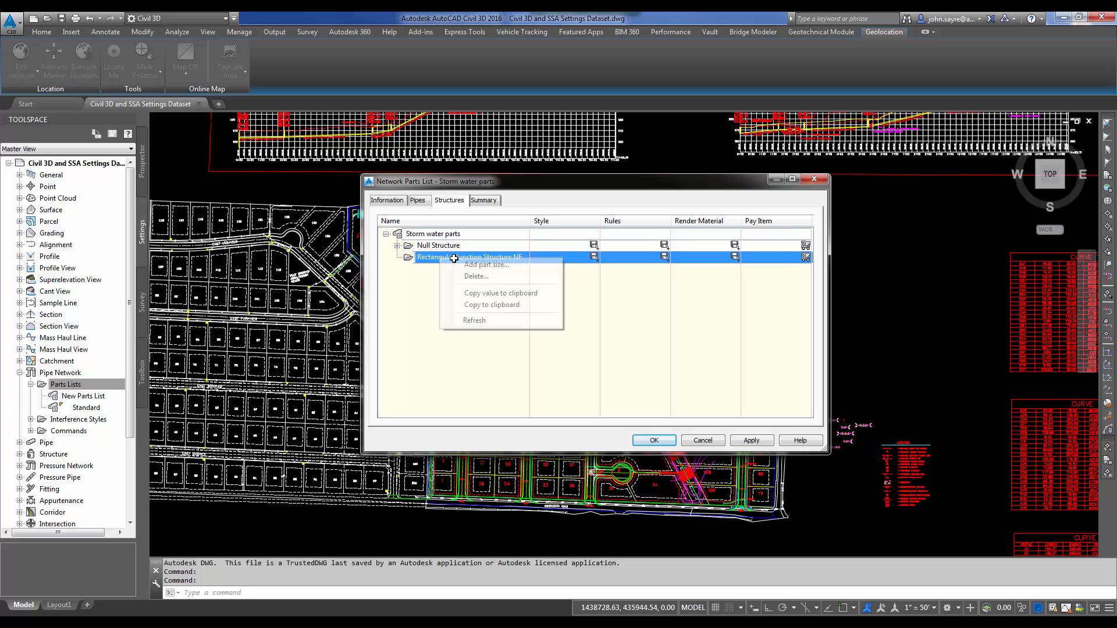
pyautogui.click(485, 264)
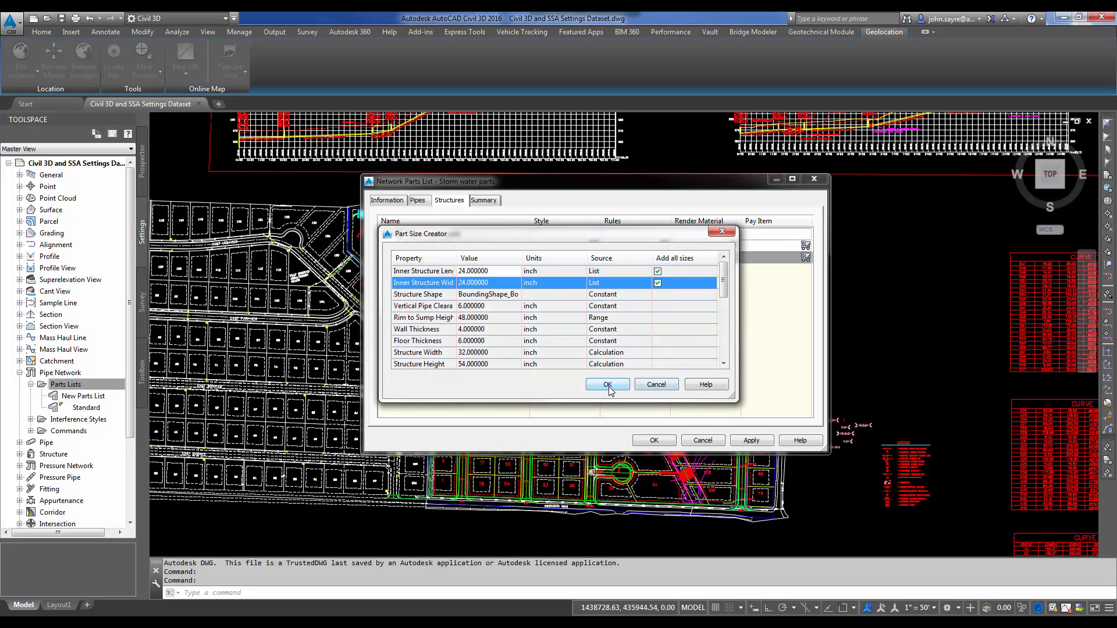
pyautogui.click(606, 385)
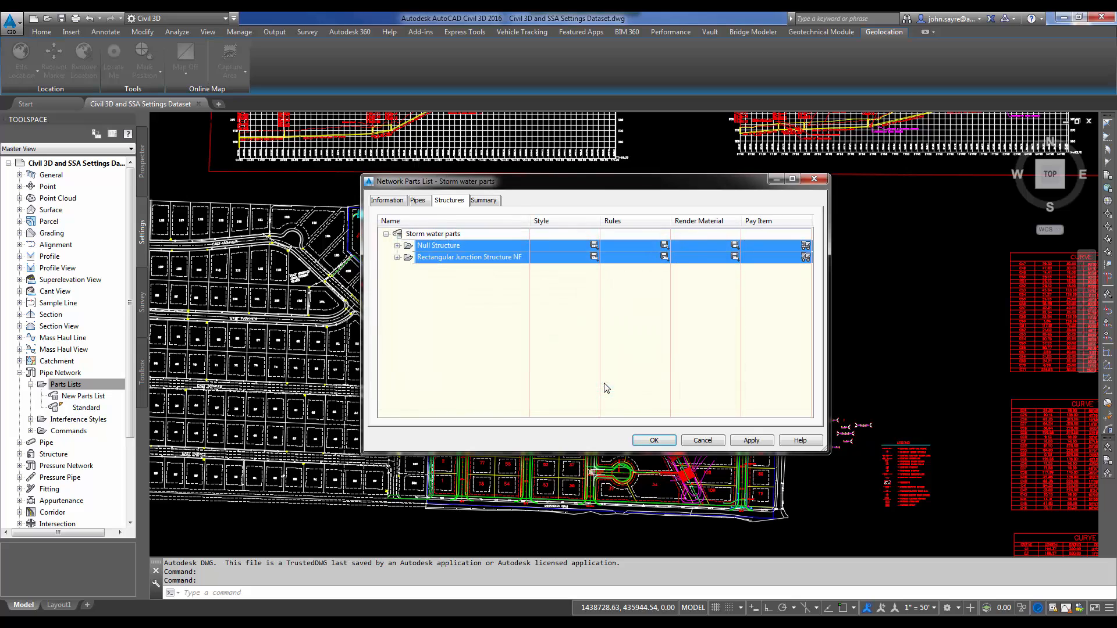
# Switch the Rectangular Junction Structure NF sizes, such as 96 x 36 and 96 x 48, to Catch Basin style.
pyautogui.click(398, 257)
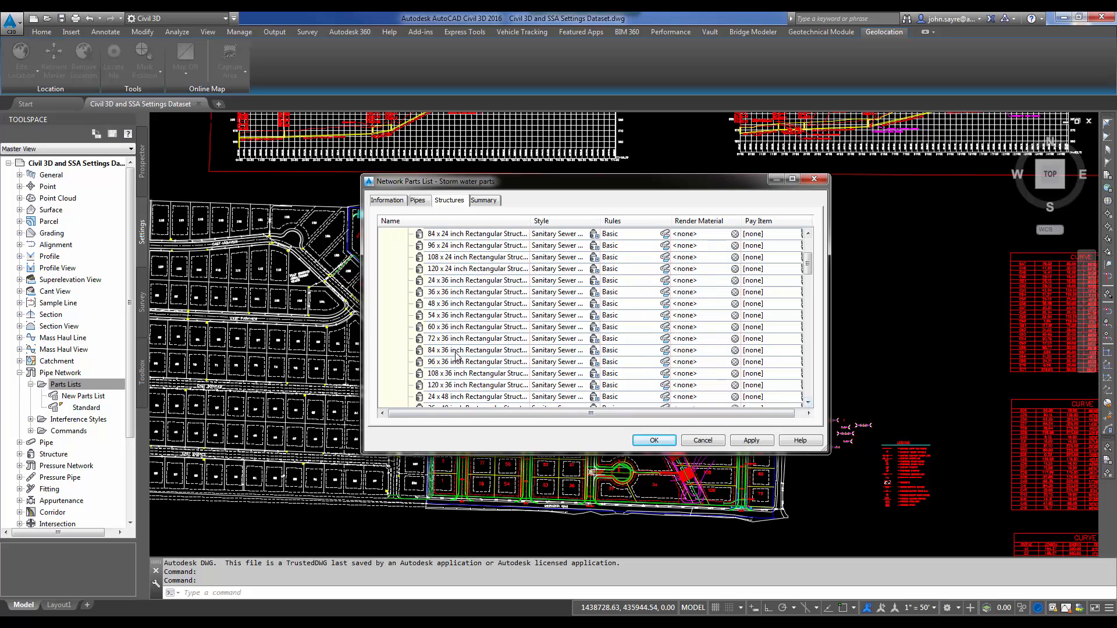
pyautogui.click(477, 362)
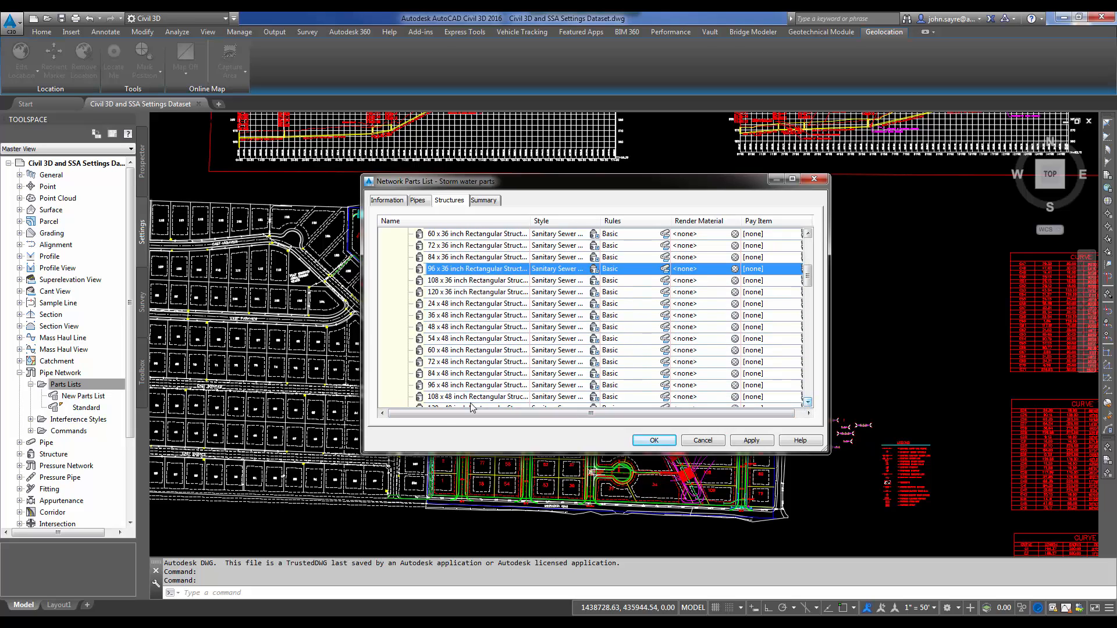
pyautogui.click(477, 385)
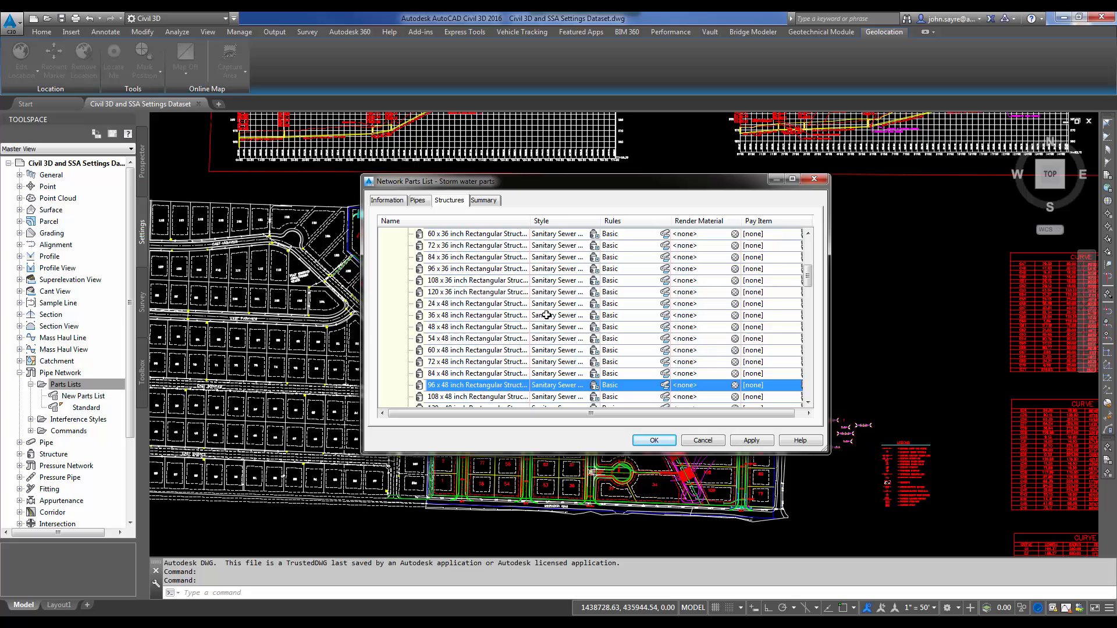
pyautogui.scroll(3)
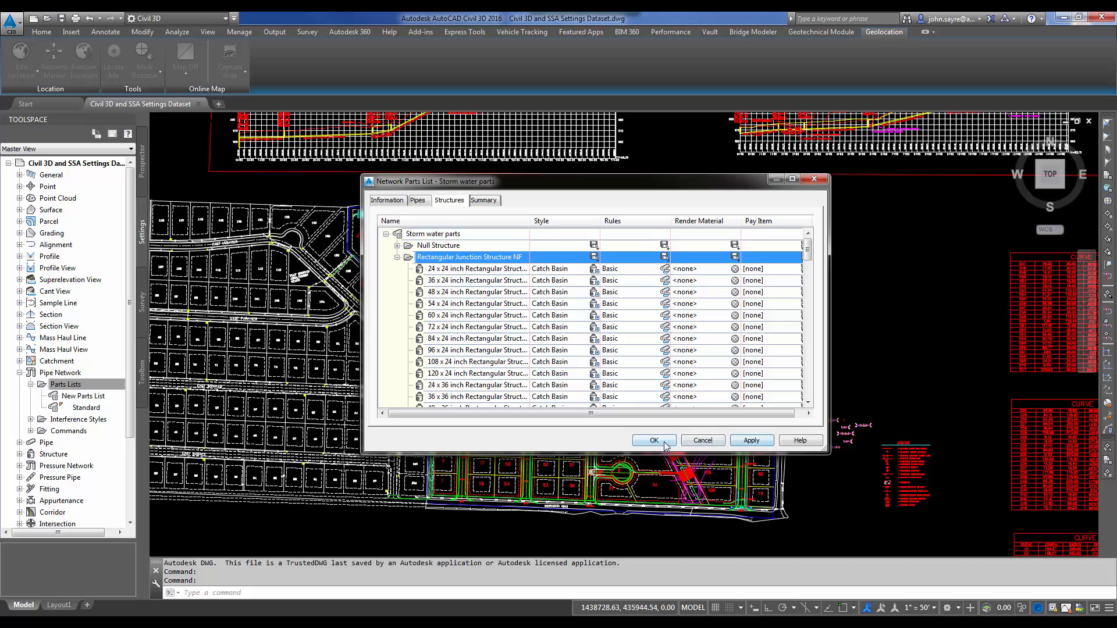
# Save the Storm water parts list and bring up the Pipe Network feature settings.
pyautogui.click(652, 439)
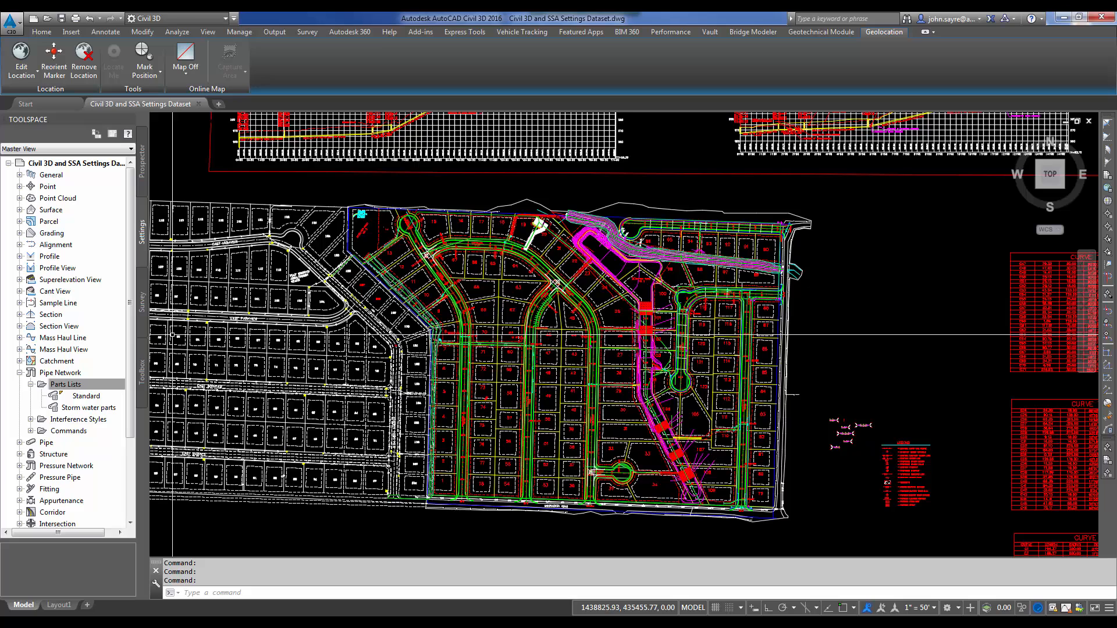
pyautogui.click(60, 373)
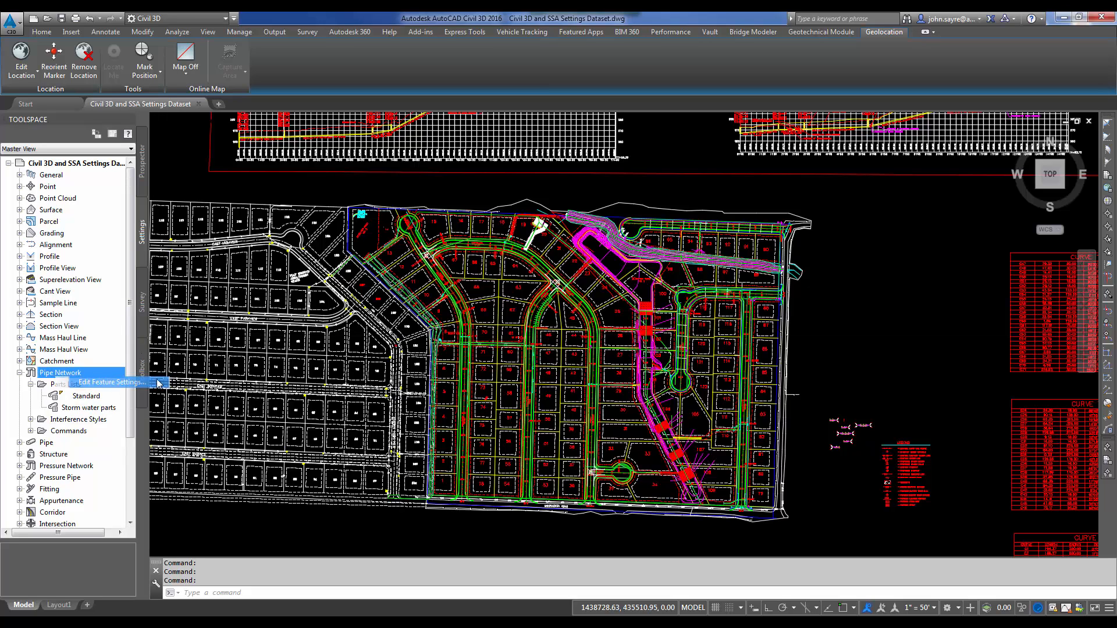
pyautogui.click(104, 383)
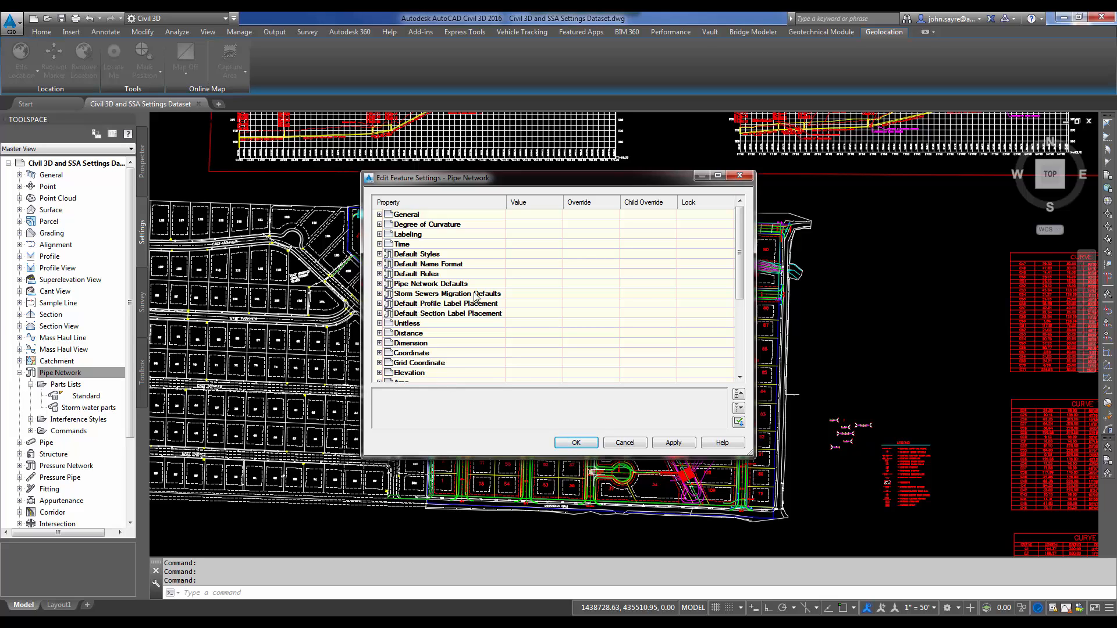
# Expand the Storm Sewers Migration Defaults category in the Pipe Network feature settings.
pyautogui.click(380, 293)
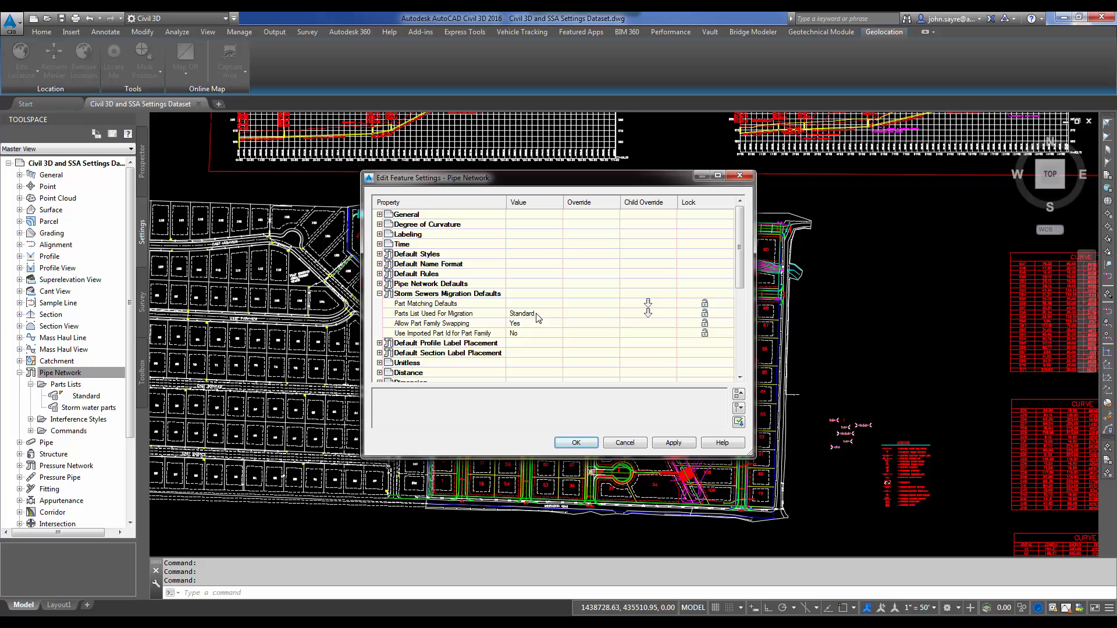
pyautogui.moveTo(510, 352)
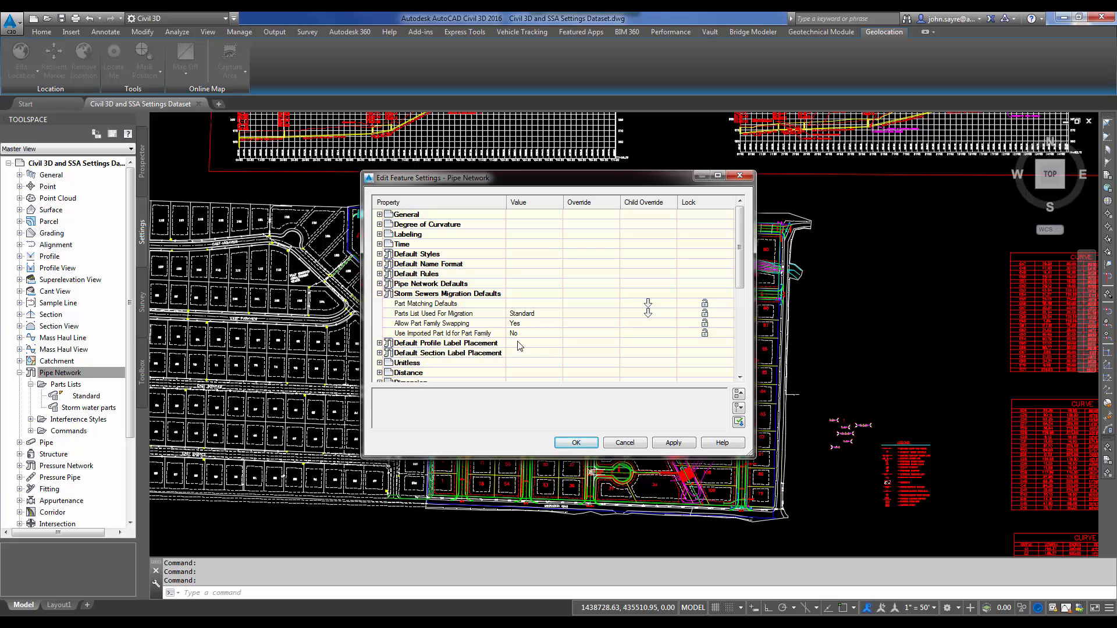
pyautogui.moveTo(524, 341)
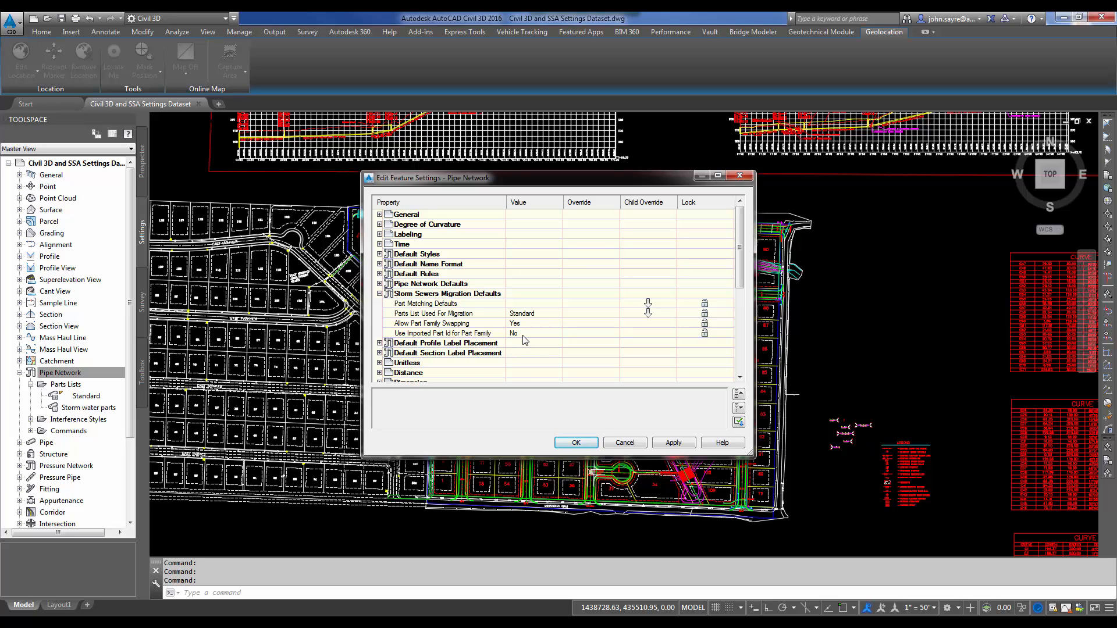
pyautogui.moveTo(453, 323)
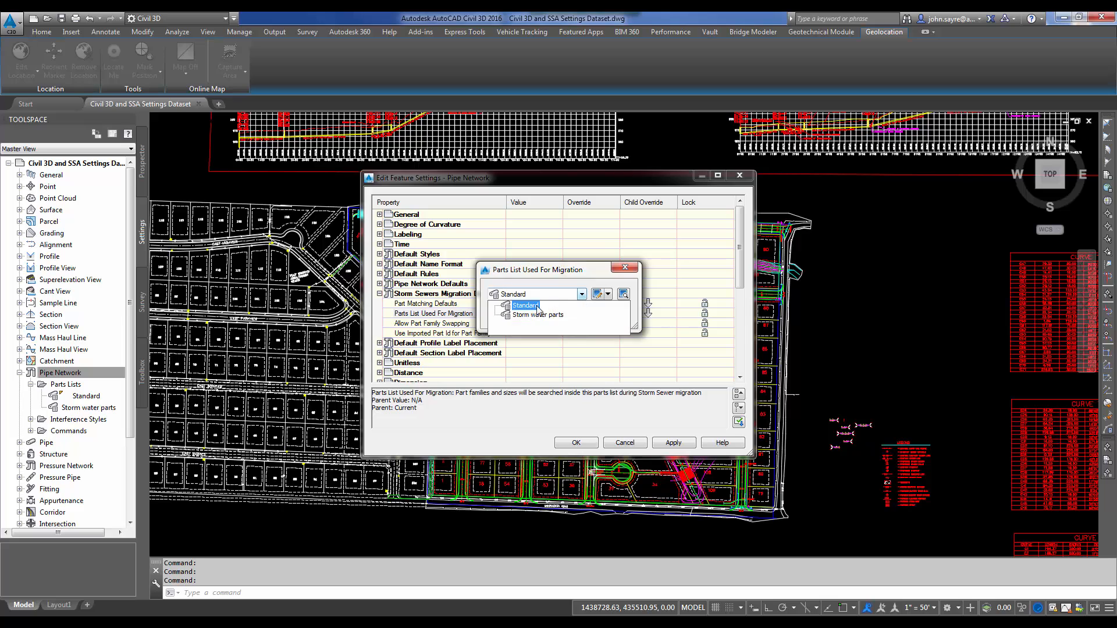
# Set the storm sewer migration parts list to Storm water parts and select Part Matching Defaults.
pyautogui.click(538, 314)
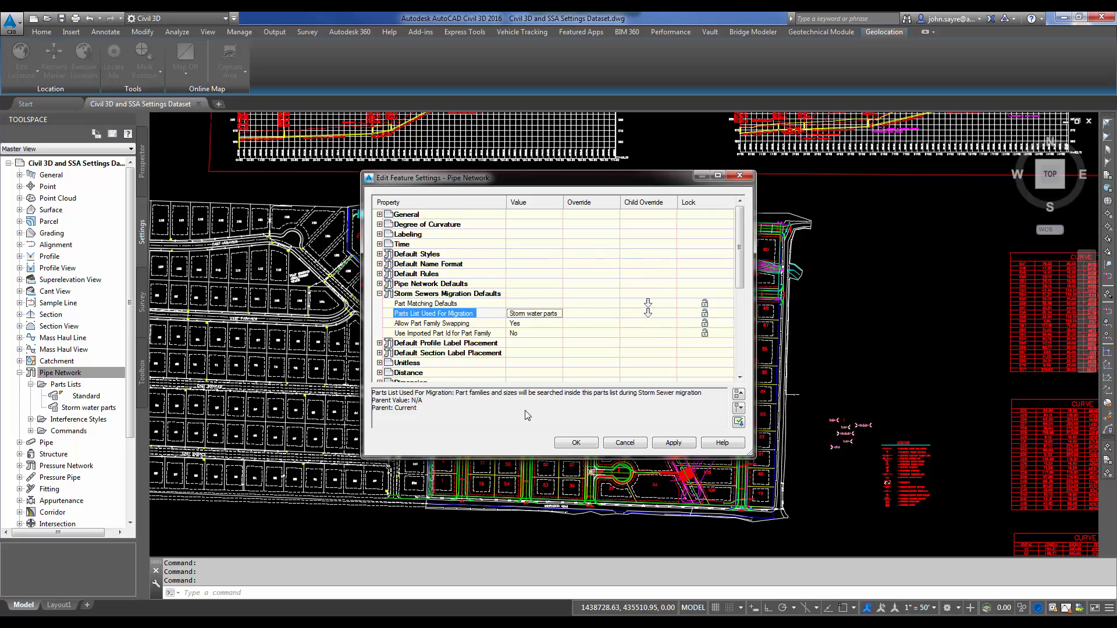
pyautogui.moveTo(501, 310)
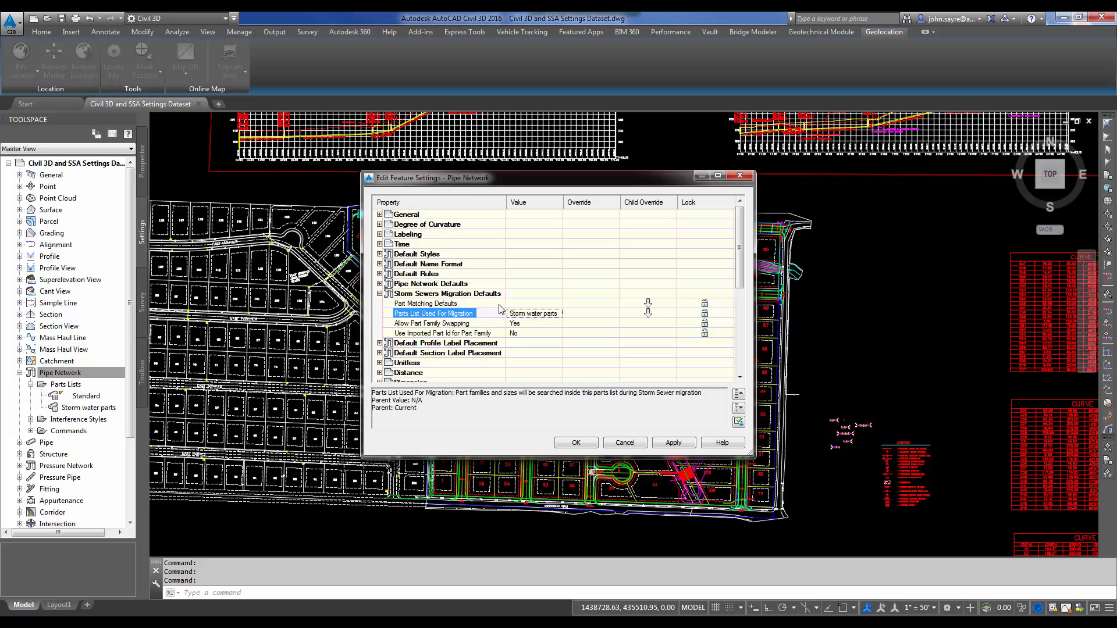
pyautogui.click(425, 303)
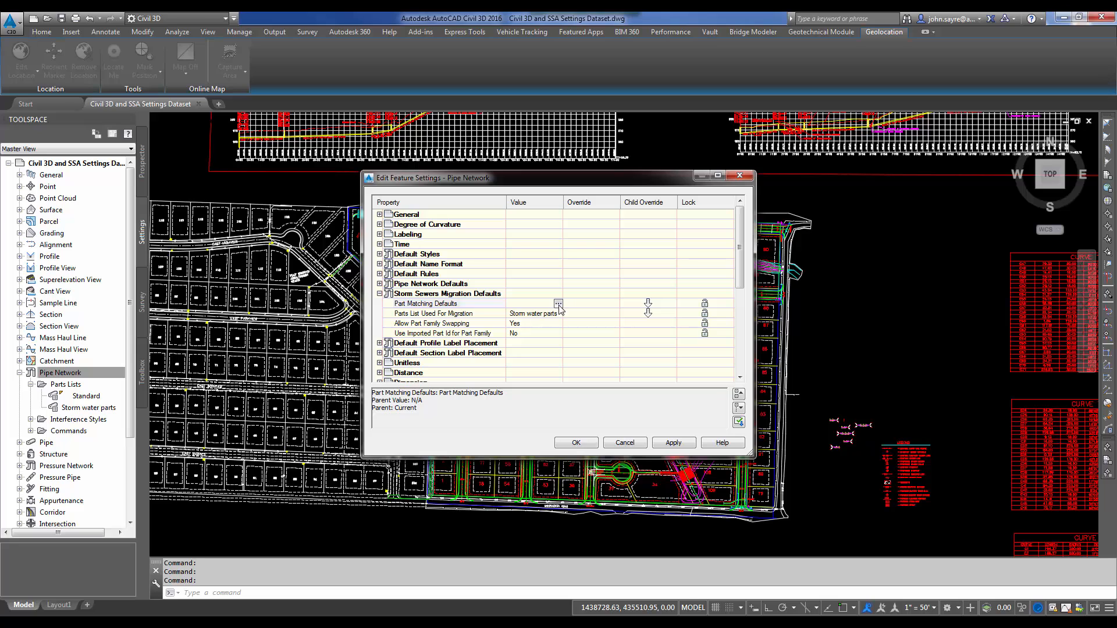
# Open Part Matchup Settings and select the Curb Inlet Horizontal Rectangle import mapping.
pyautogui.click(558, 304)
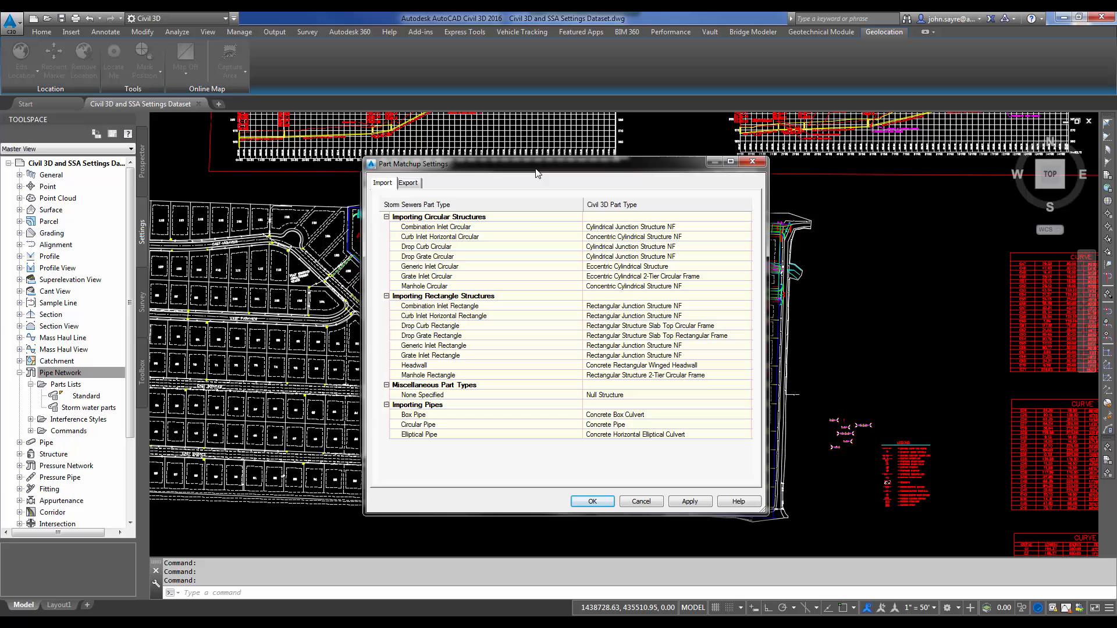
pyautogui.moveTo(529, 219)
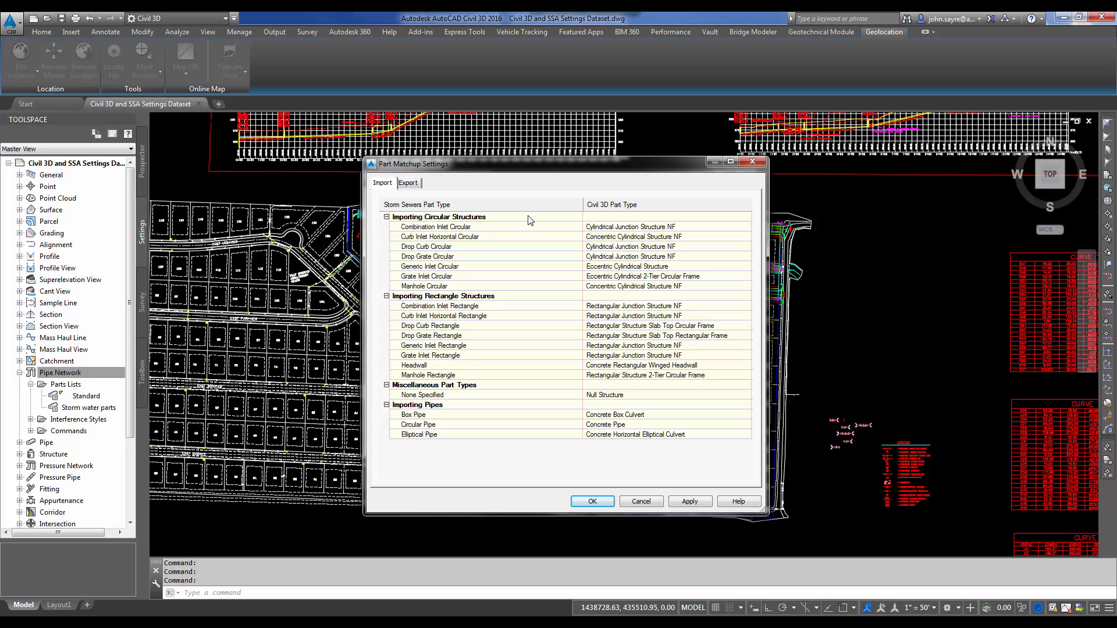
pyautogui.moveTo(416, 225)
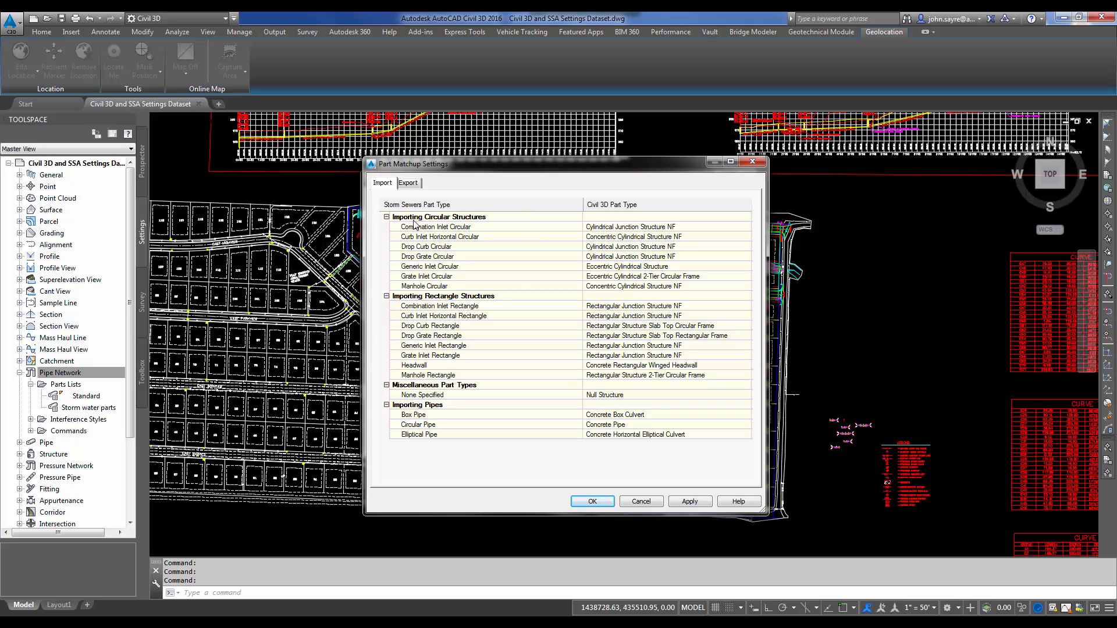
pyautogui.moveTo(458, 212)
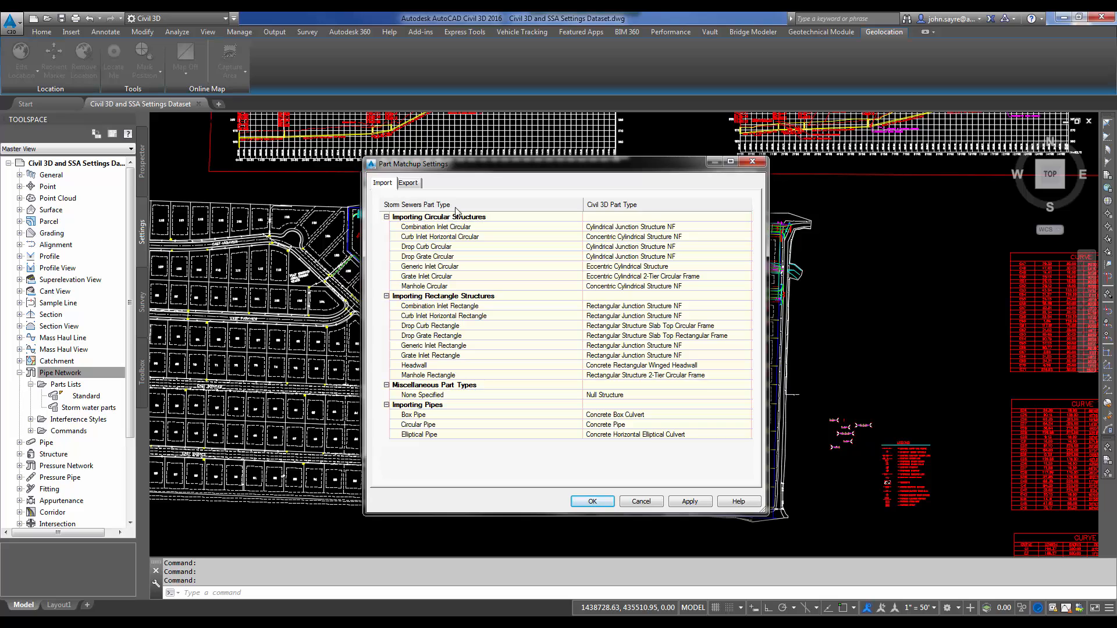
pyautogui.moveTo(615, 216)
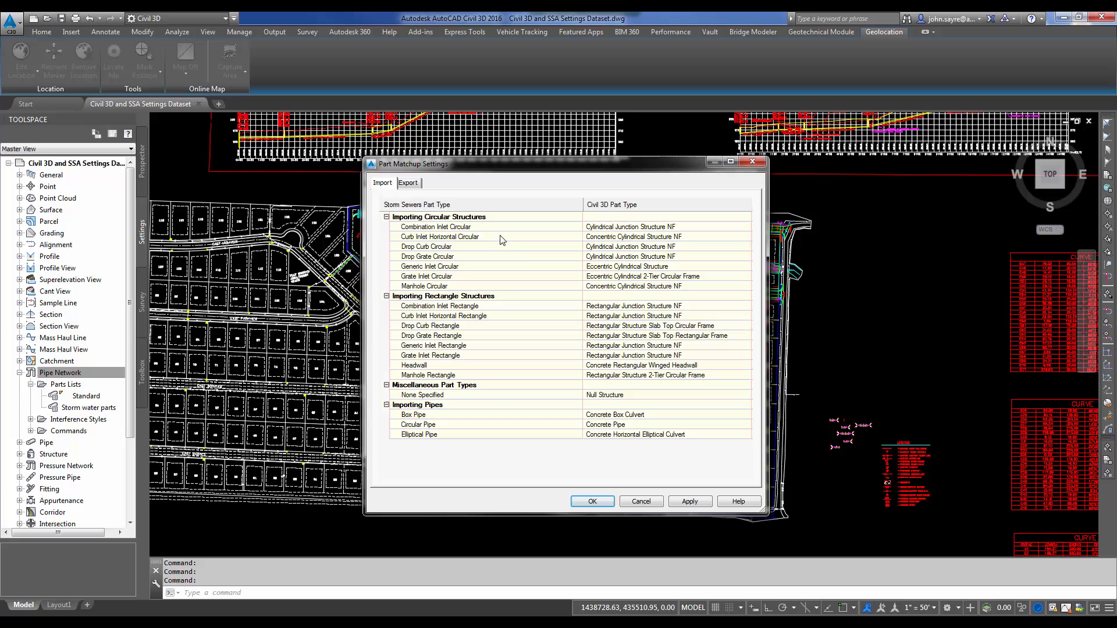
pyautogui.moveTo(444, 283)
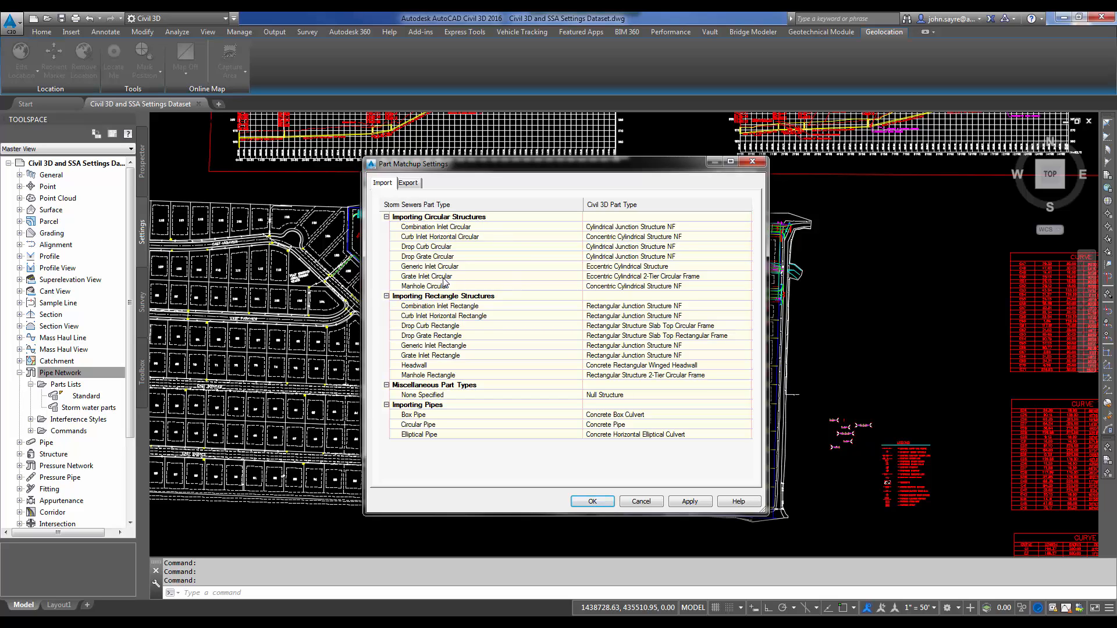
pyautogui.moveTo(496, 230)
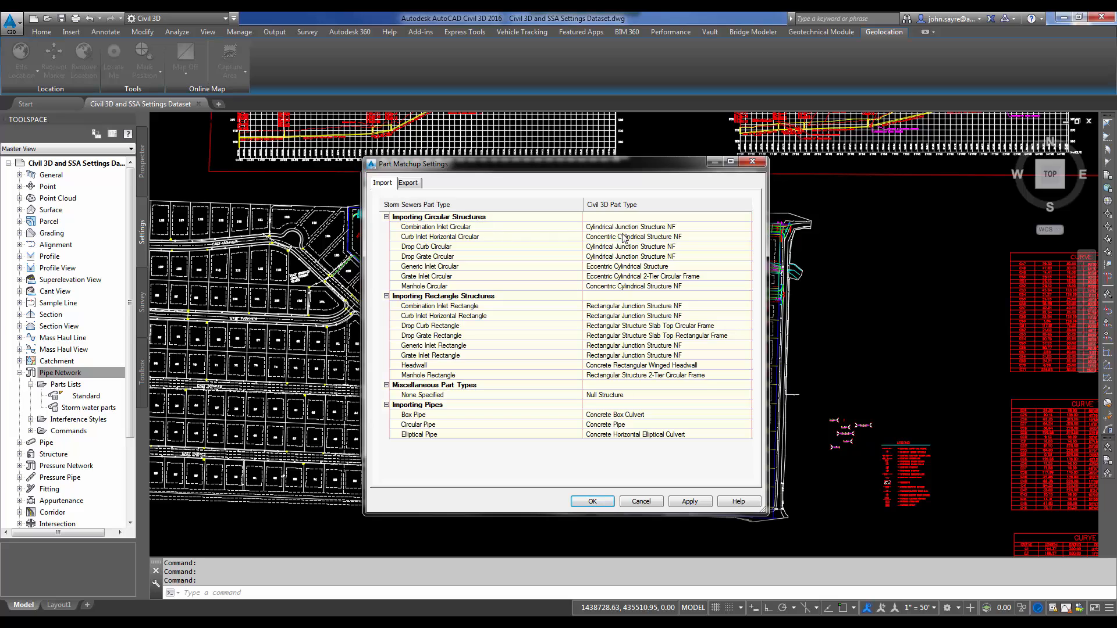
pyautogui.moveTo(589, 343)
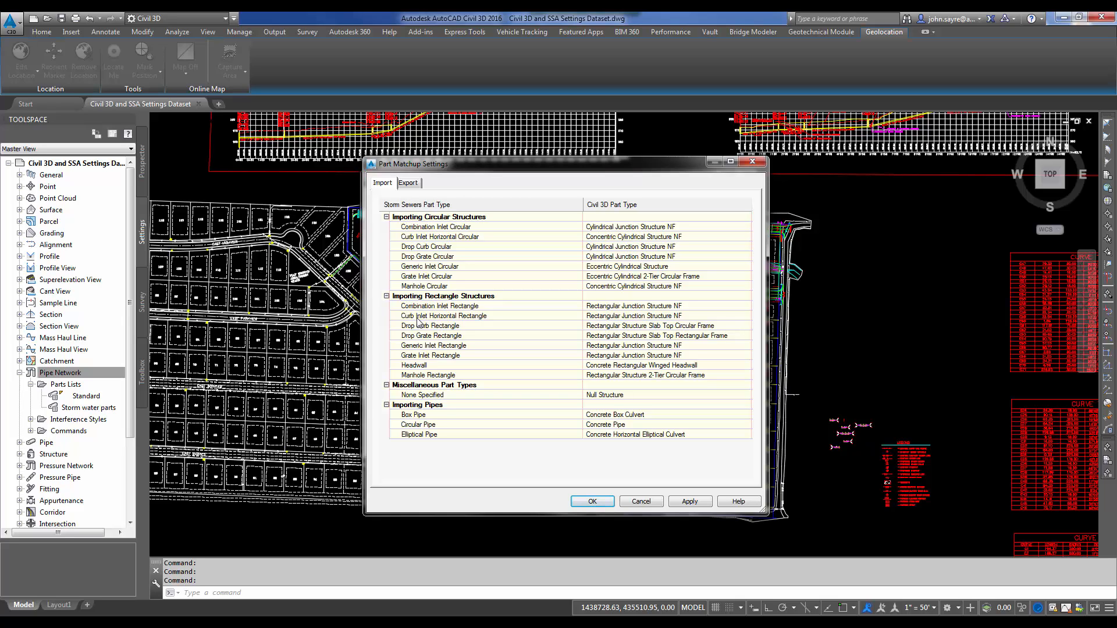
pyautogui.moveTo(509, 321)
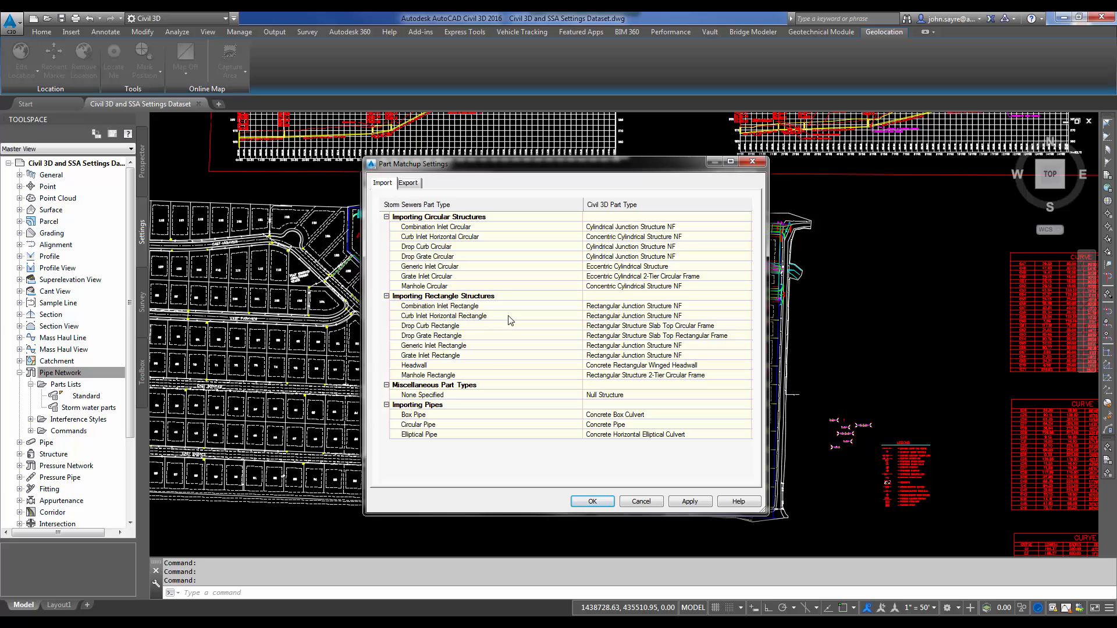
pyautogui.click(442, 315)
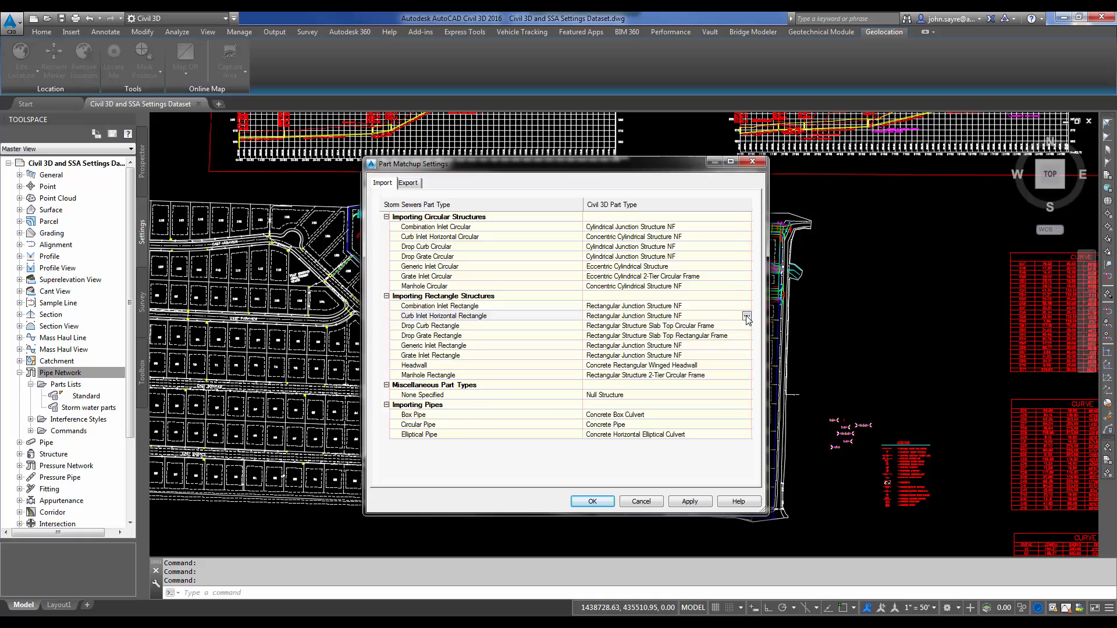
pyautogui.click(746, 315)
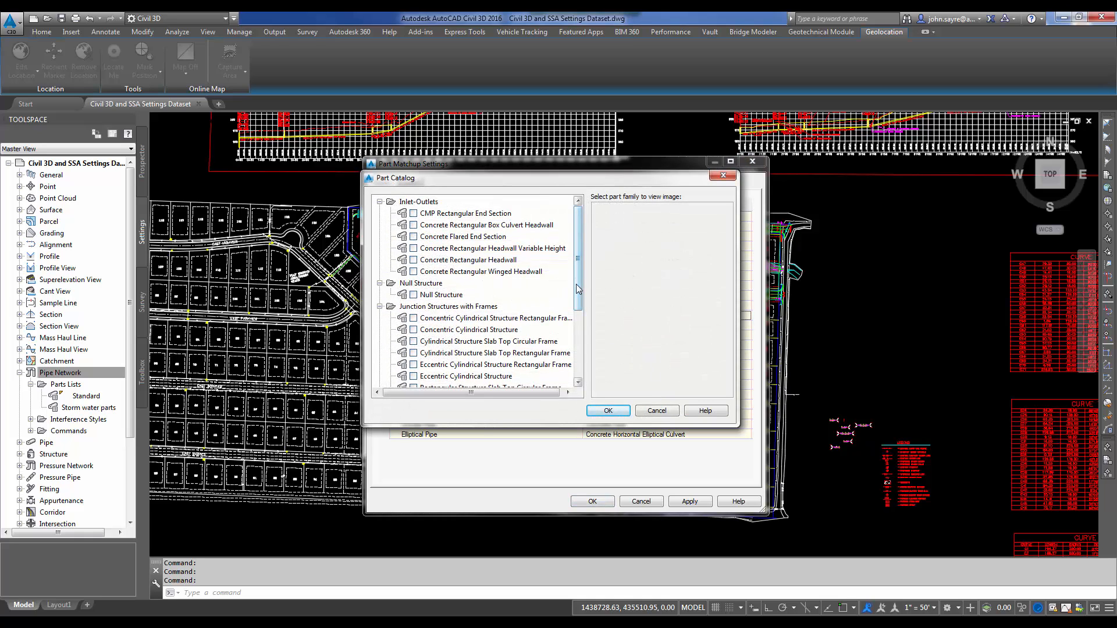
pyautogui.scroll(-3)
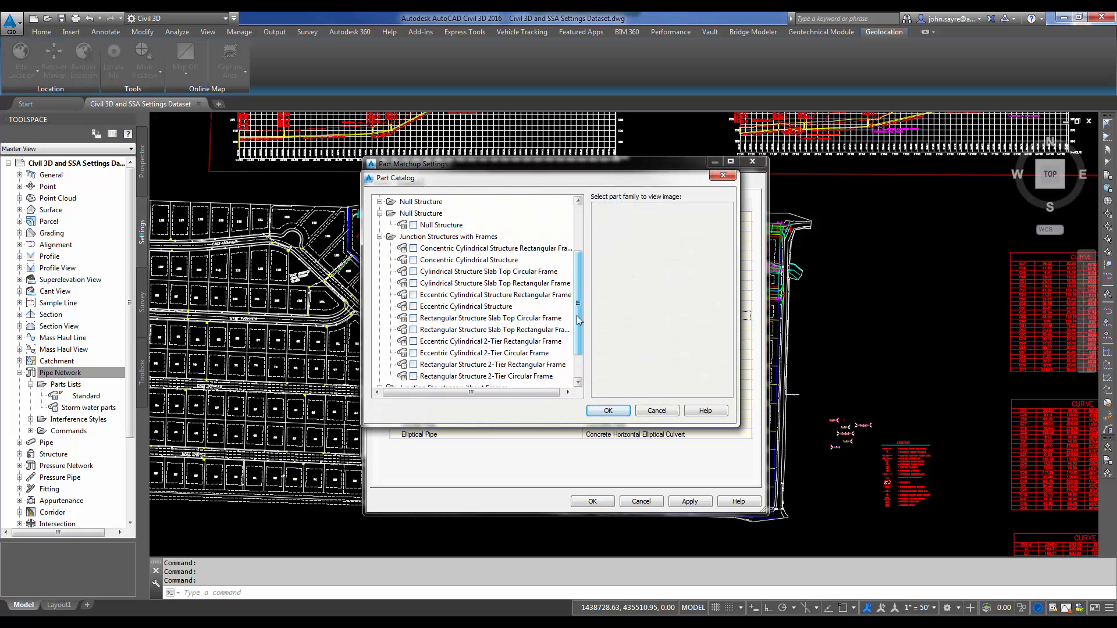
pyautogui.scroll(3)
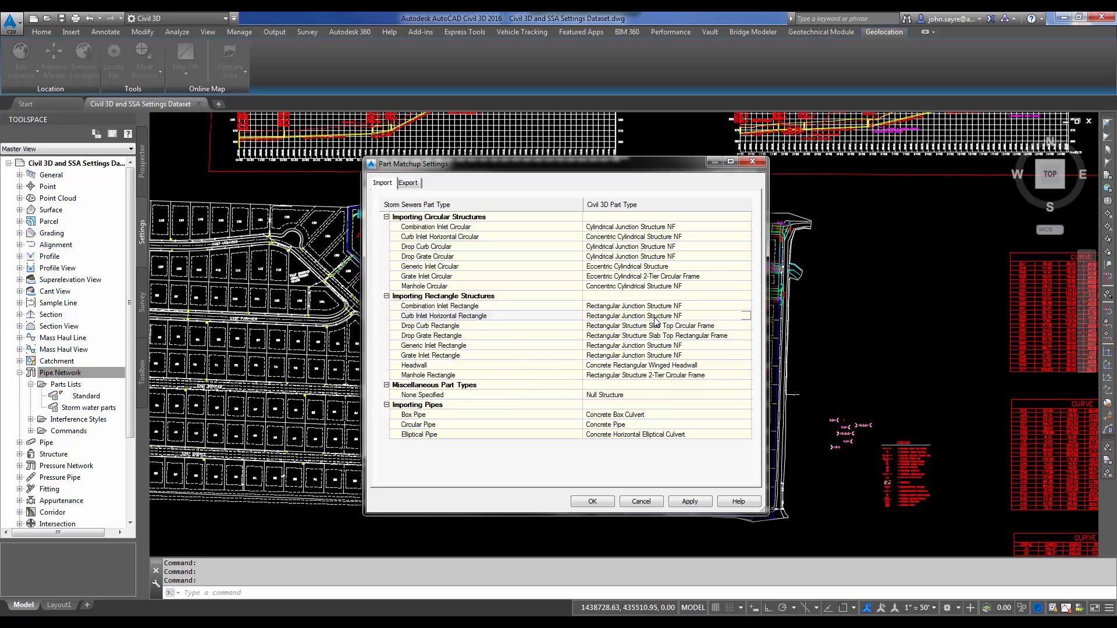
pyautogui.moveTo(656, 321)
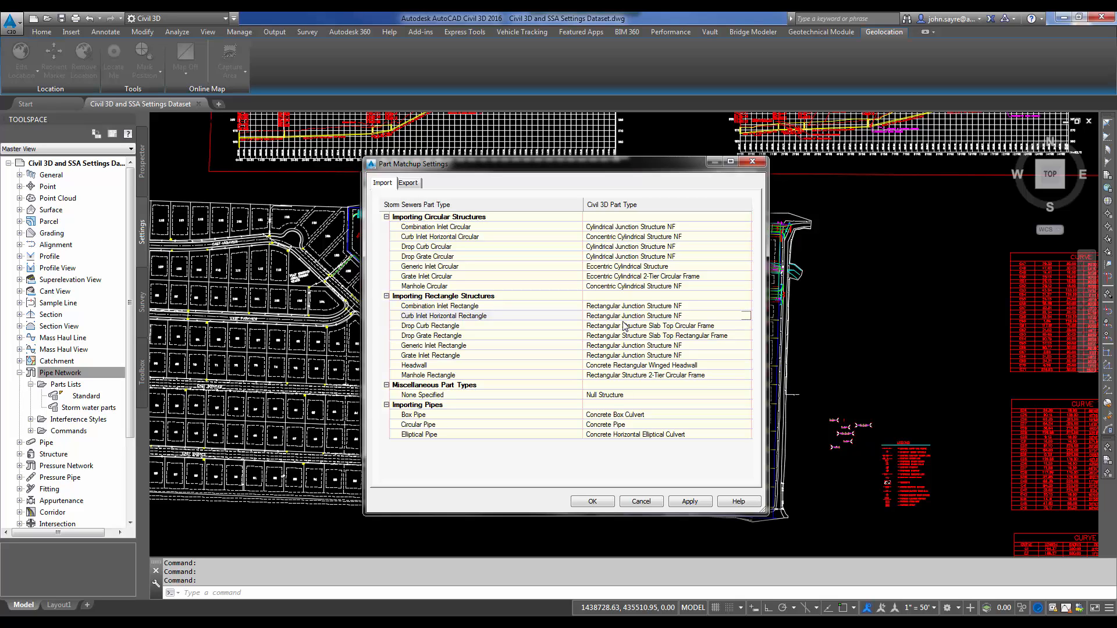
pyautogui.moveTo(435, 433)
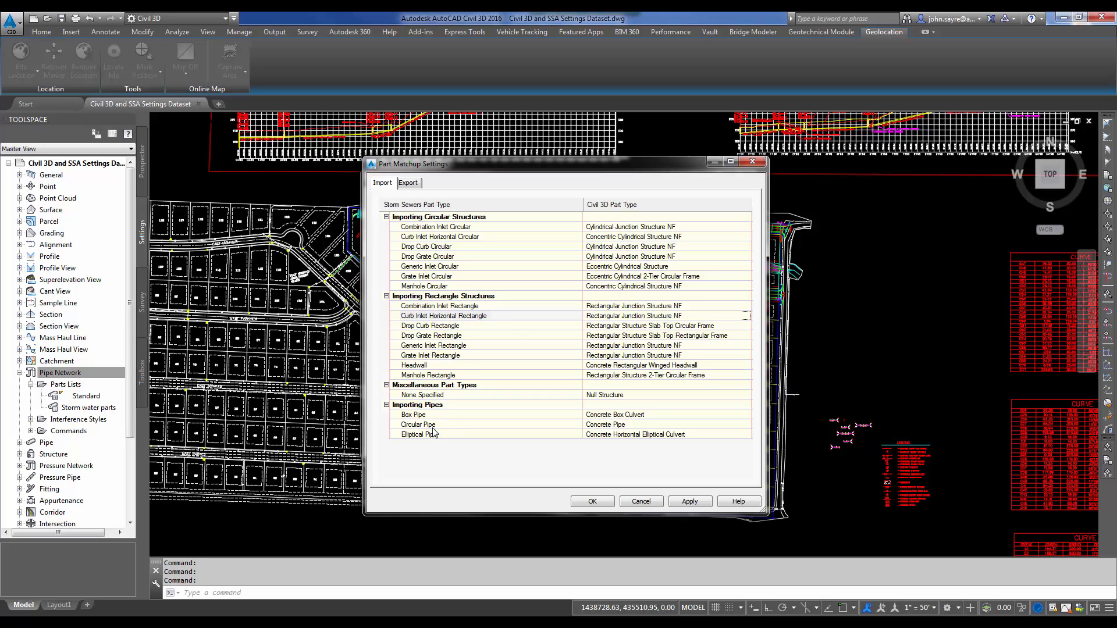
pyautogui.moveTo(450, 431)
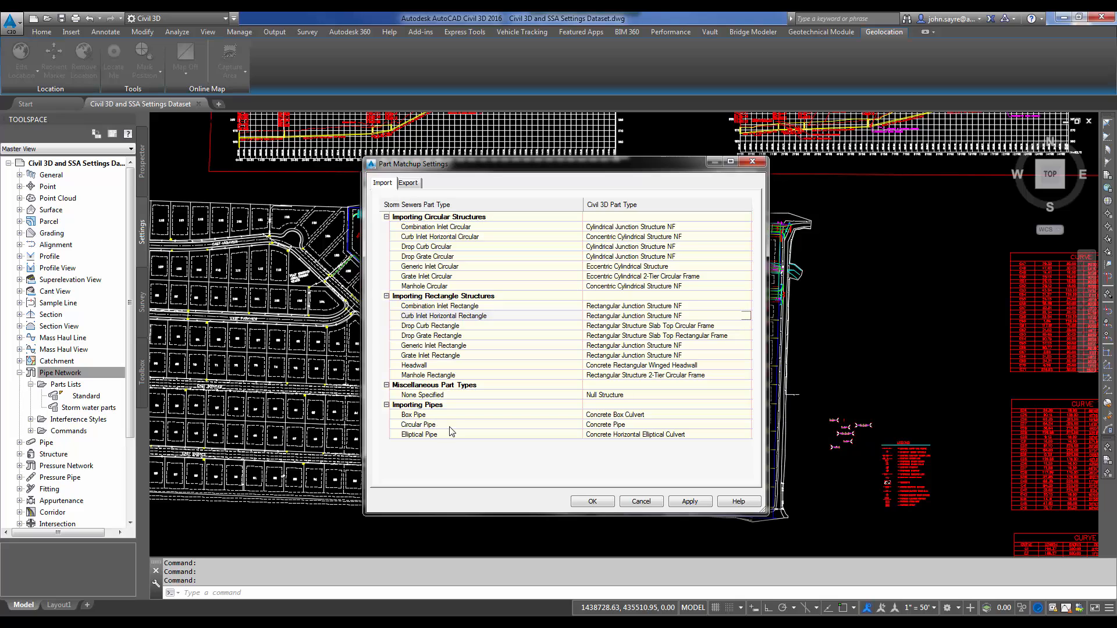
pyautogui.moveTo(599, 435)
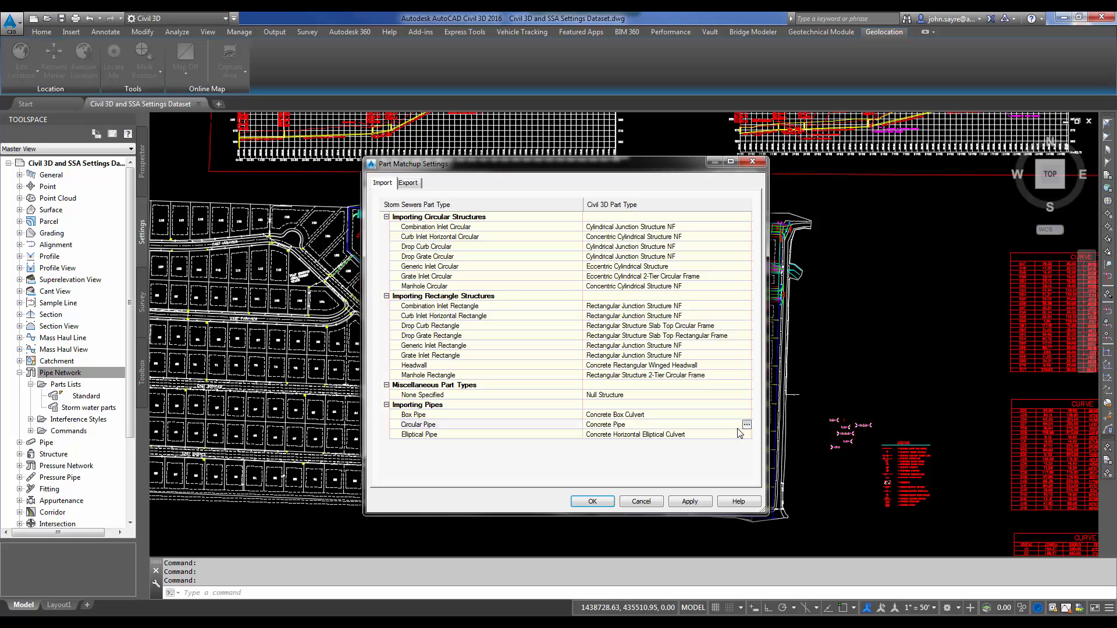
pyautogui.click(746, 424)
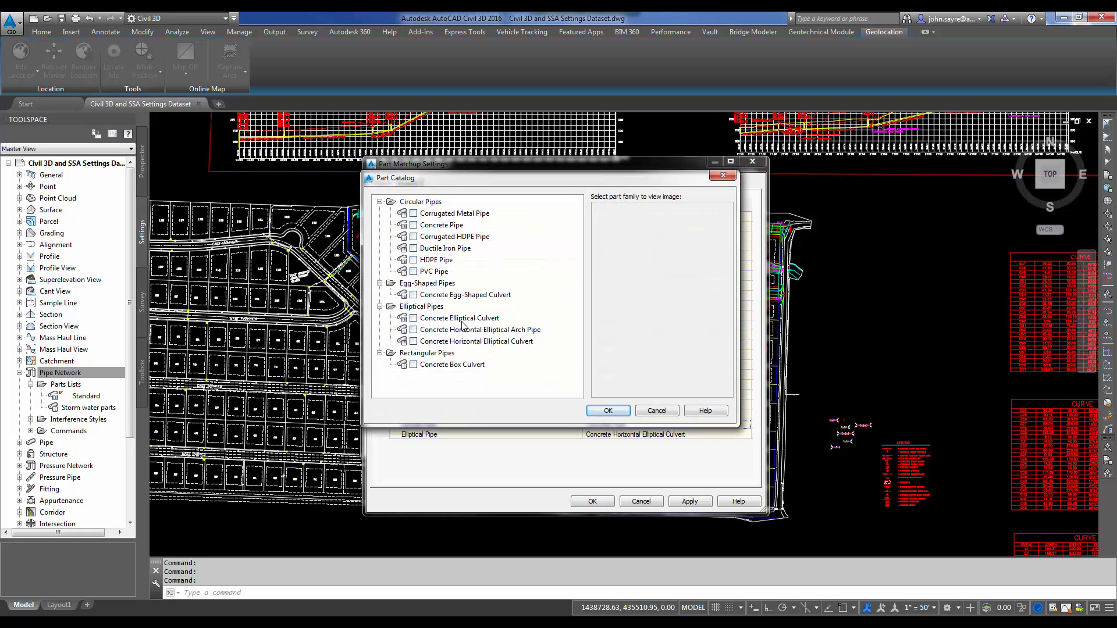
pyautogui.moveTo(450, 216)
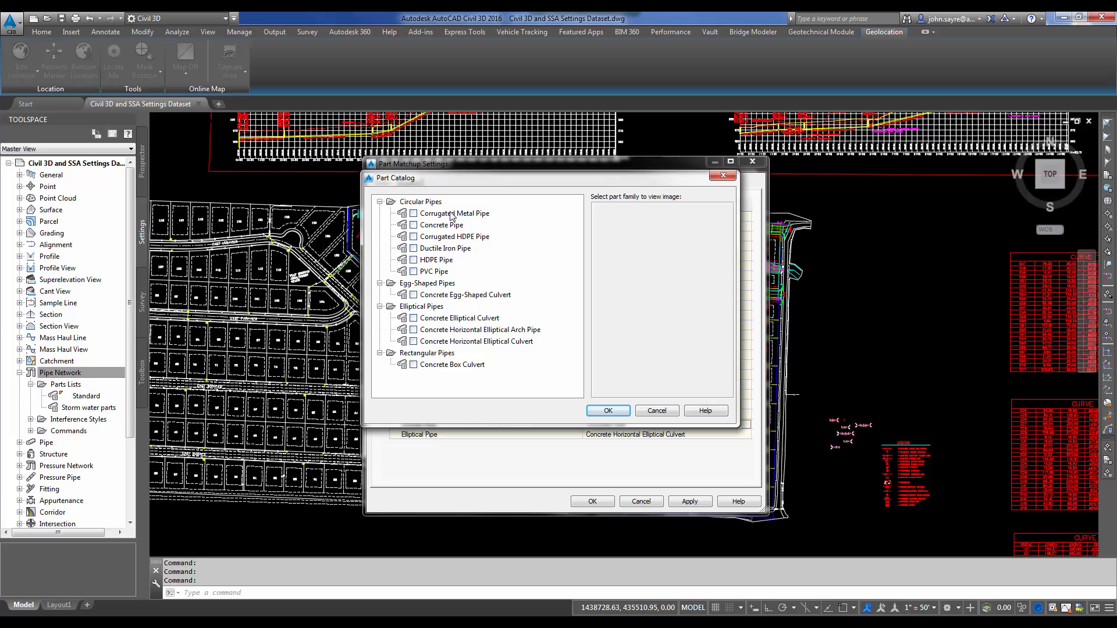
pyautogui.moveTo(498, 279)
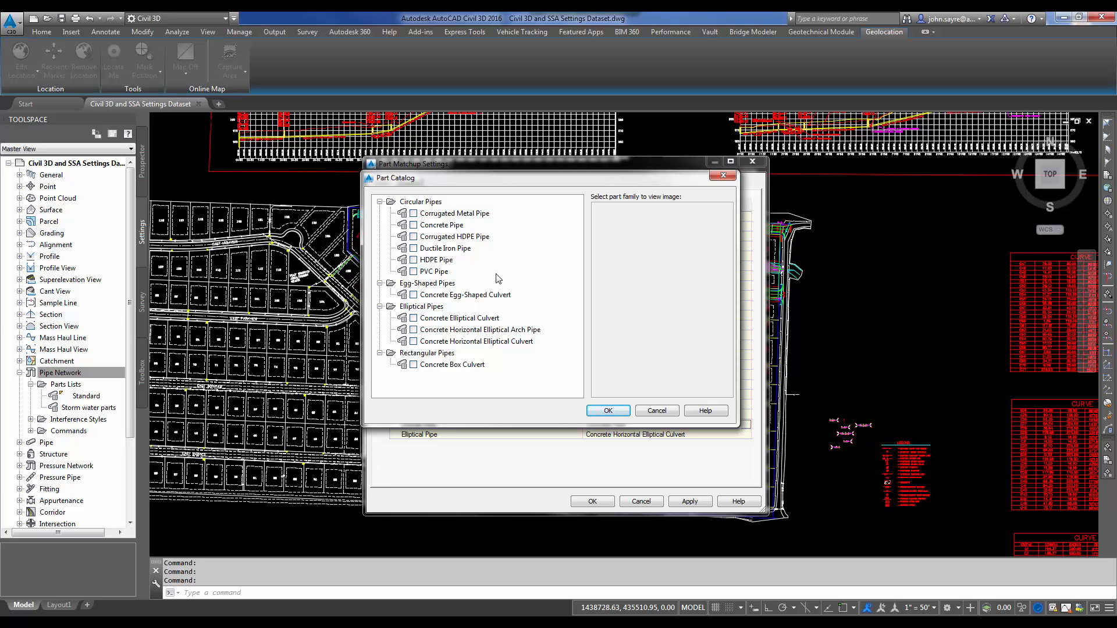
pyautogui.moveTo(444, 302)
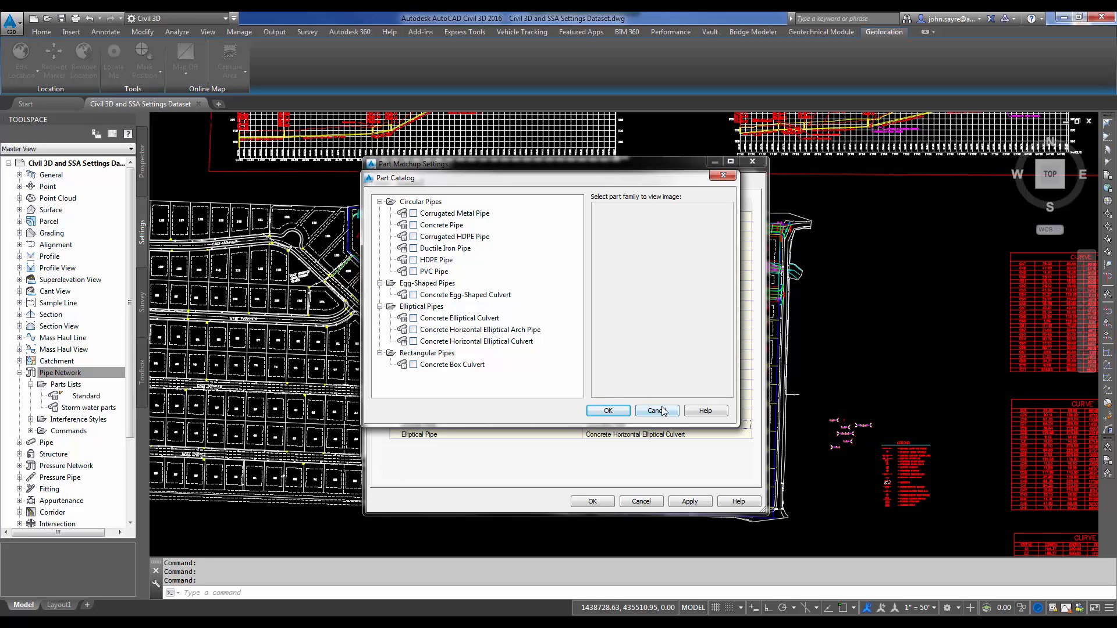
pyautogui.click(656, 411)
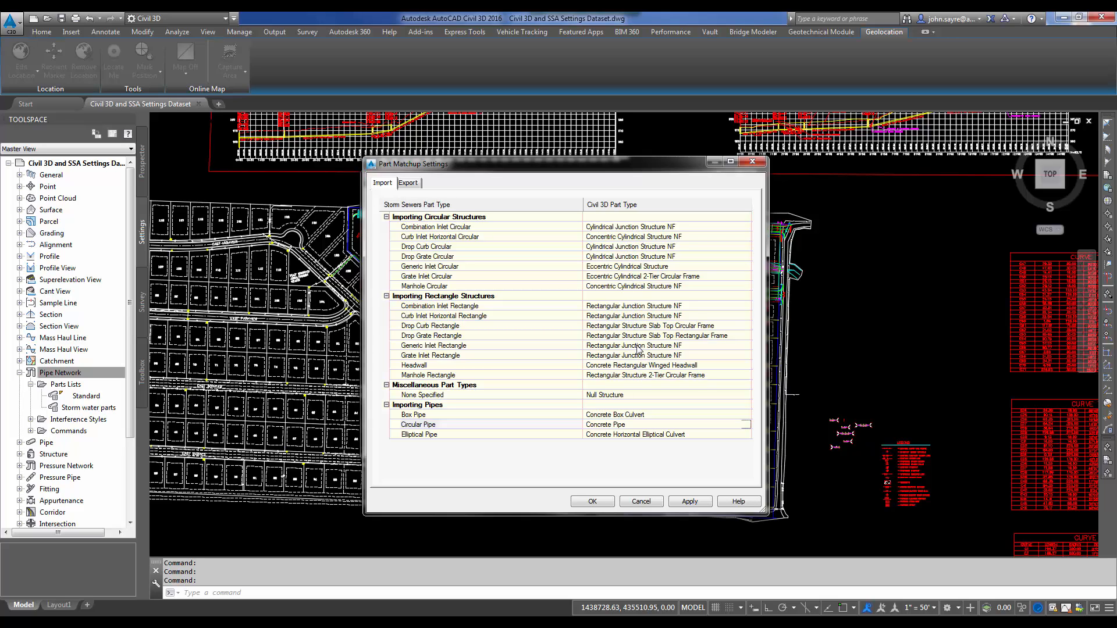
pyautogui.moveTo(470, 385)
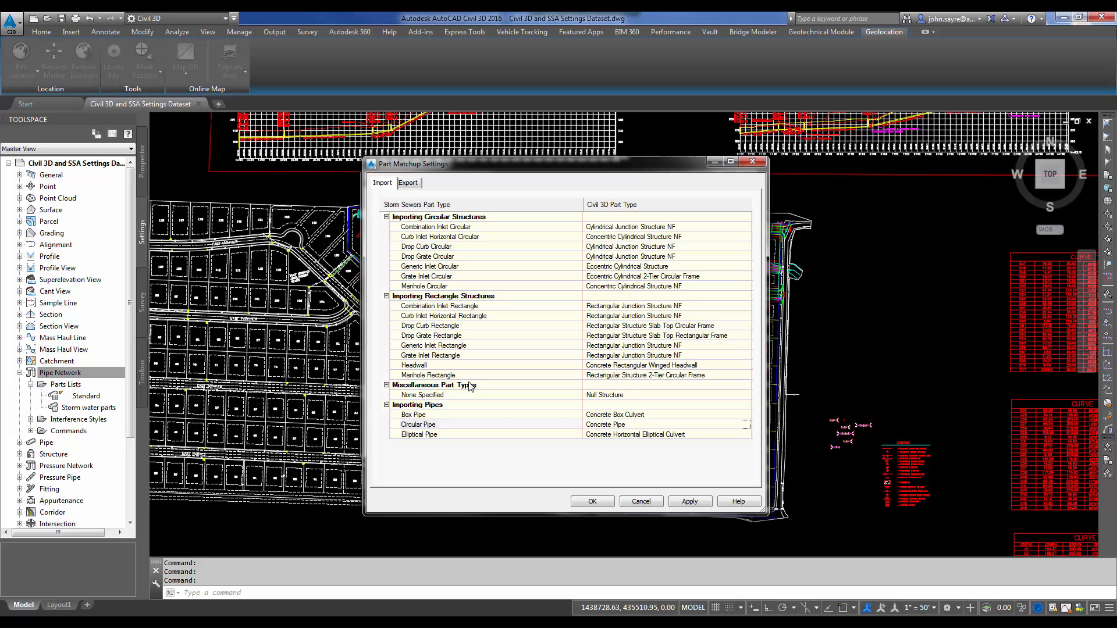
pyautogui.moveTo(623, 391)
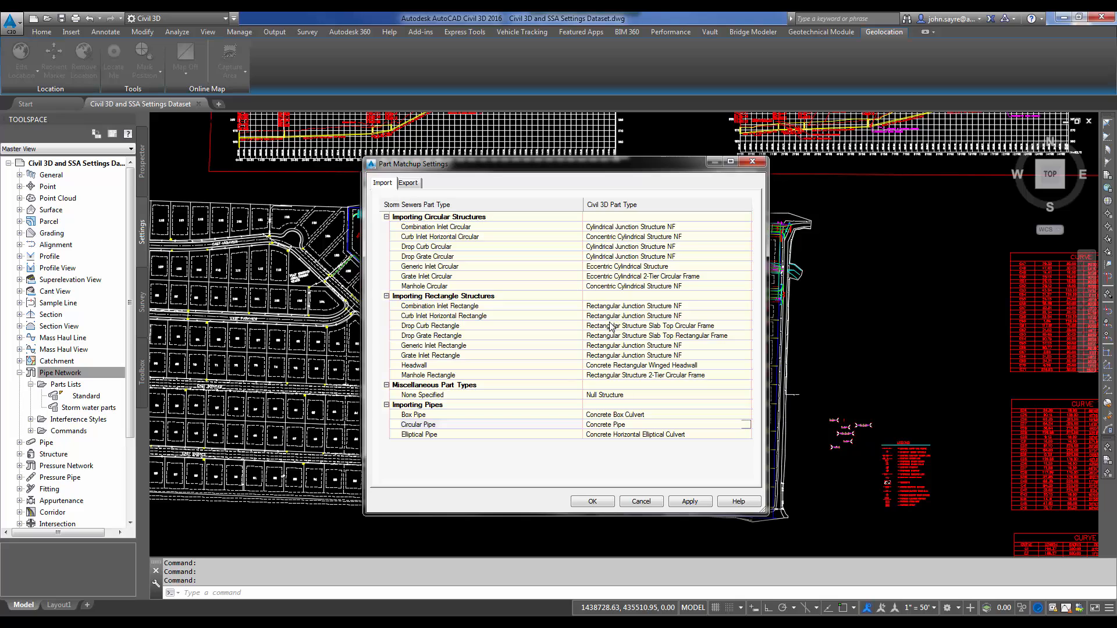
pyautogui.moveTo(564, 323)
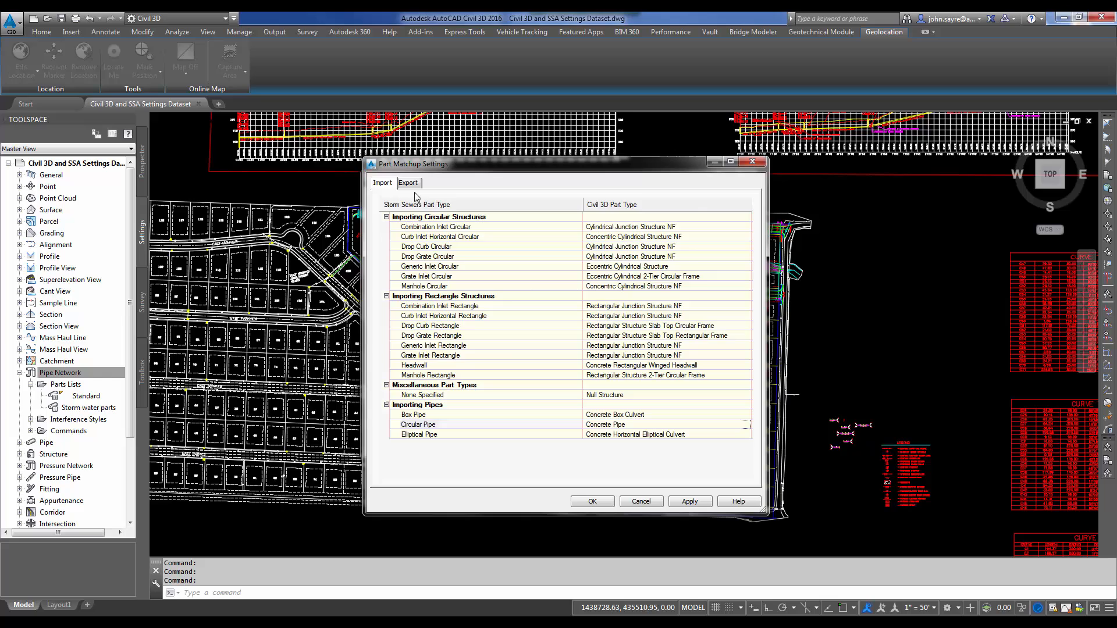
# Show the Export tab mappings from Civil 3D parts to storm sewer part types.
pyautogui.click(408, 184)
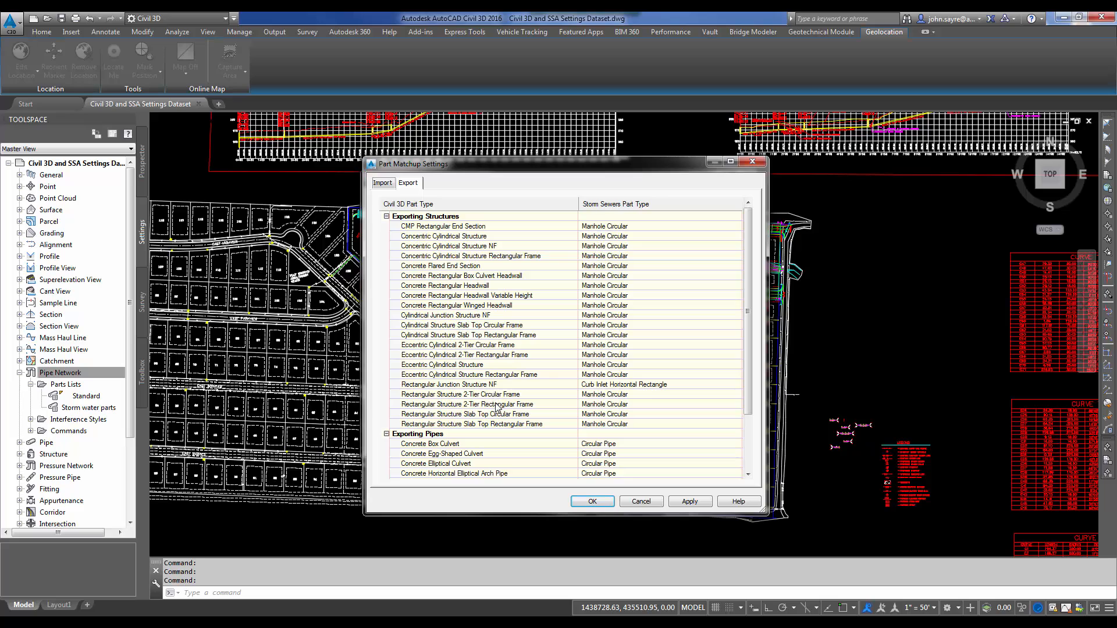
pyautogui.moveTo(601, 409)
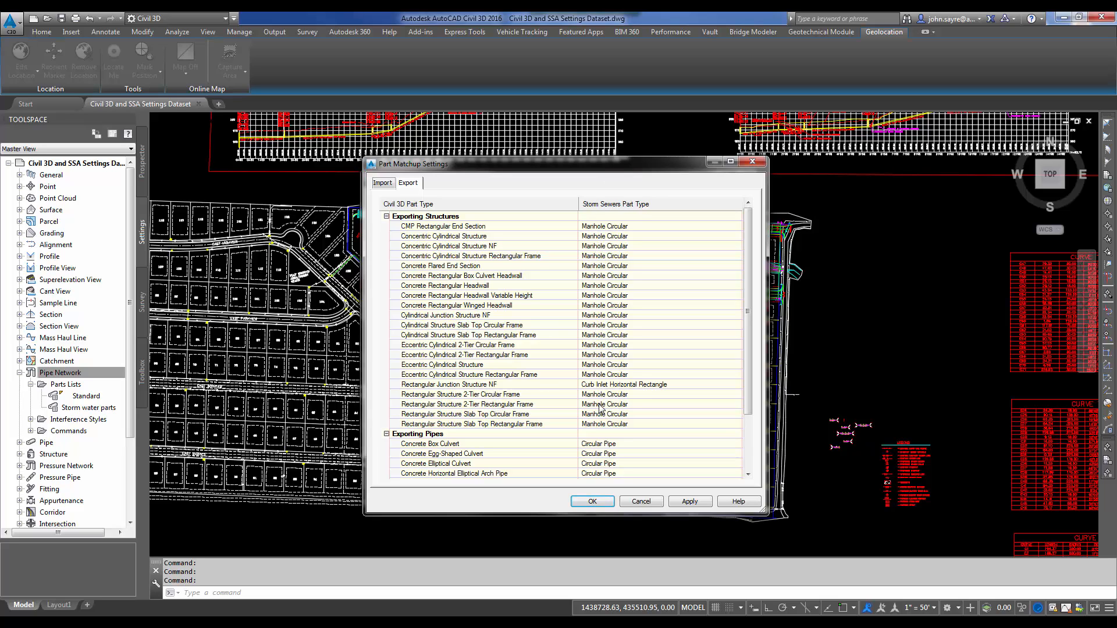
pyautogui.moveTo(502, 391)
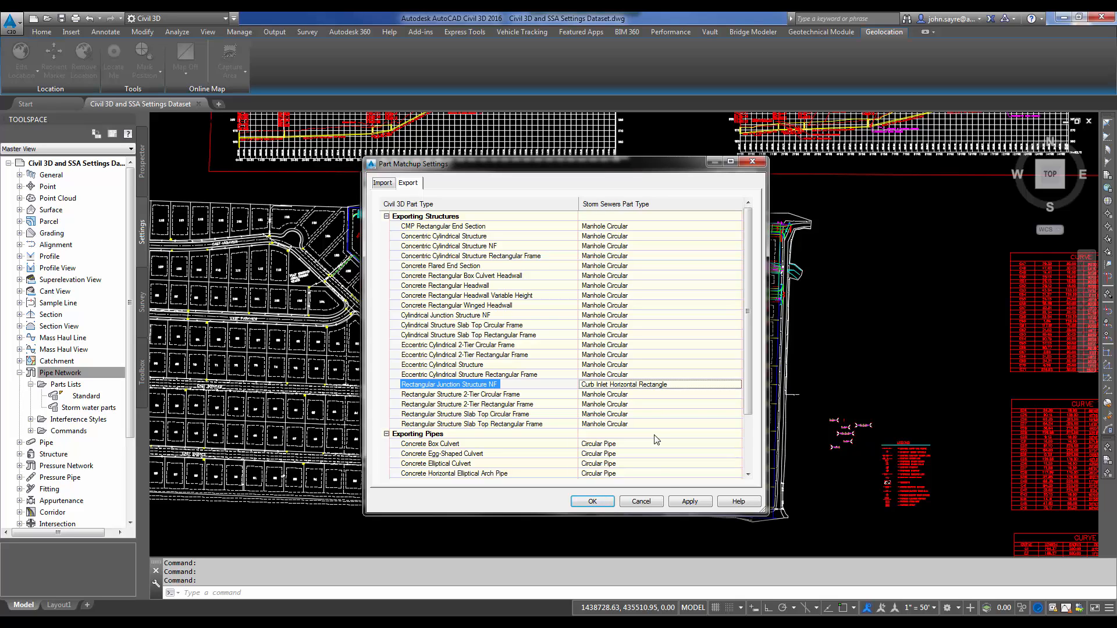
pyautogui.moveTo(656, 424)
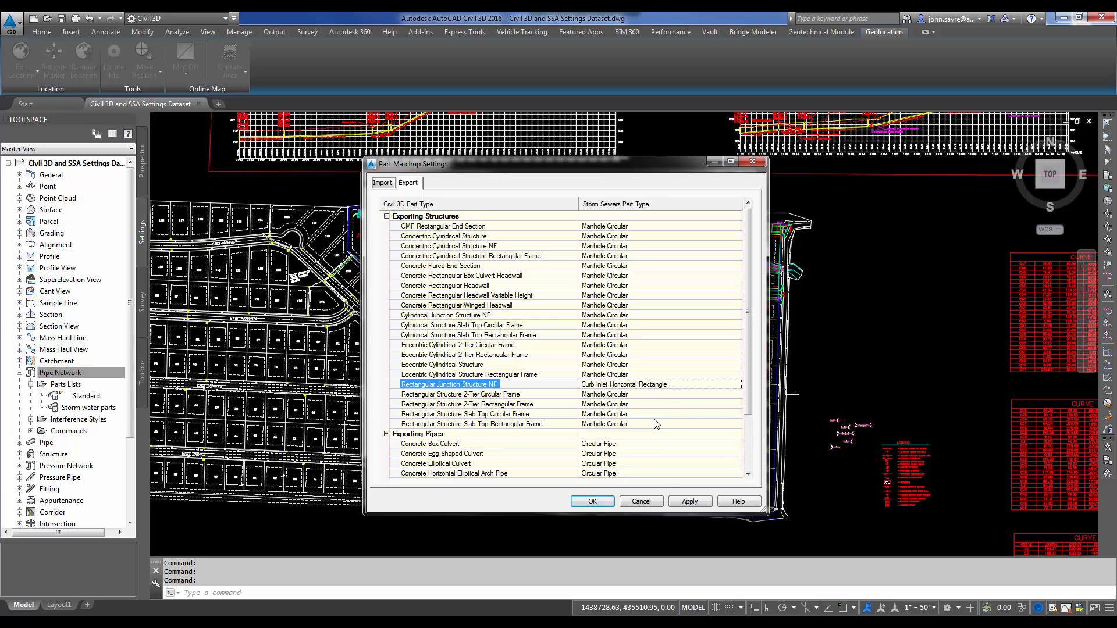
pyautogui.moveTo(746, 382)
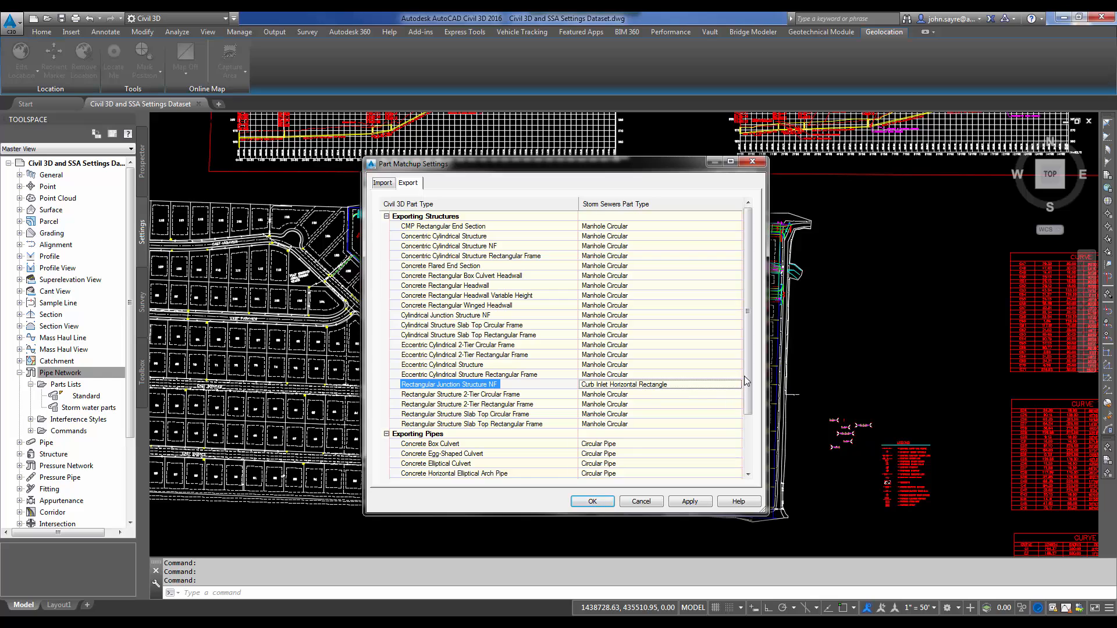
# Review the Concrete Pipe export and import part mappings, then close Part Matchup Settings.
pyautogui.scroll(-3)
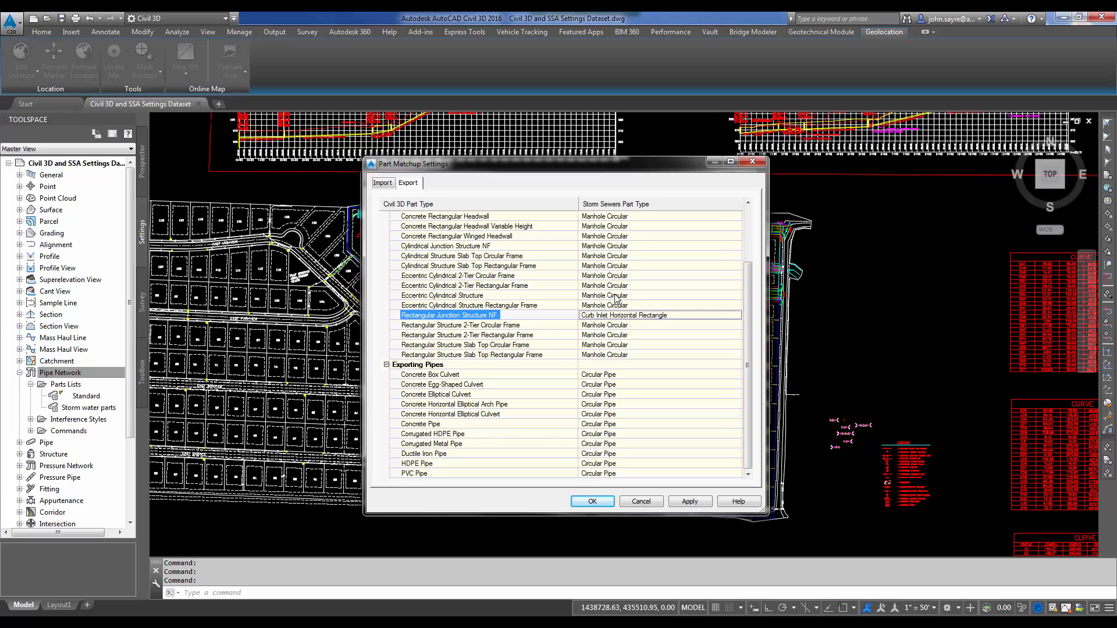
pyautogui.moveTo(603, 437)
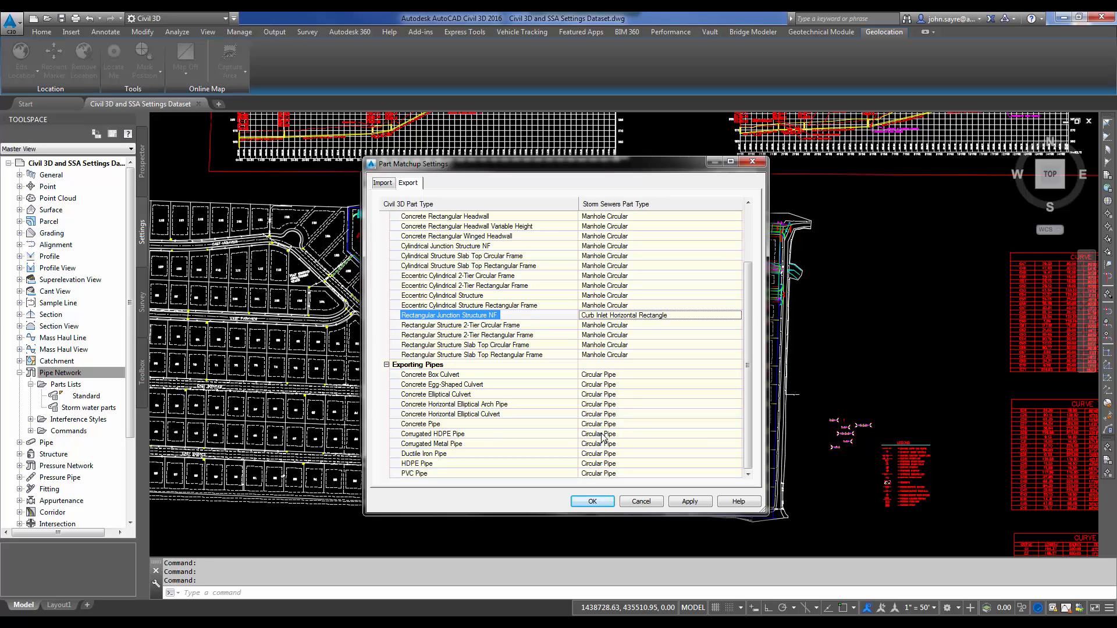
pyautogui.moveTo(451, 427)
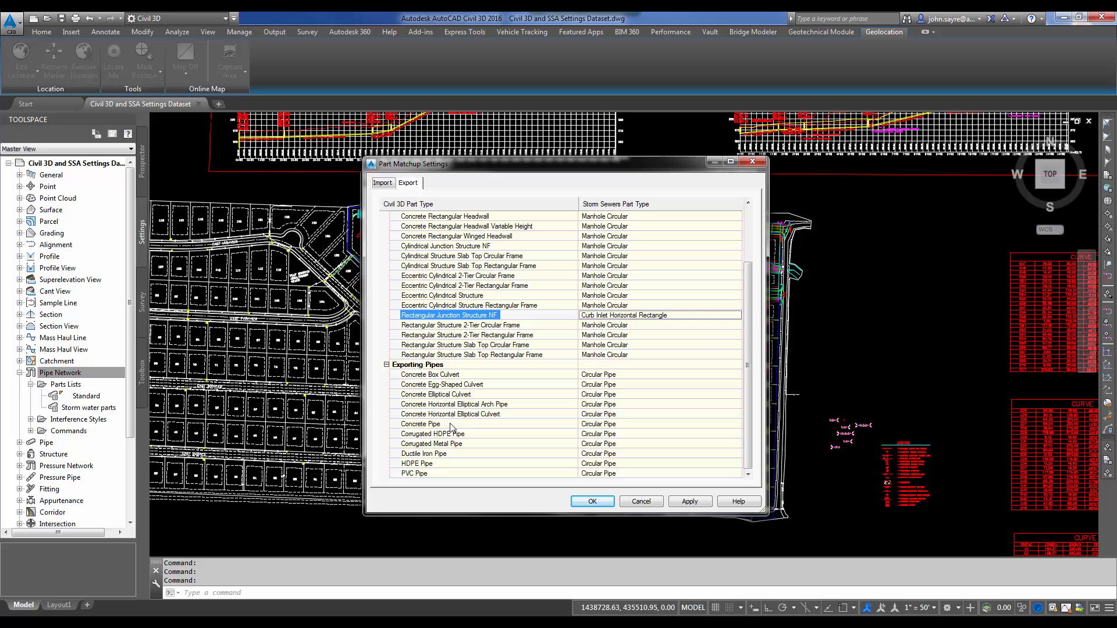
pyautogui.click(420, 424)
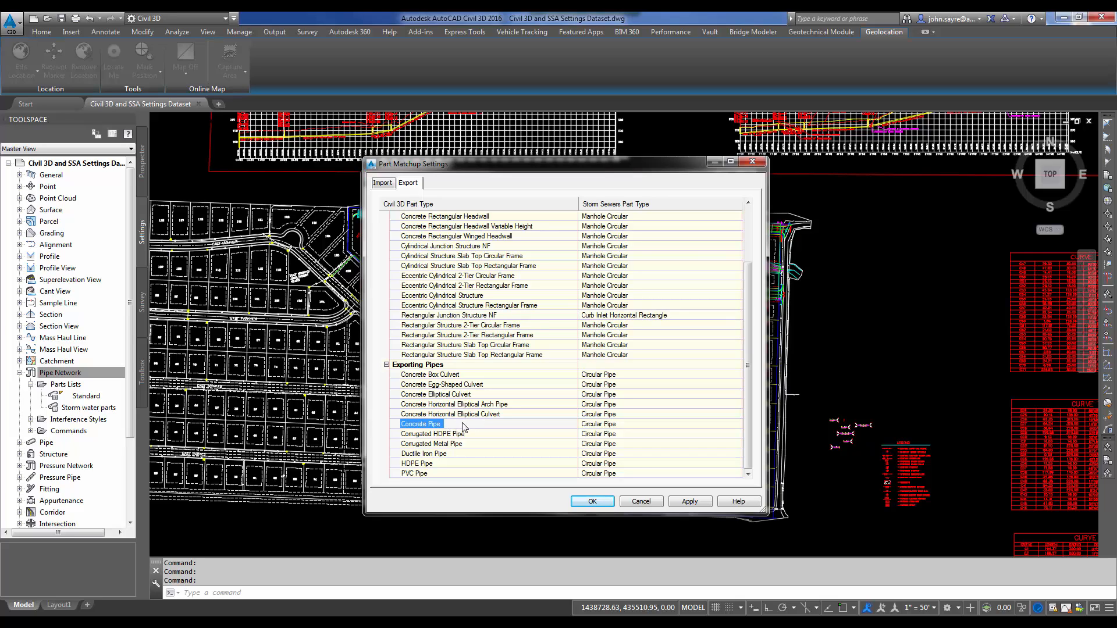
pyautogui.moveTo(635, 427)
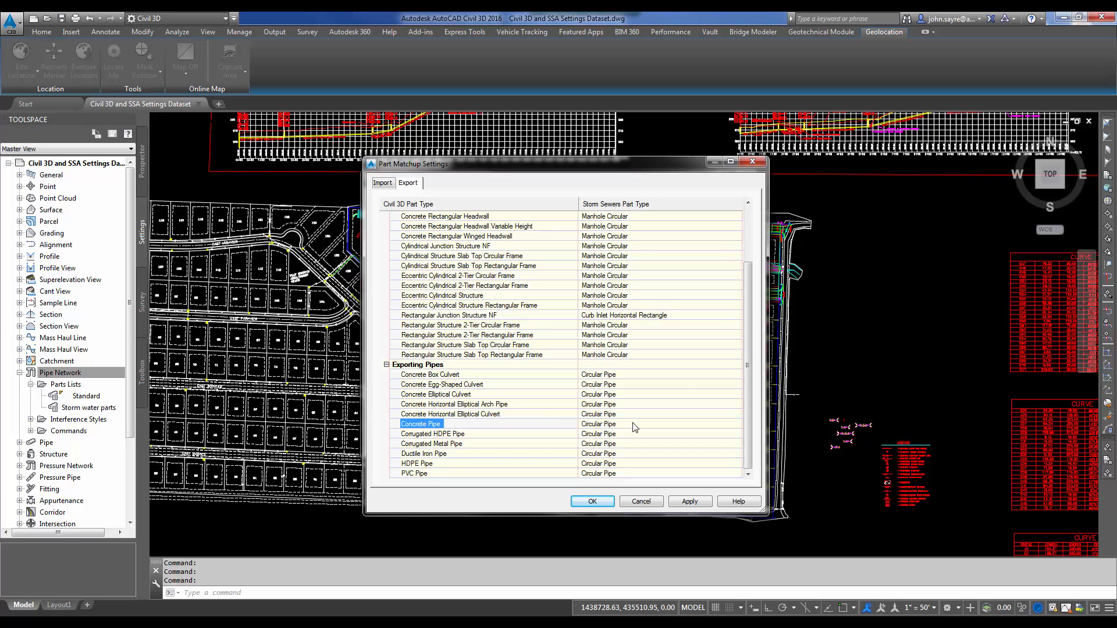
pyautogui.click(383, 184)
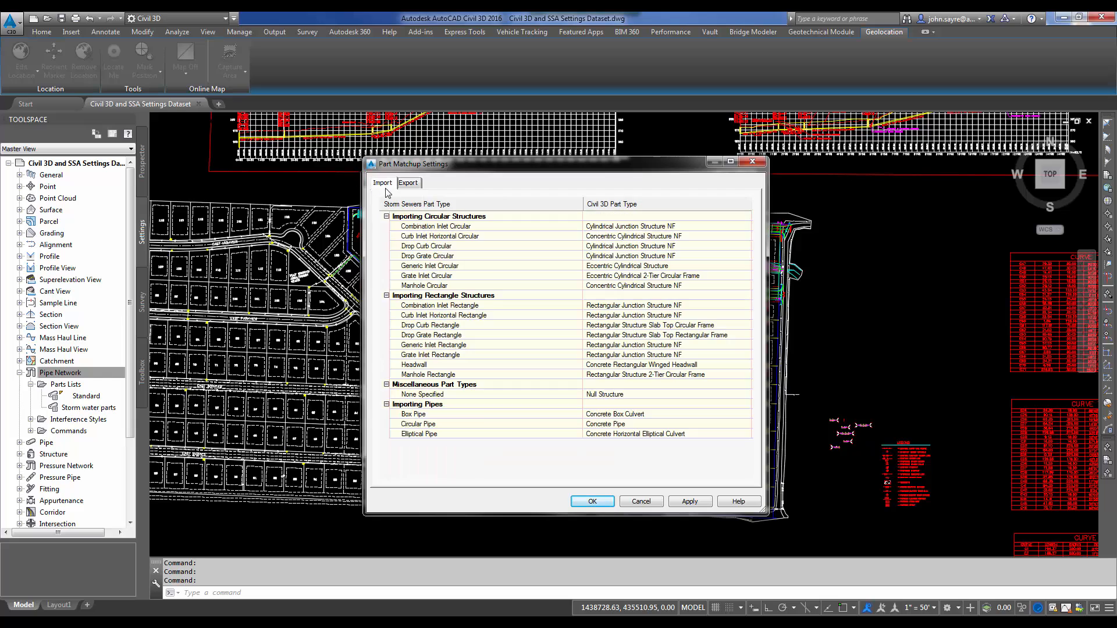
pyautogui.moveTo(447, 429)
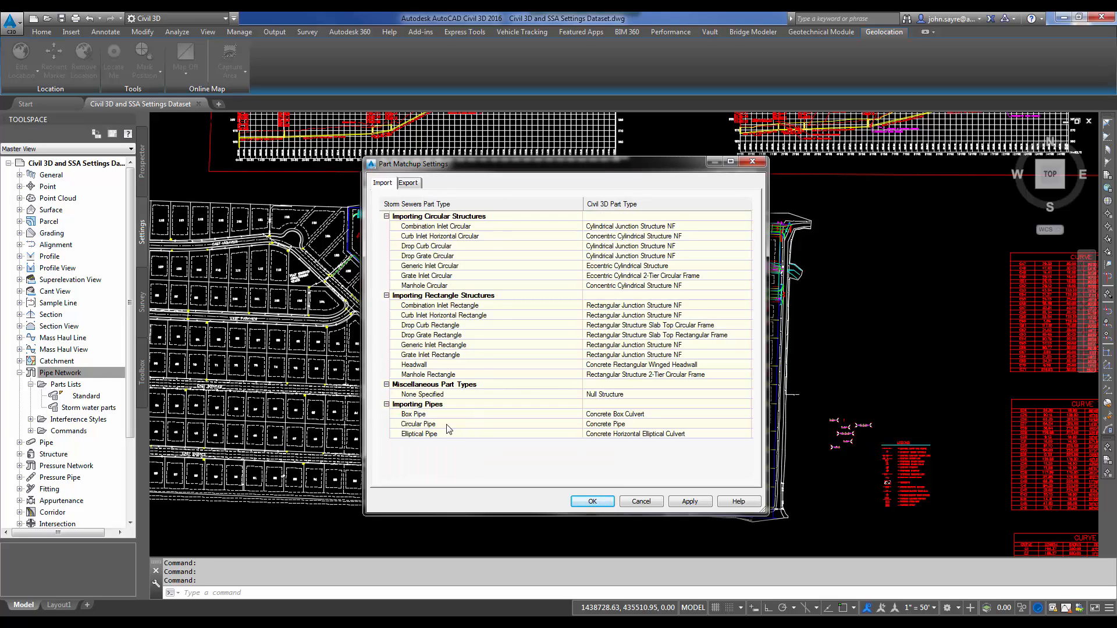
pyautogui.moveTo(584, 420)
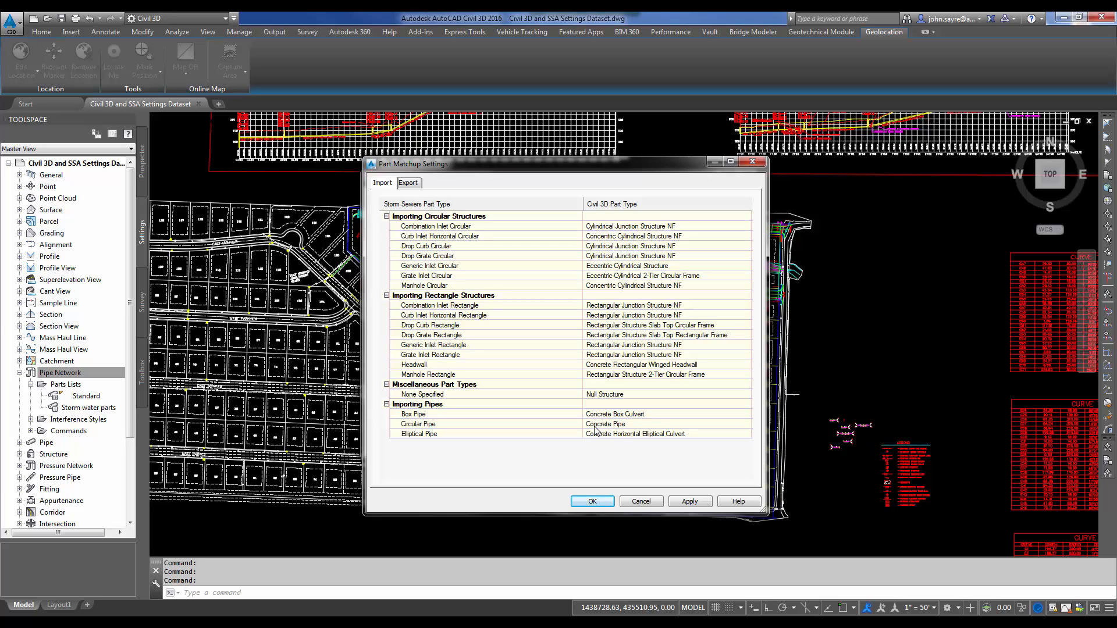
pyautogui.moveTo(624, 430)
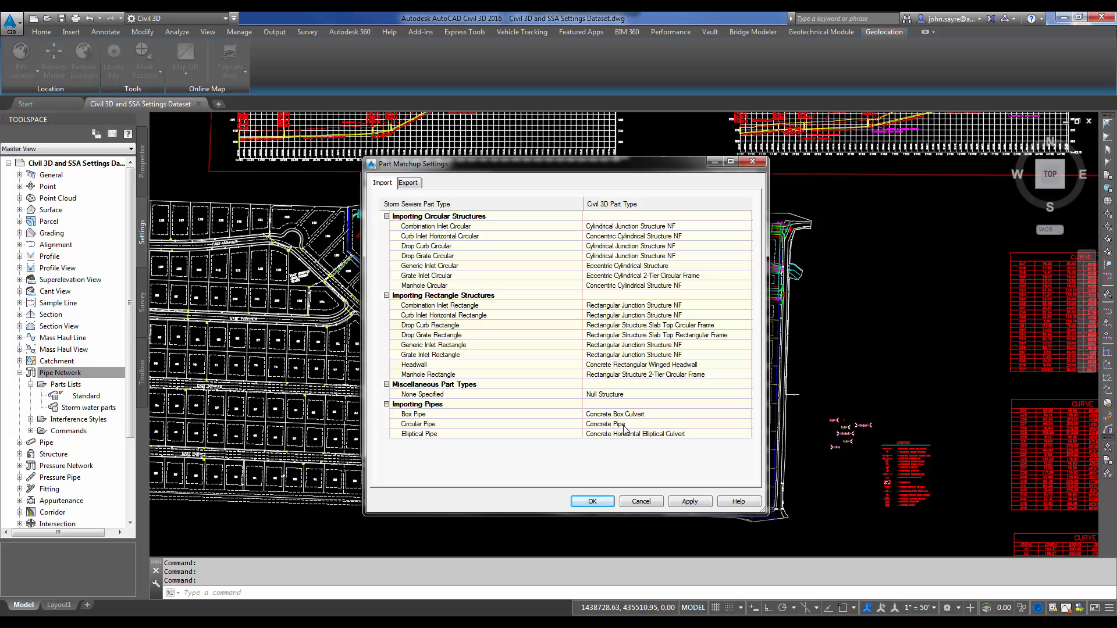
pyautogui.moveTo(498, 405)
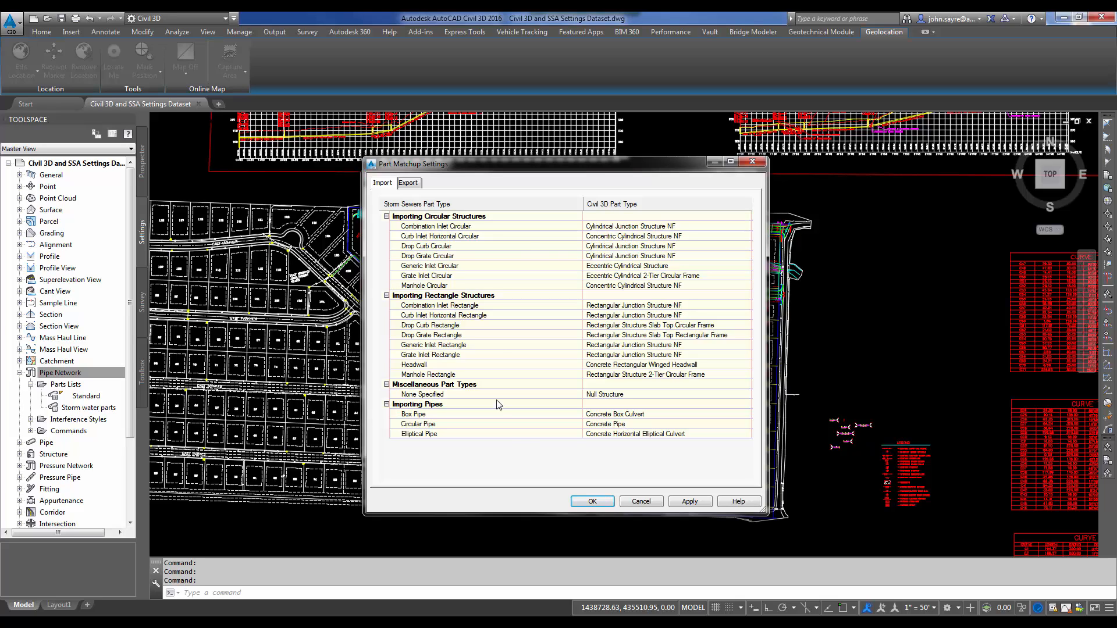
pyautogui.moveTo(656, 485)
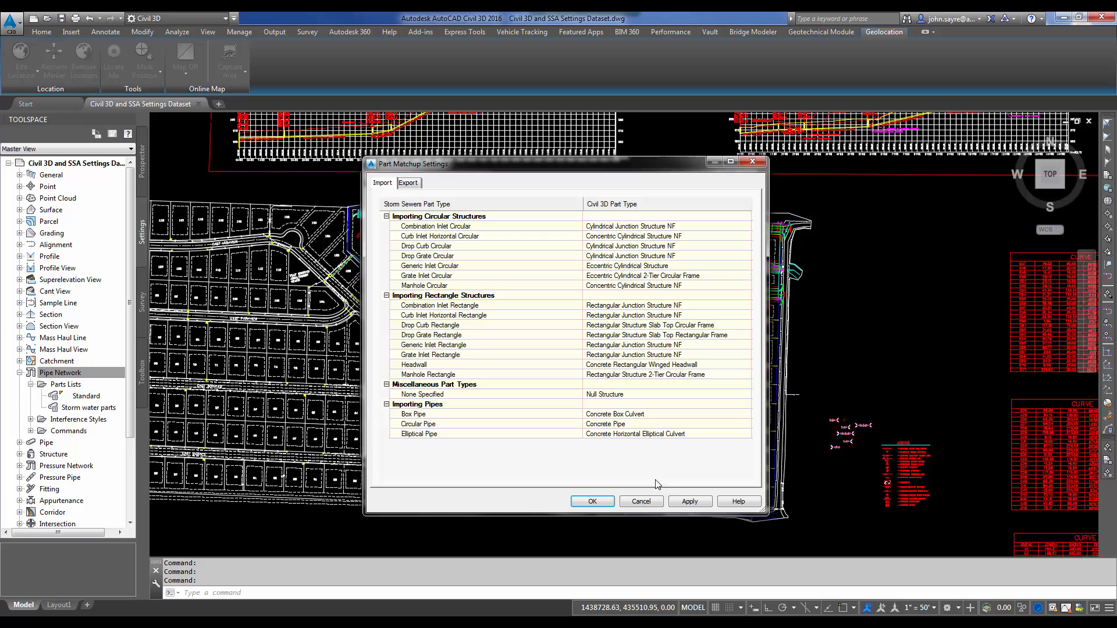
pyautogui.moveTo(625, 420)
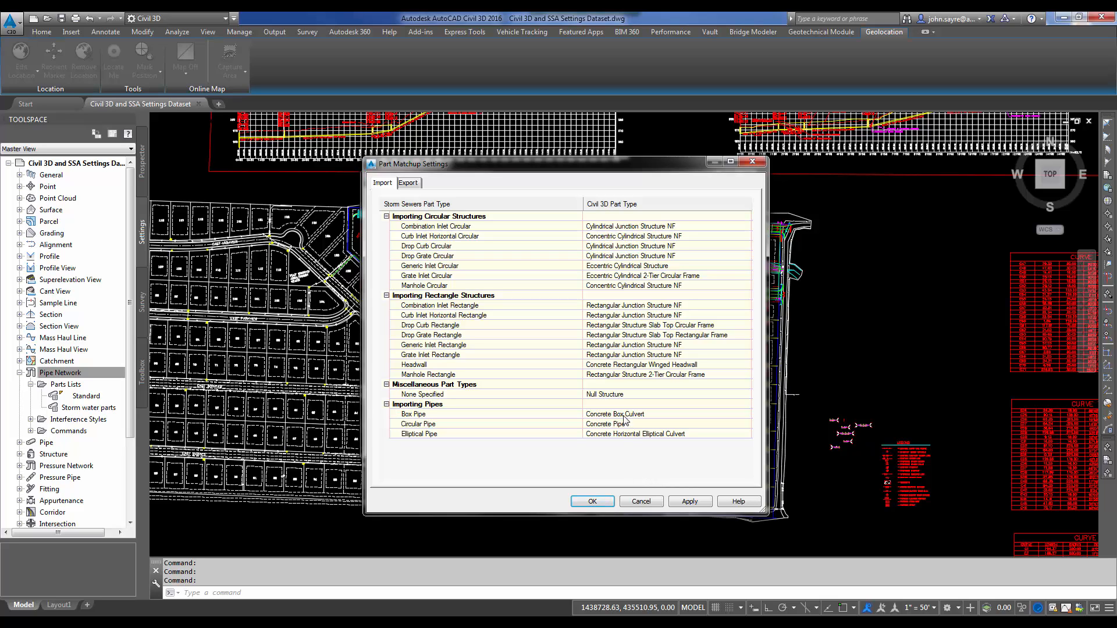
pyautogui.moveTo(625, 389)
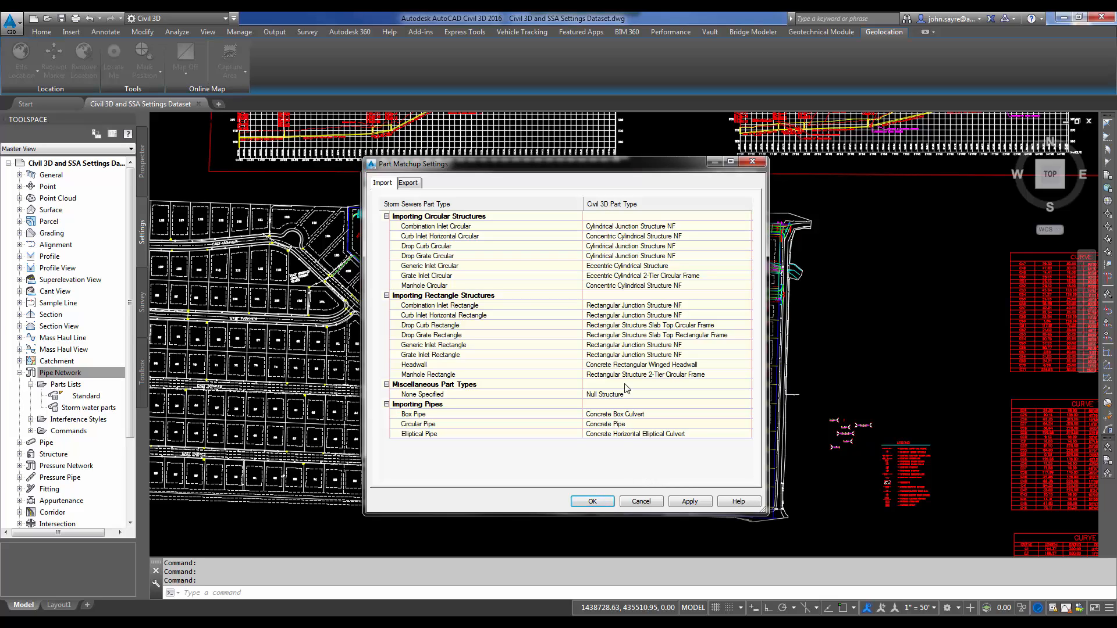
pyautogui.moveTo(422, 206)
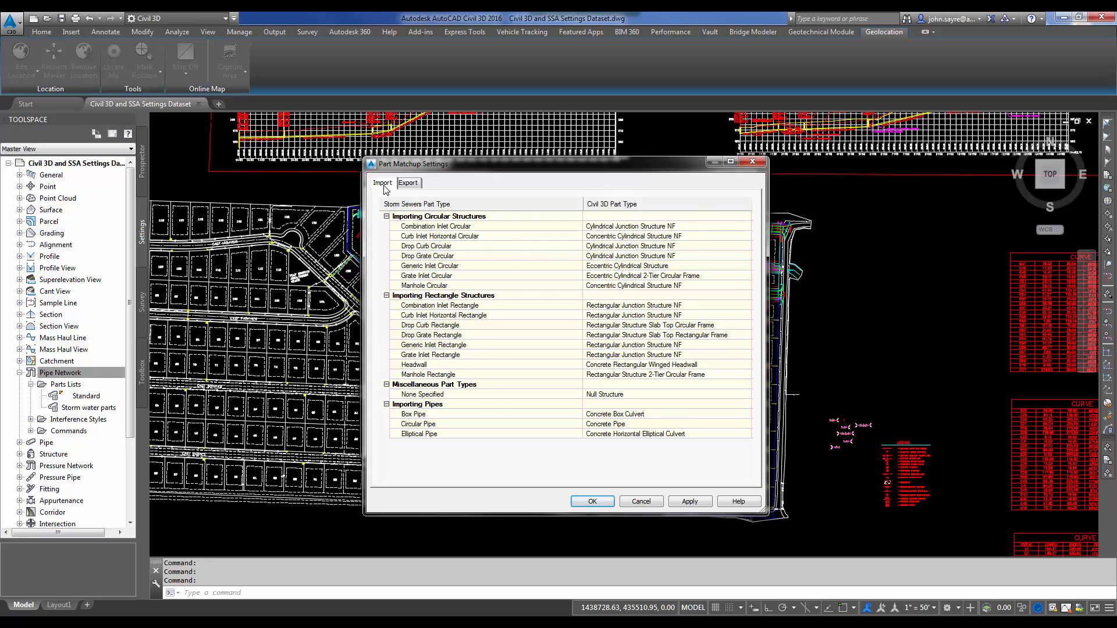
pyautogui.click(407, 183)
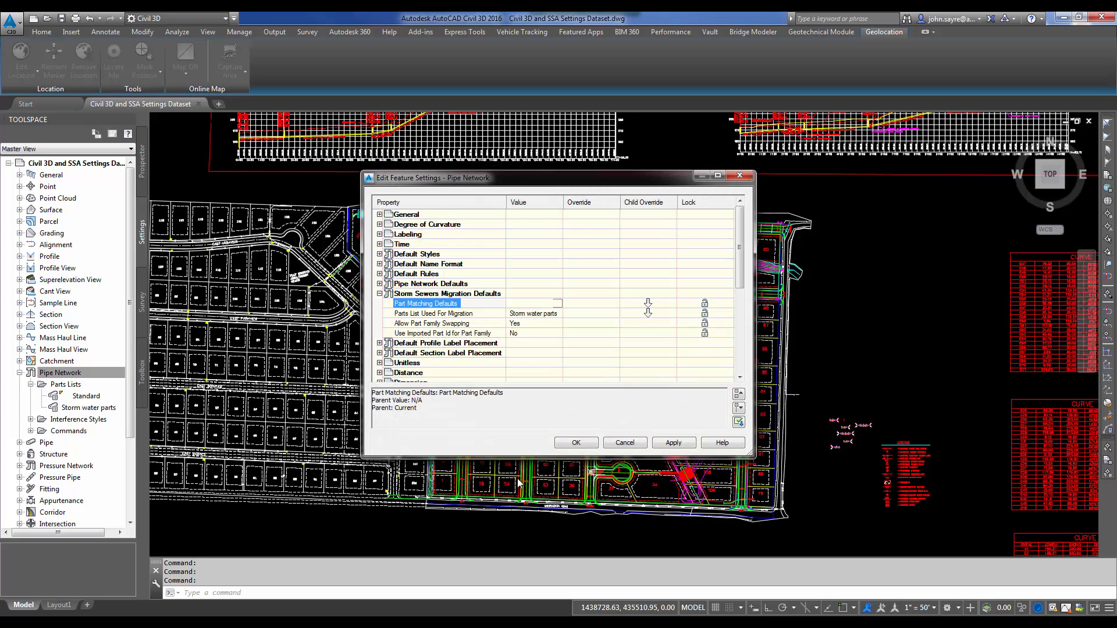
pyautogui.moveTo(492, 409)
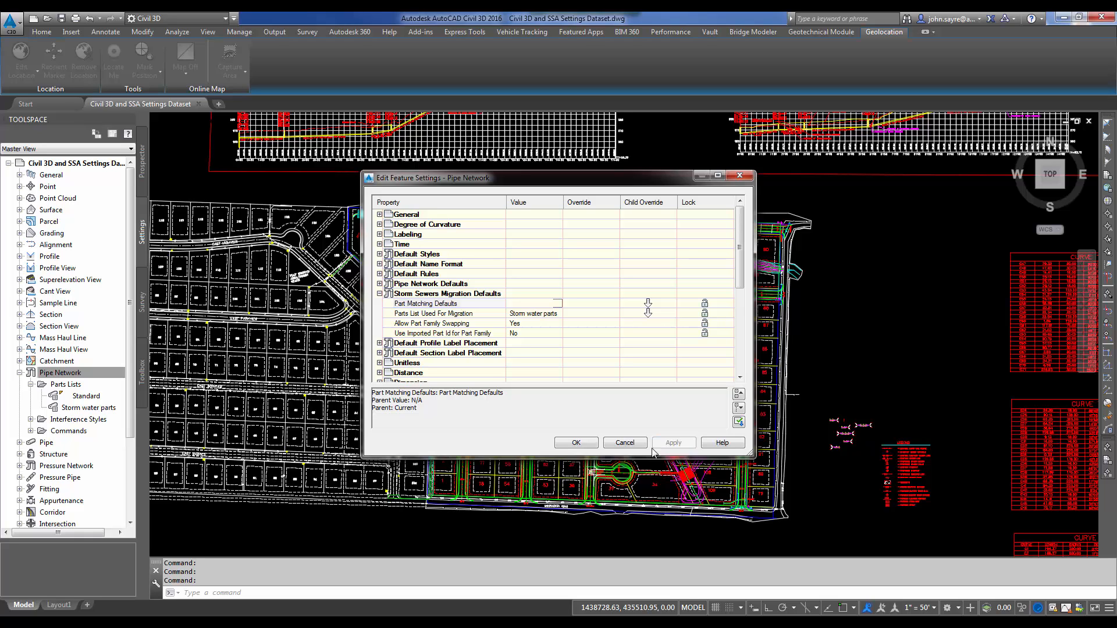
# Accept the Storm Sewers Migration Defaults with Storm water parts and close Pipe Network settings.
pyautogui.click(624, 442)
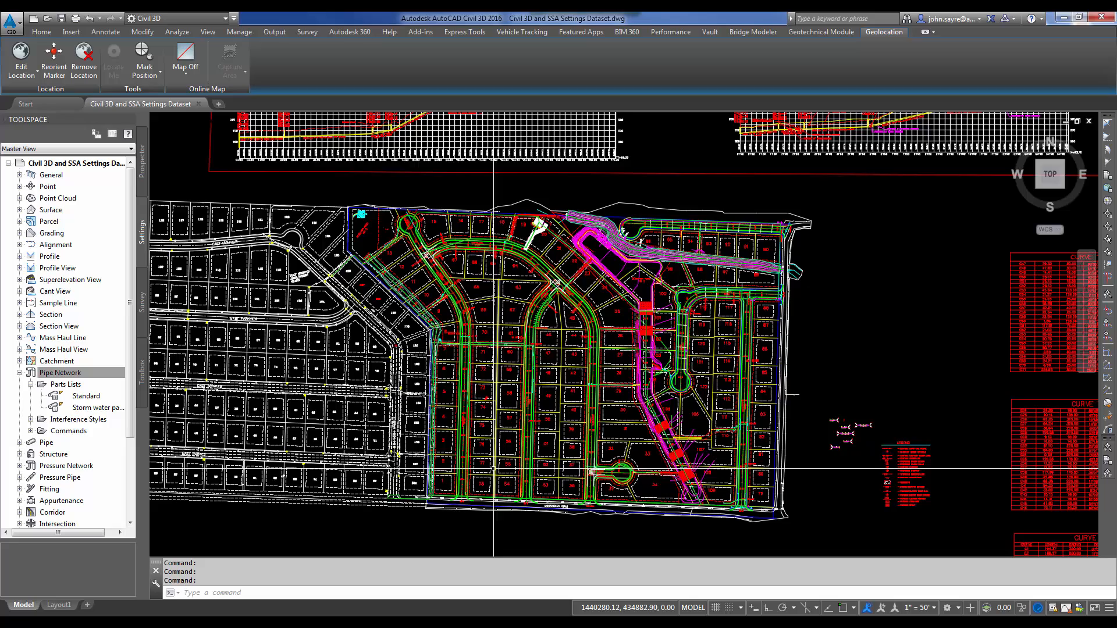
# From the Home tab, open the Pipe Network creation dropdown near lots 70–73.
pyautogui.click(41, 32)
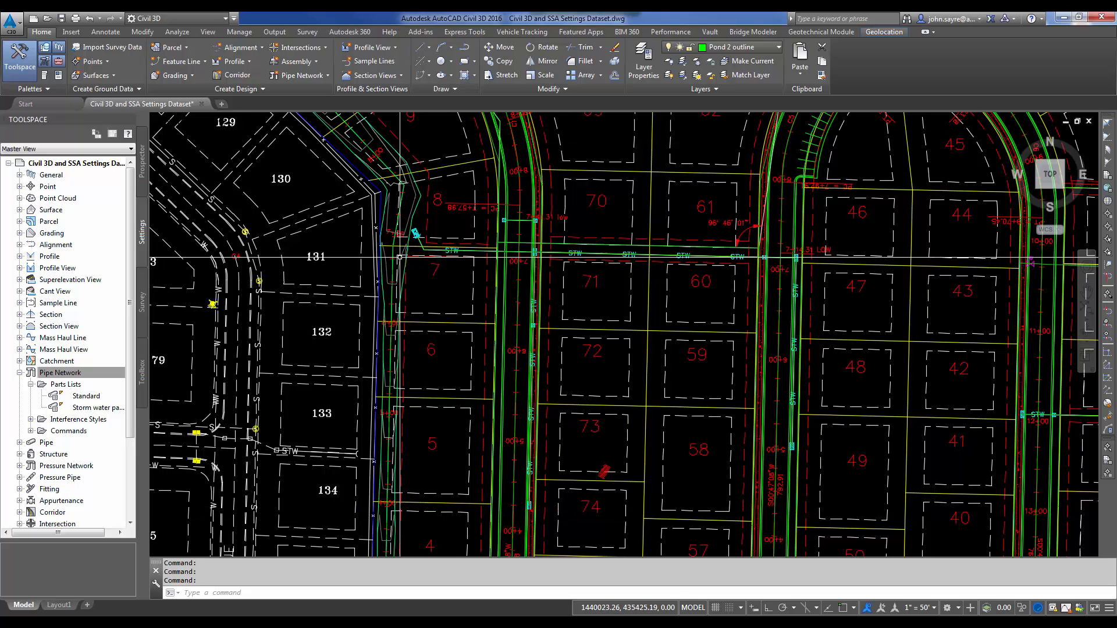
pyautogui.moveTo(552, 253)
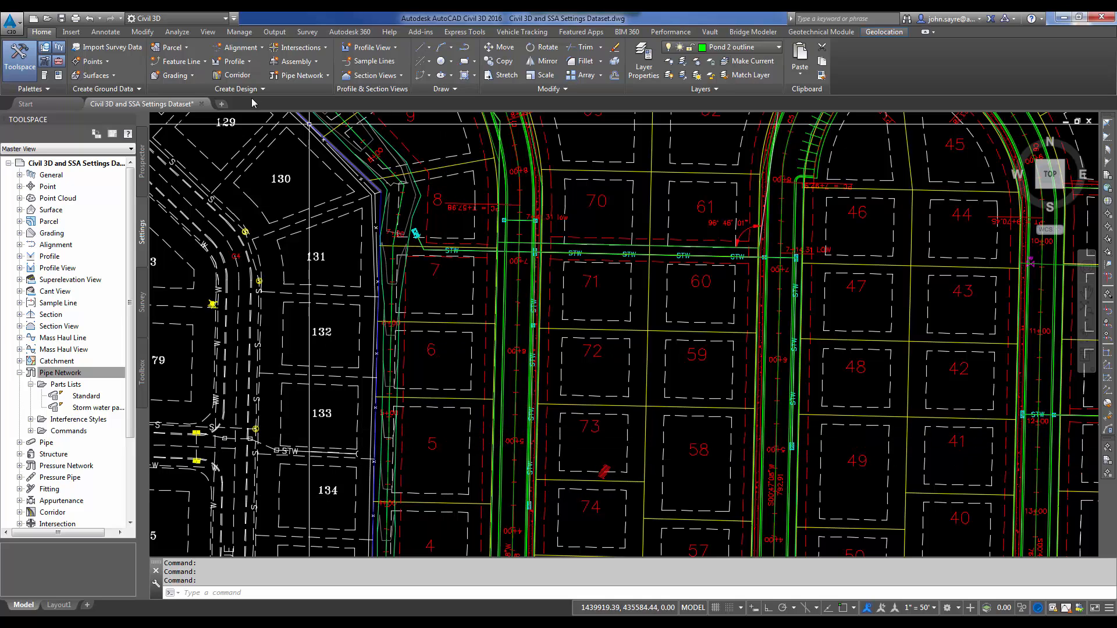
pyautogui.click(299, 75)
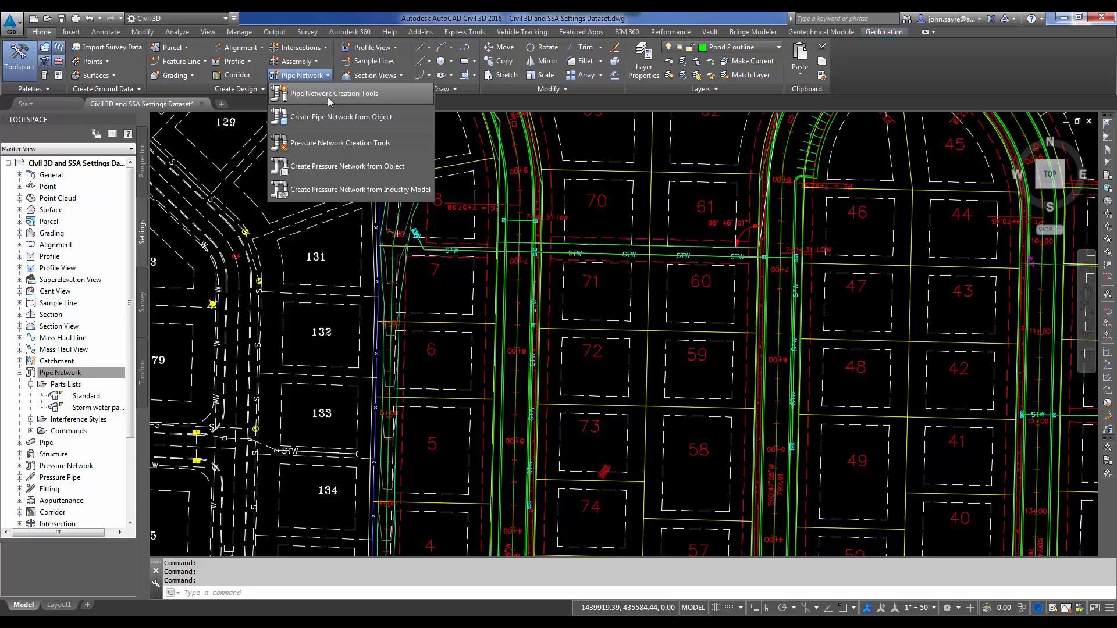
# Create network 'storm line a' using EXISTING SURFACE USE and the ROAD A alignment.
pyautogui.click(334, 93)
pyautogui.write('storm')
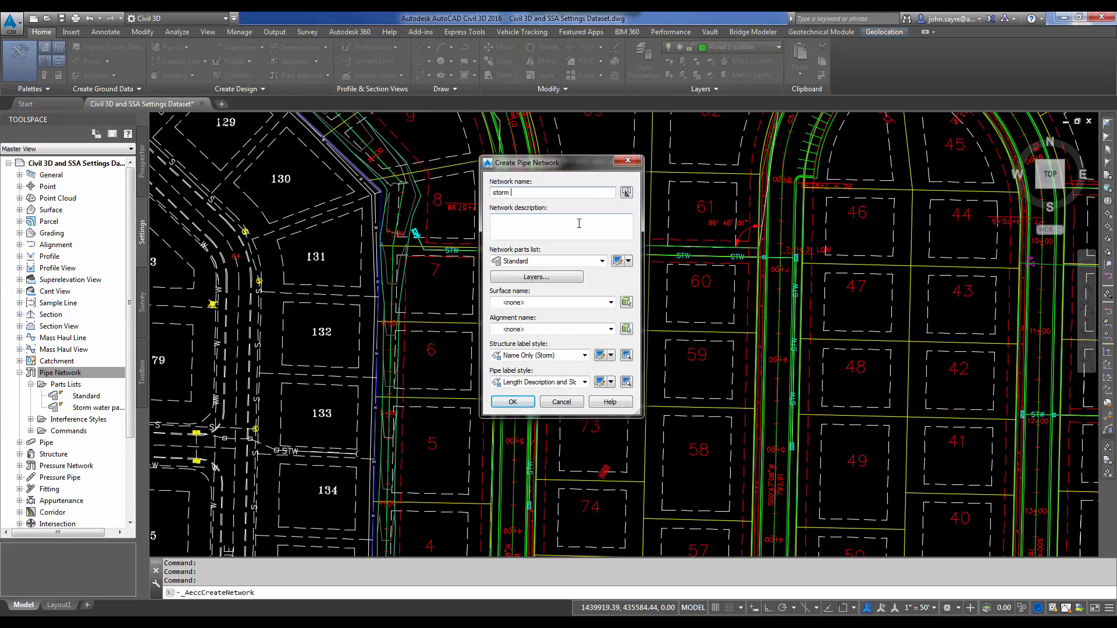
pyautogui.write('linea')
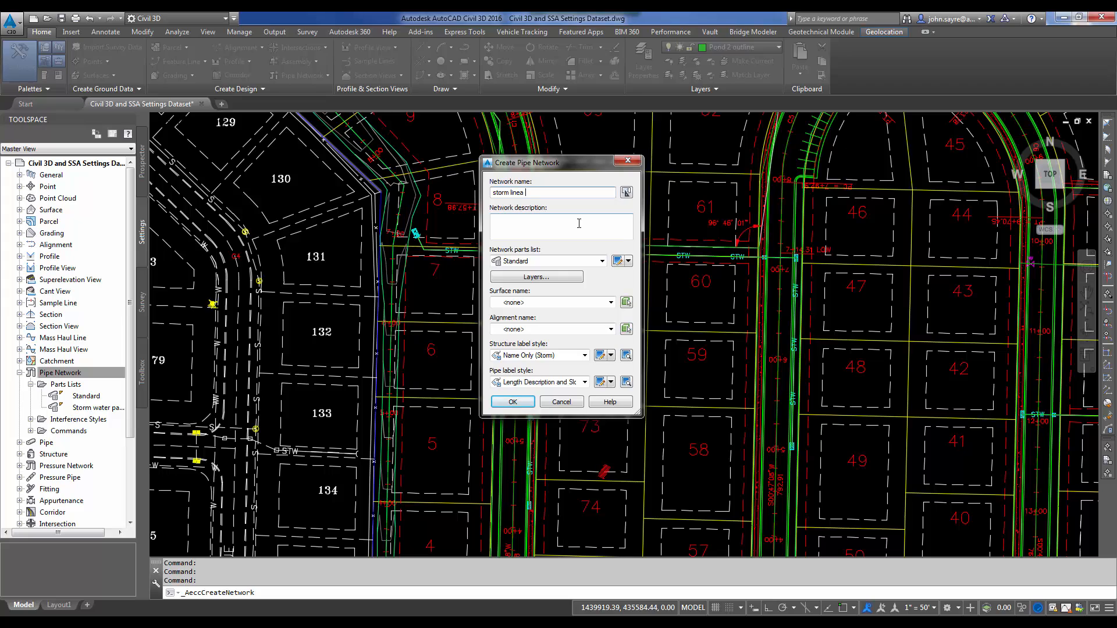
pyautogui.write('a')
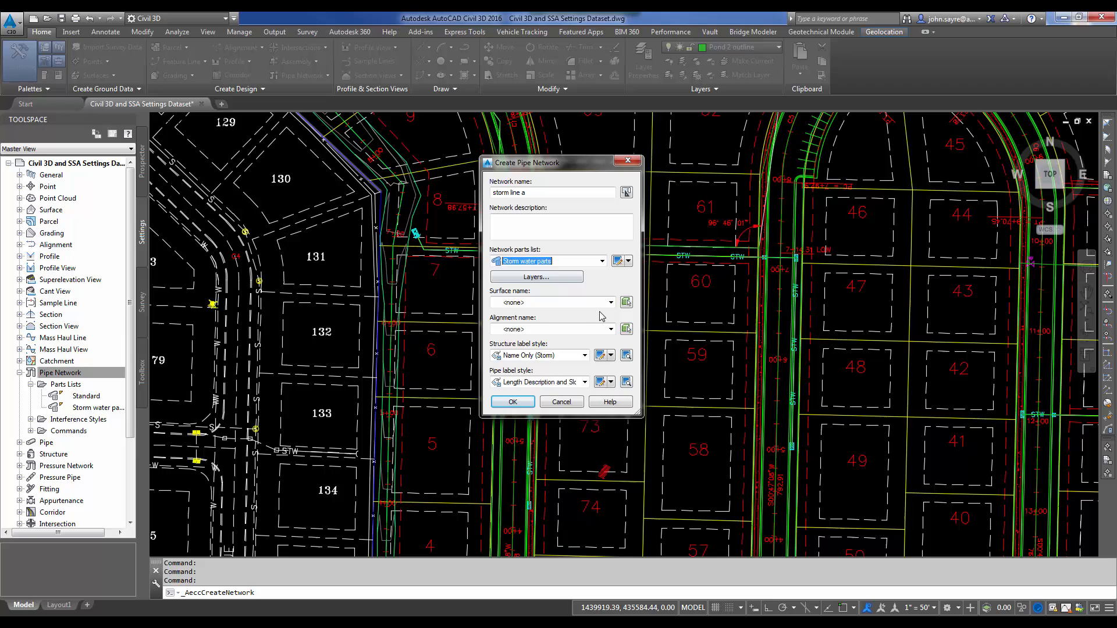
pyautogui.click(609, 302)
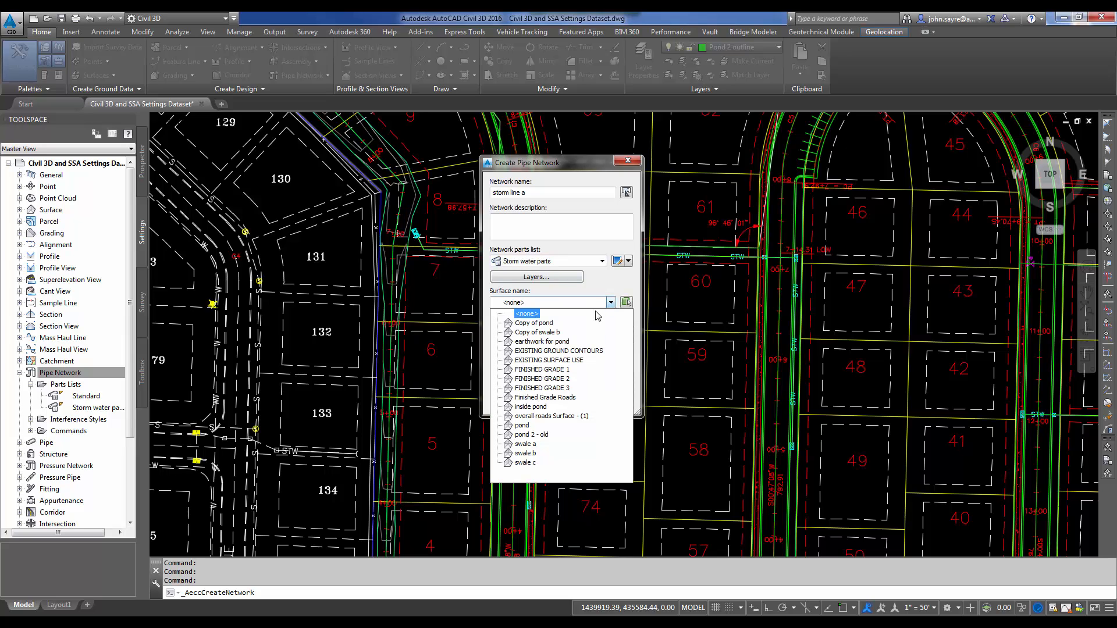
pyautogui.click(548, 361)
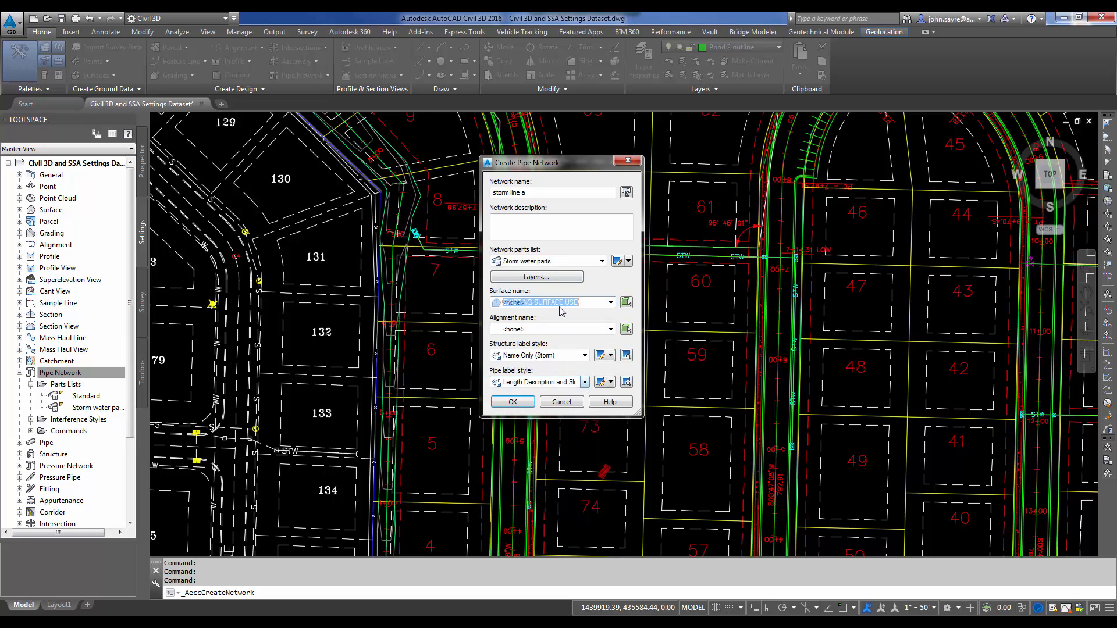
pyautogui.click(610, 329)
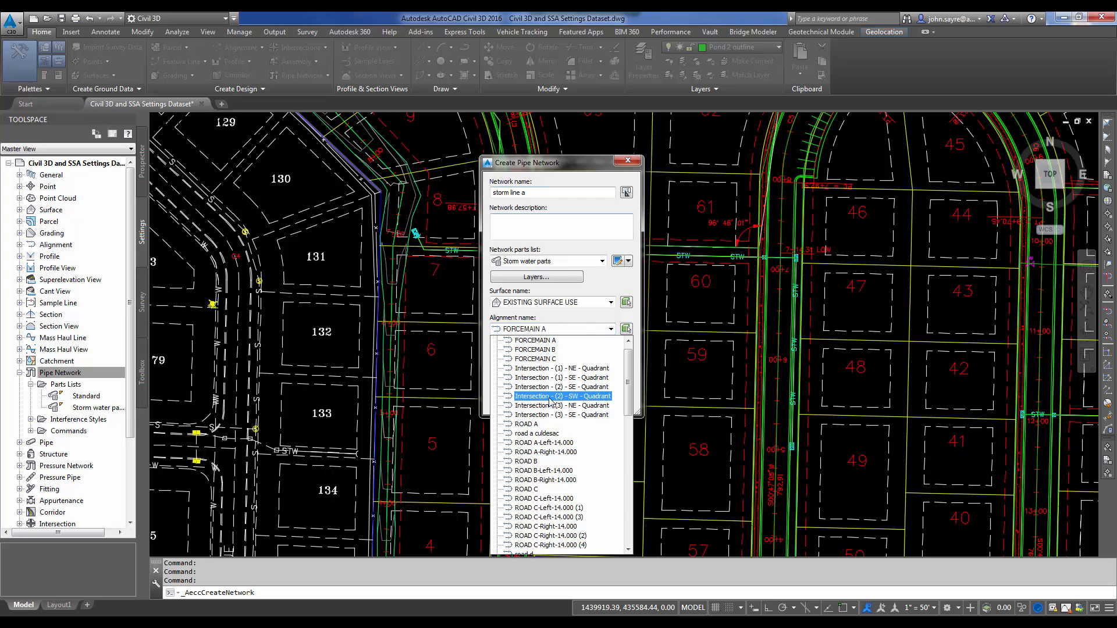
pyautogui.click(562, 415)
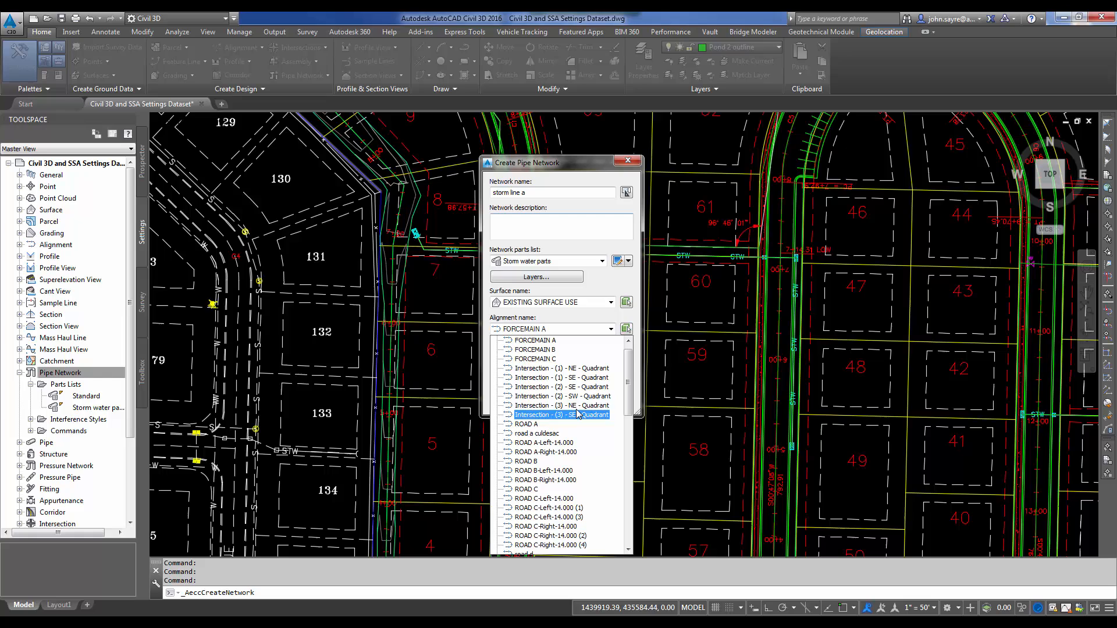
pyautogui.click(526, 424)
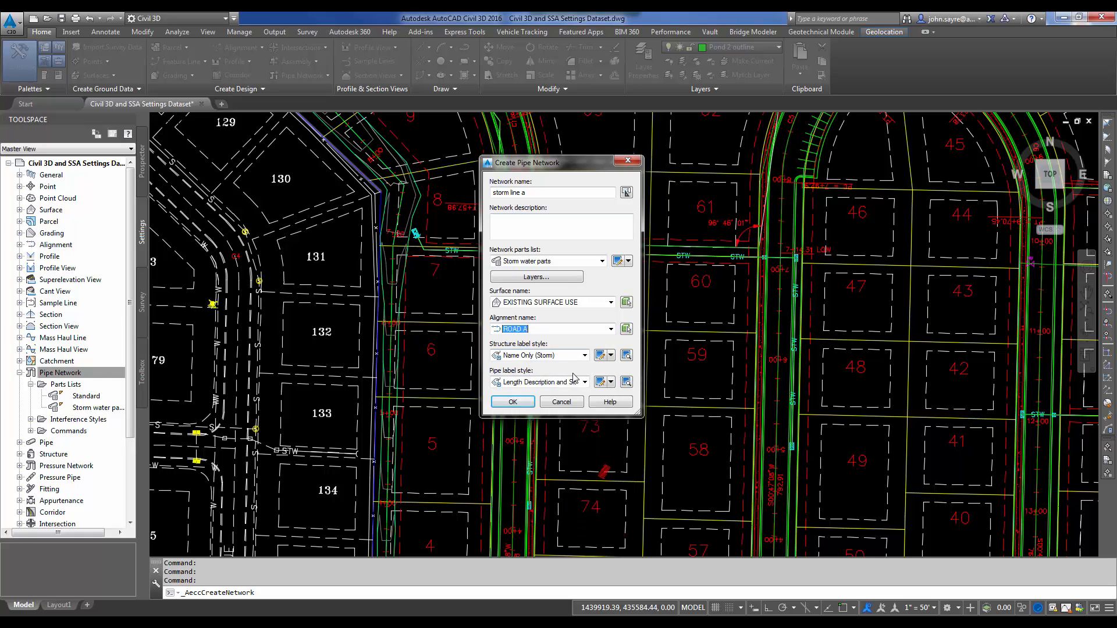
pyautogui.click(511, 402)
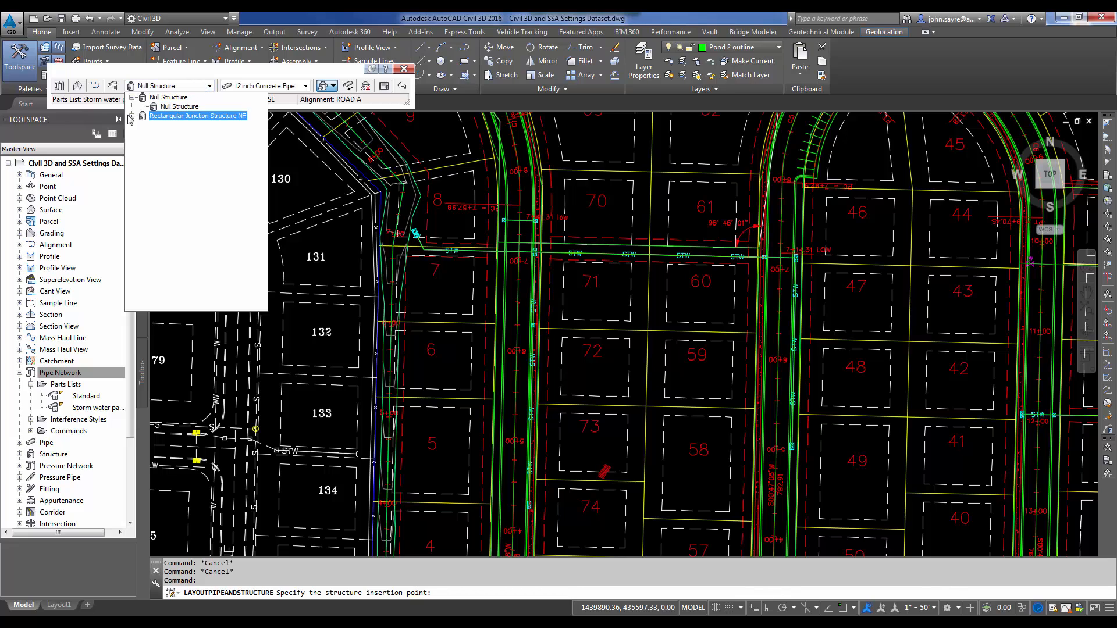
# Choose a 96 x 48 inch rectangular structure and 15 inch Concrete Pipe for layout.
pyautogui.click(197, 115)
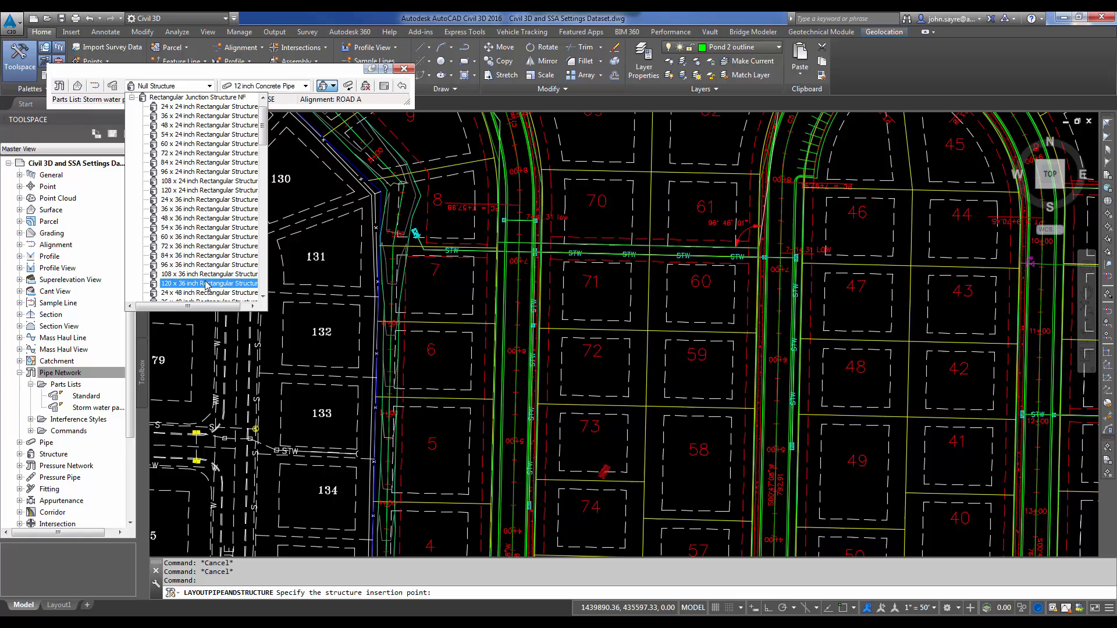
pyautogui.scroll(-3)
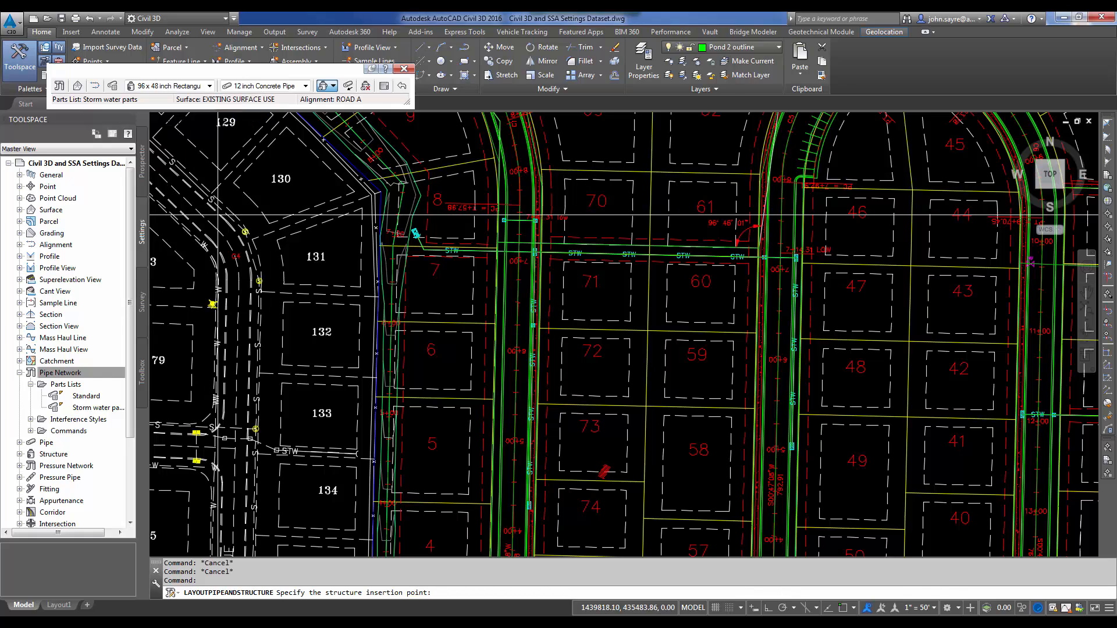
pyautogui.click(307, 85)
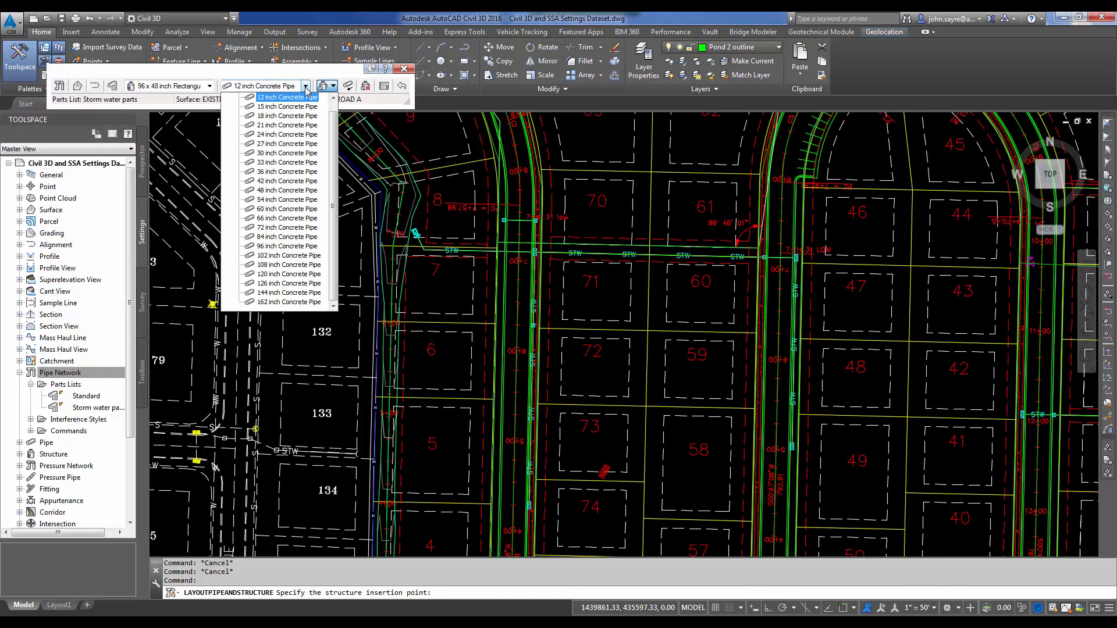
pyautogui.click(288, 96)
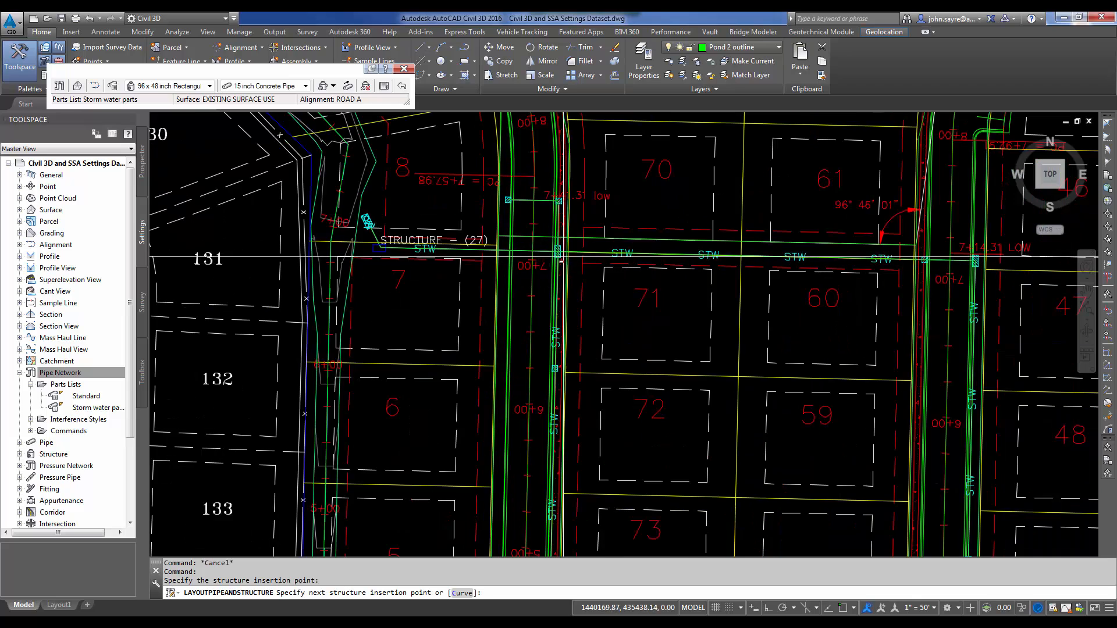
pyautogui.moveTo(561, 262)
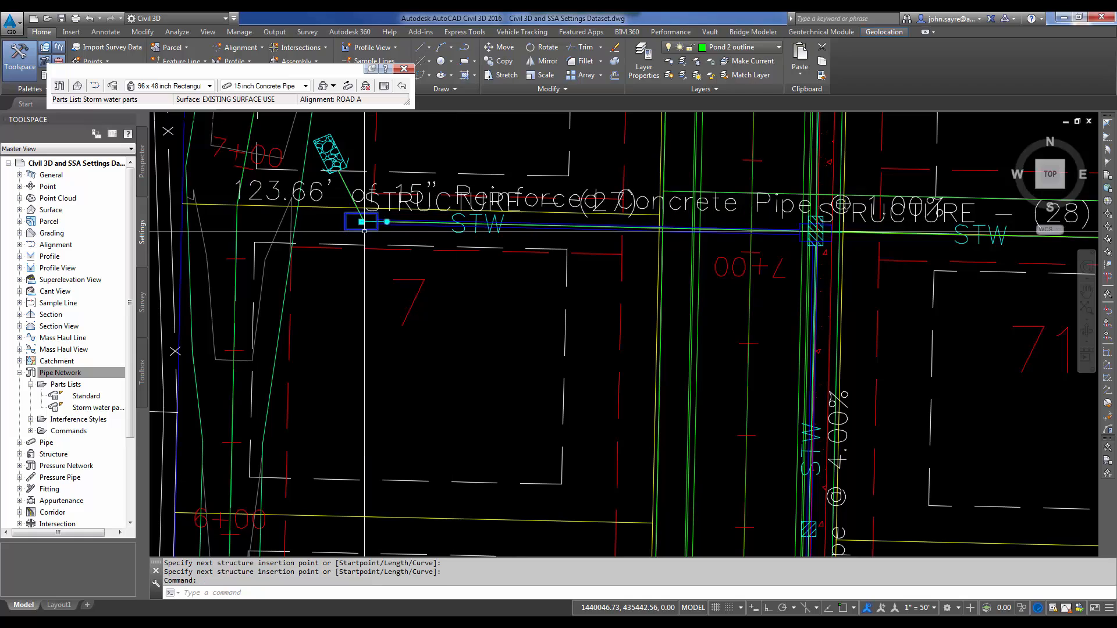
# Finish the 123.66-foot 15-inch pipe from structure 27 to 28 and clear the selection.
pyautogui.click(363, 221)
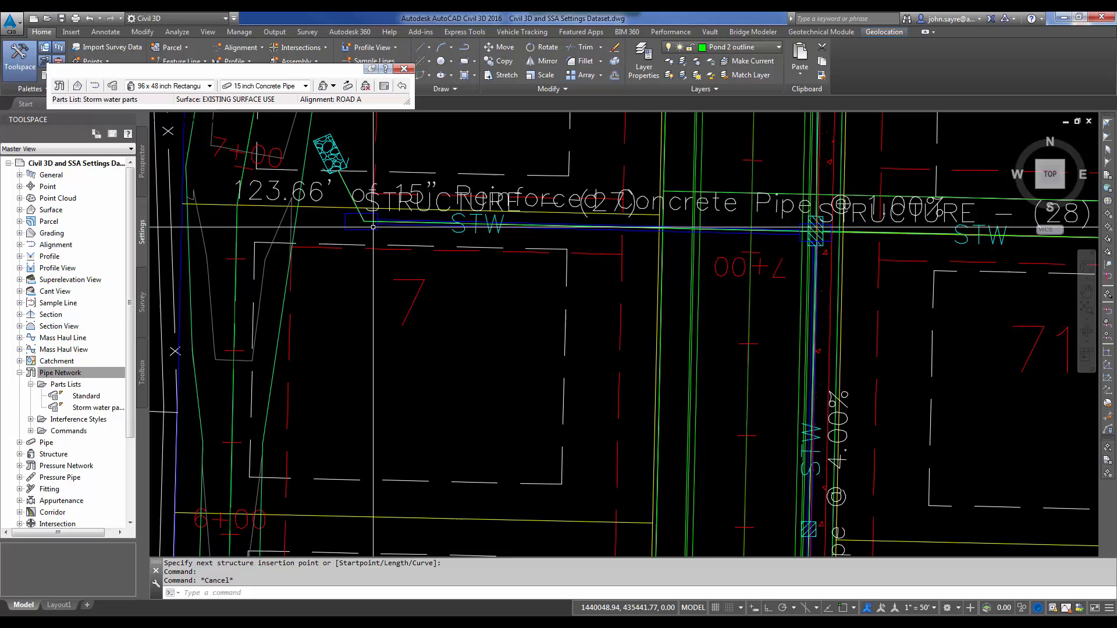
pyautogui.moveTo(363, 232)
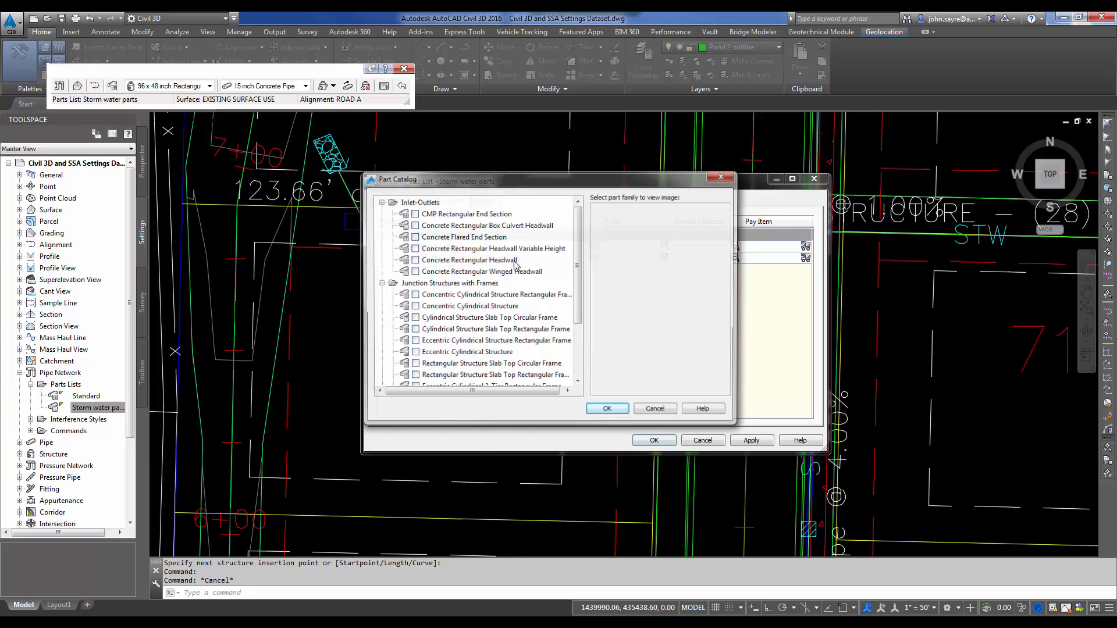
# Add Concrete Rectangular Winged Headwall with all sizes and its default style to Storm water parts.
pyautogui.click(469, 260)
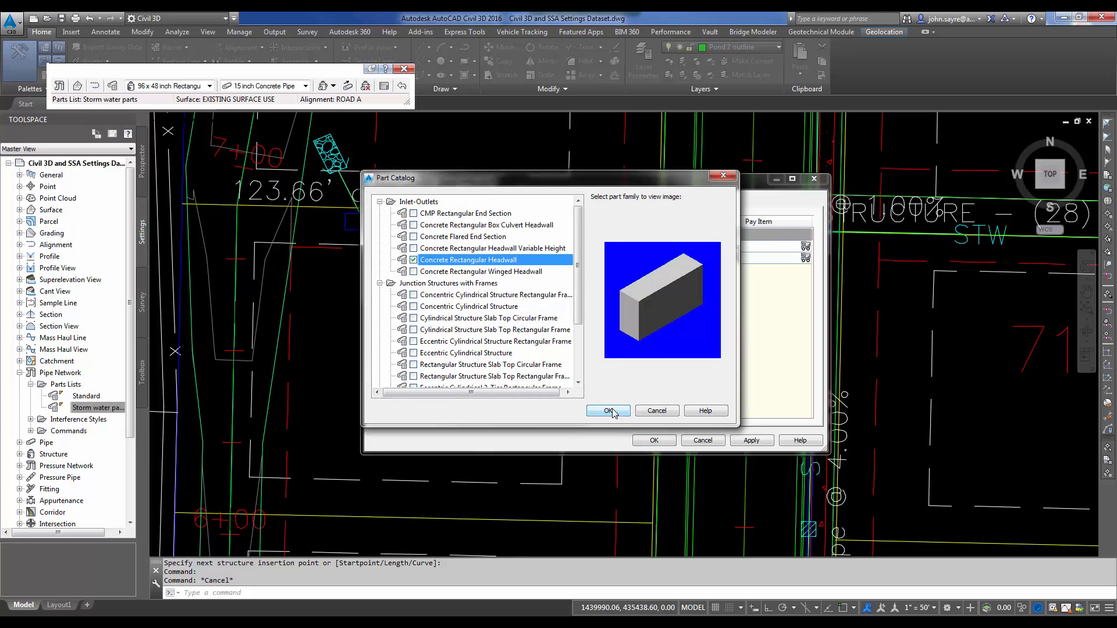
pyautogui.click(481, 271)
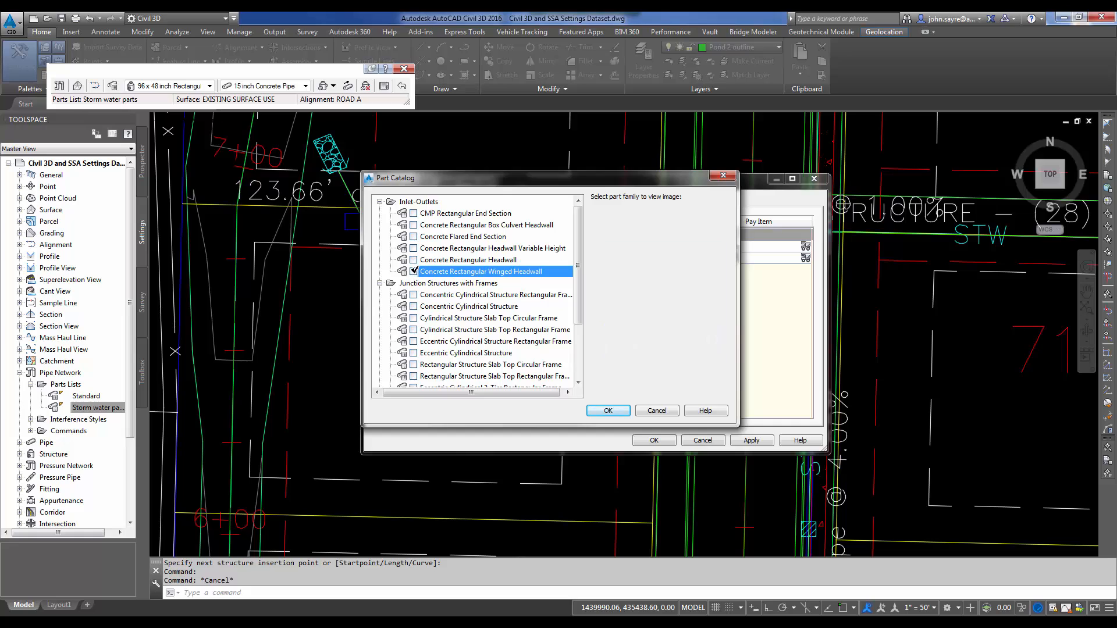
pyautogui.click(606, 410)
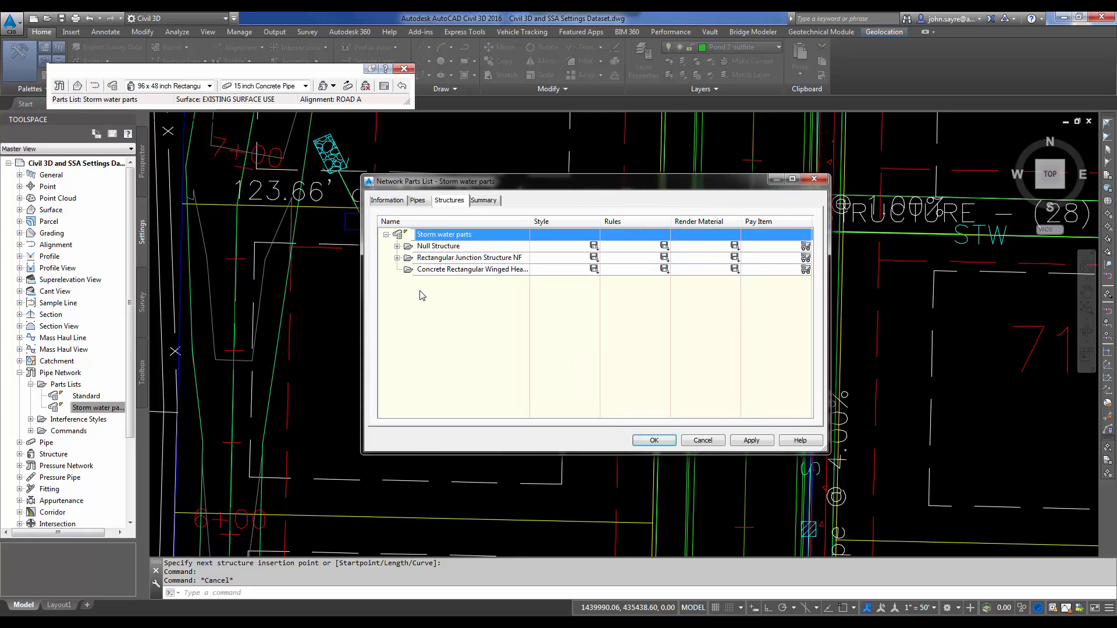
pyautogui.rightClick(473, 270)
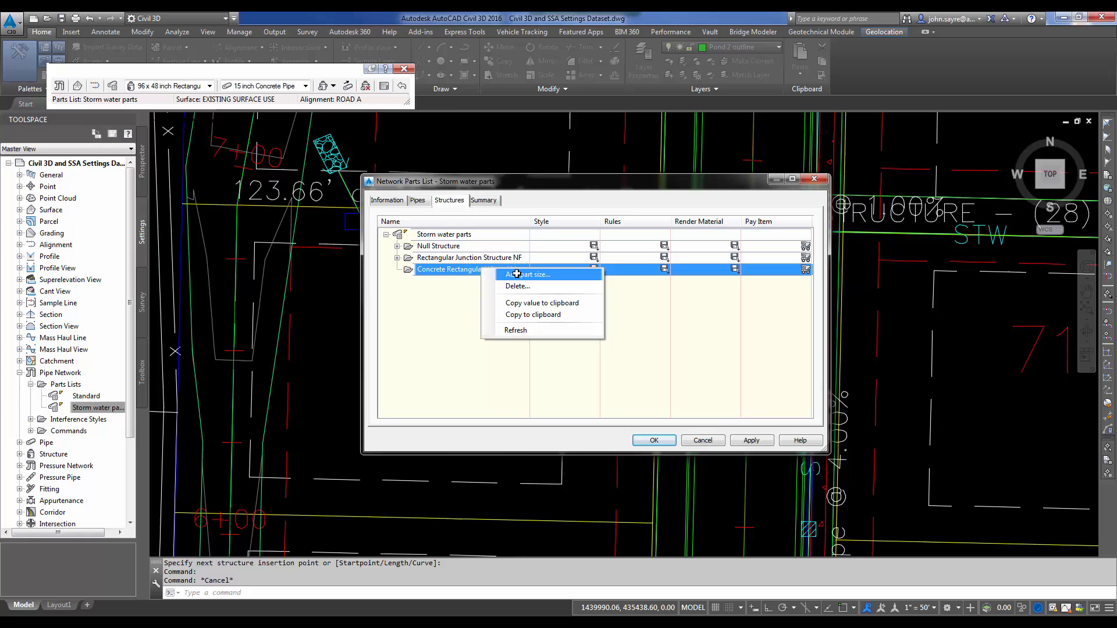
pyautogui.click(527, 274)
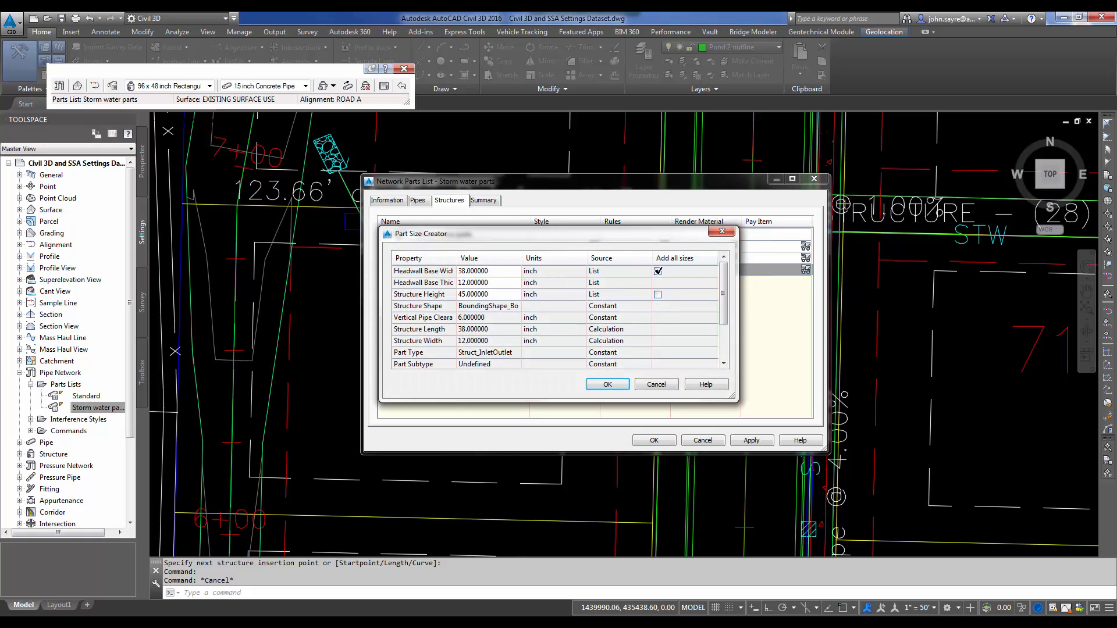
pyautogui.click(606, 384)
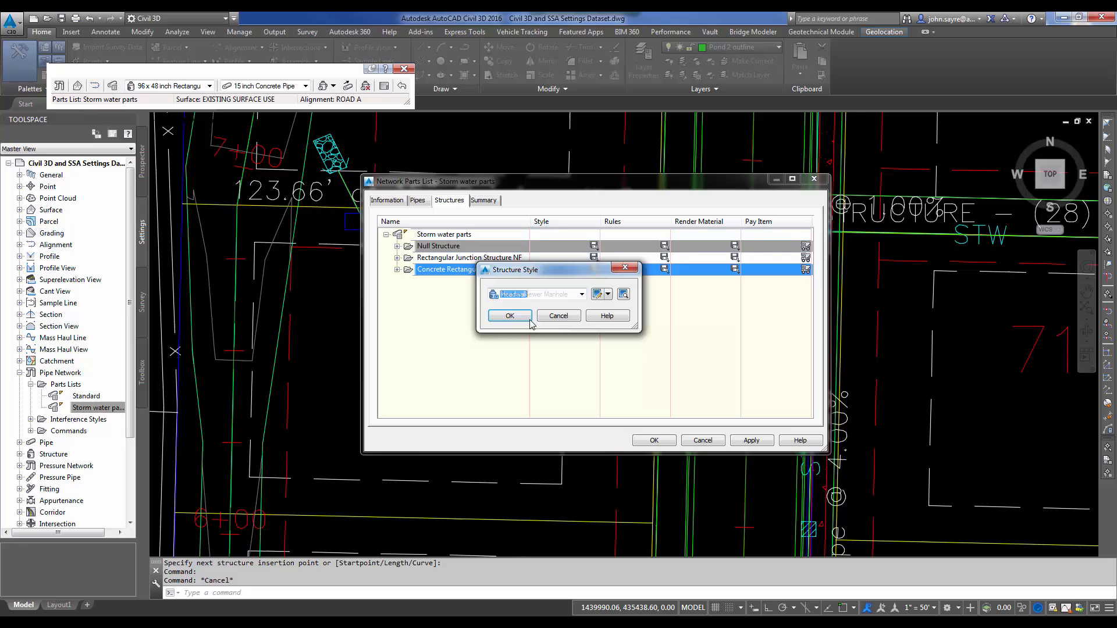
pyautogui.click(510, 316)
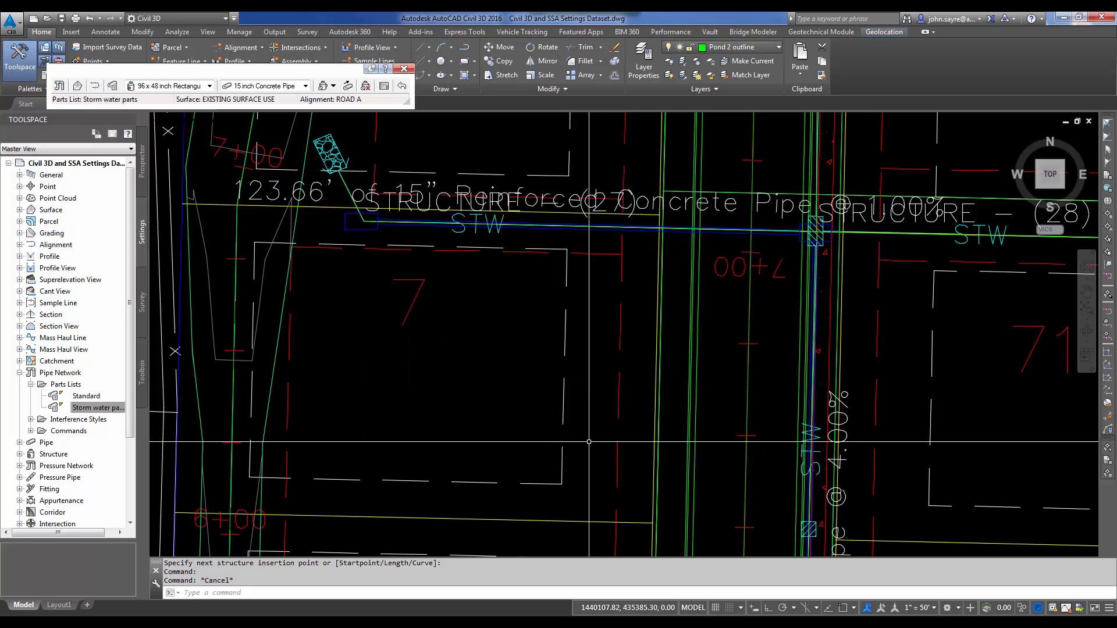
# Swap structure 27 for a 54 x 12 x 55 inch Concrete Rectangular Winged Headwall.
pyautogui.click(359, 221)
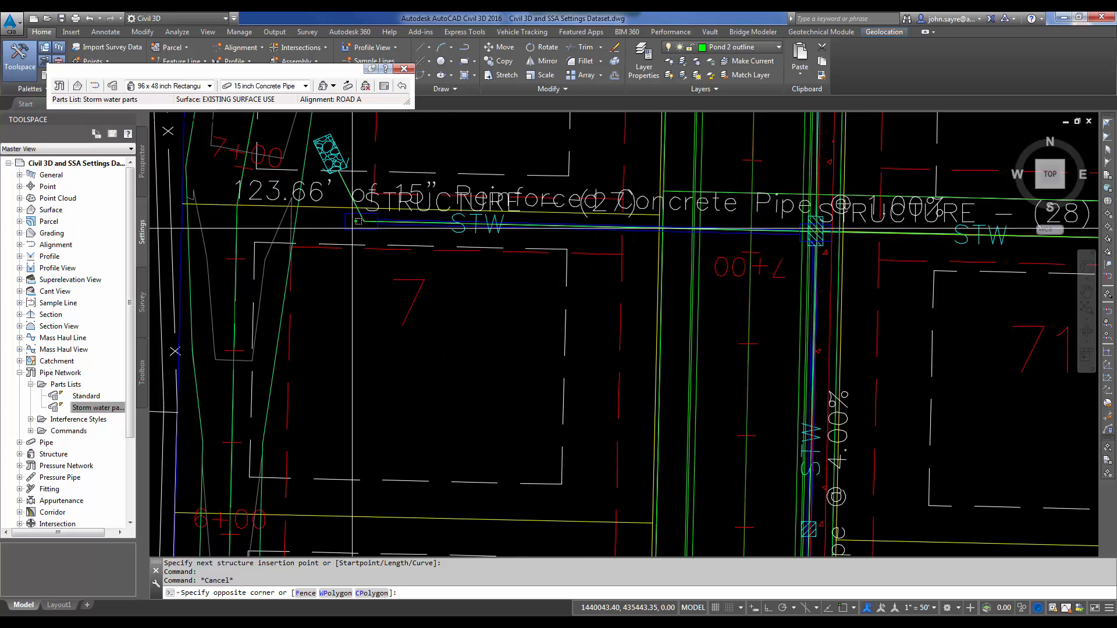
pyautogui.rightClick(362, 221)
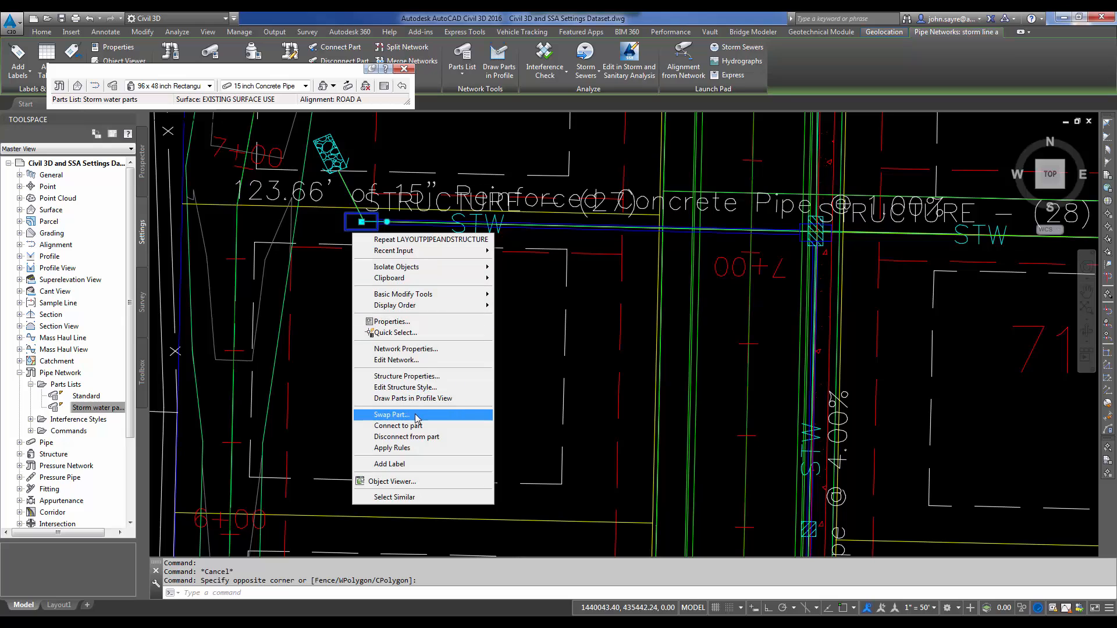
pyautogui.click(390, 415)
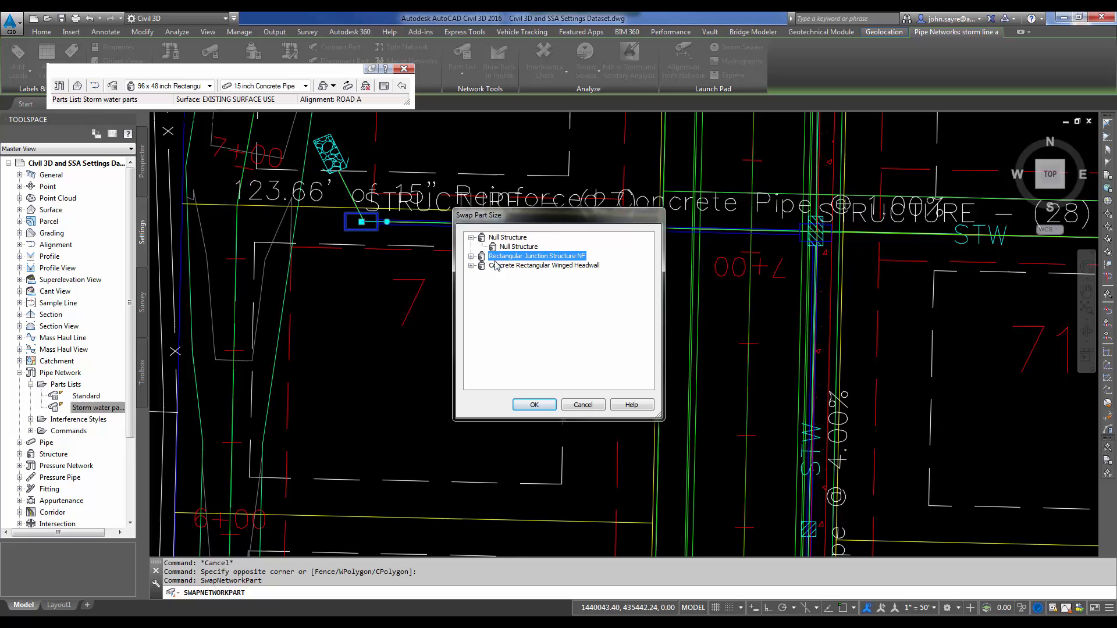
pyautogui.click(470, 265)
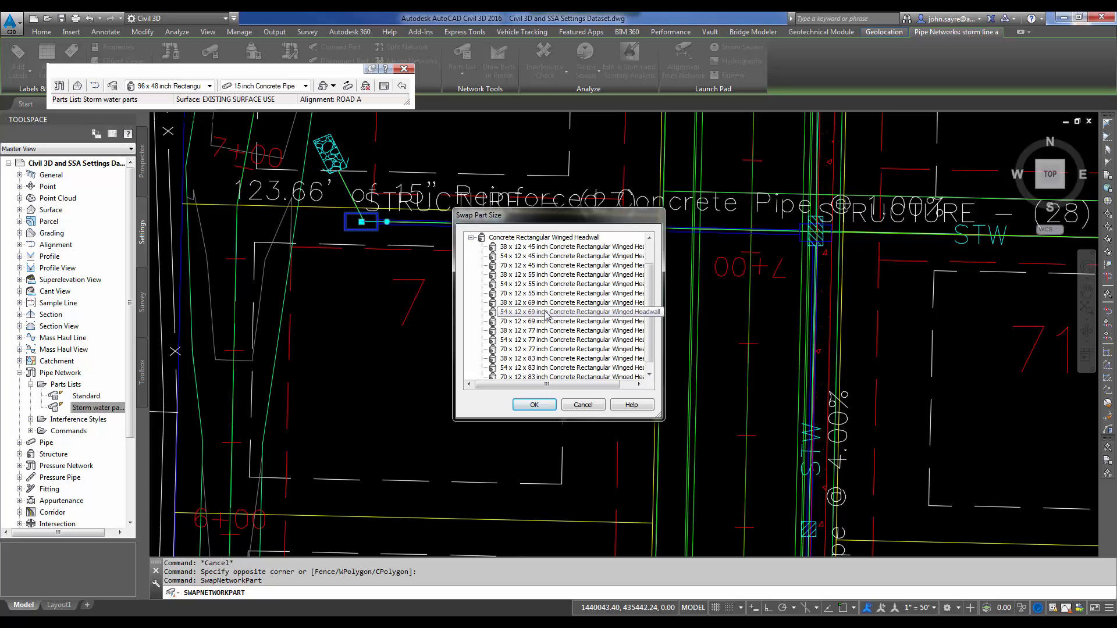
pyautogui.click(570, 283)
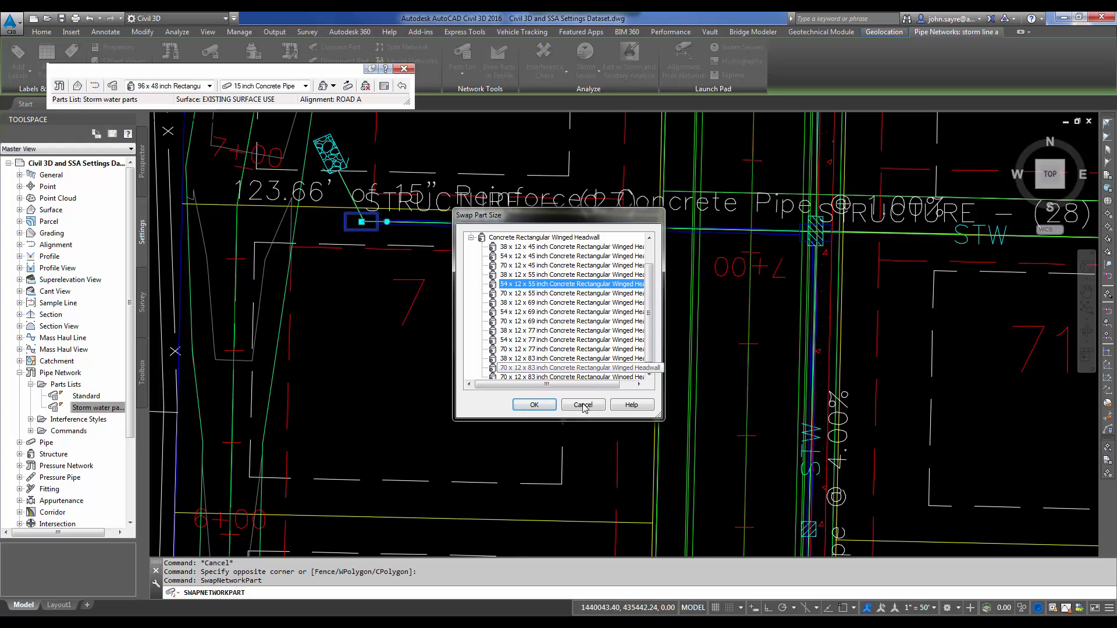
pyautogui.click(582, 405)
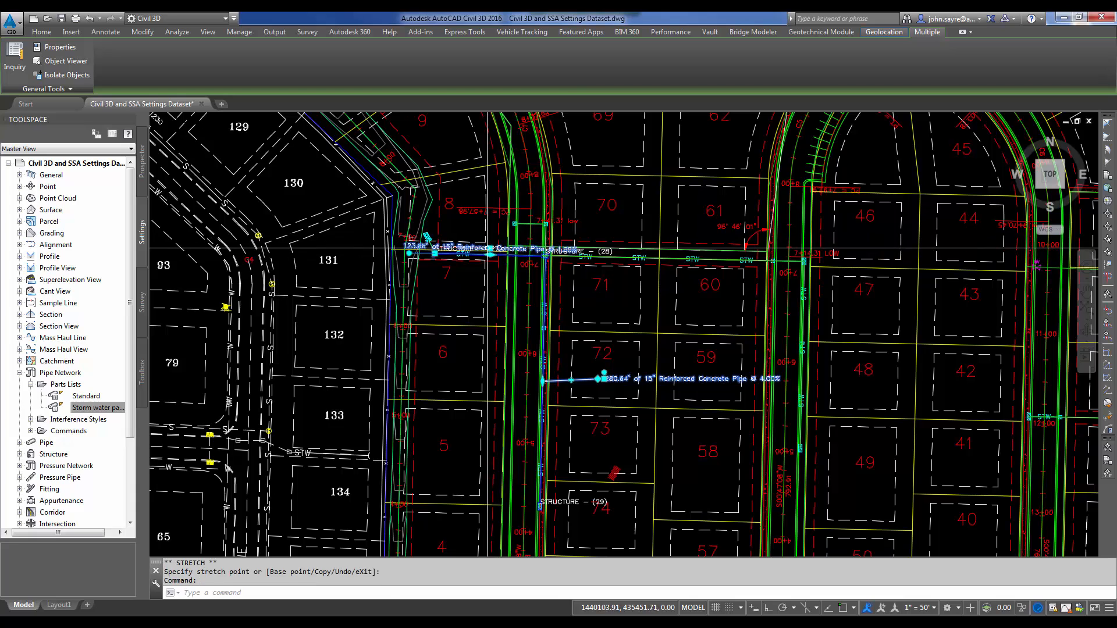
# Finish repositioning the two 15-inch pipe labels and deselect them.
pyautogui.press('Escape')
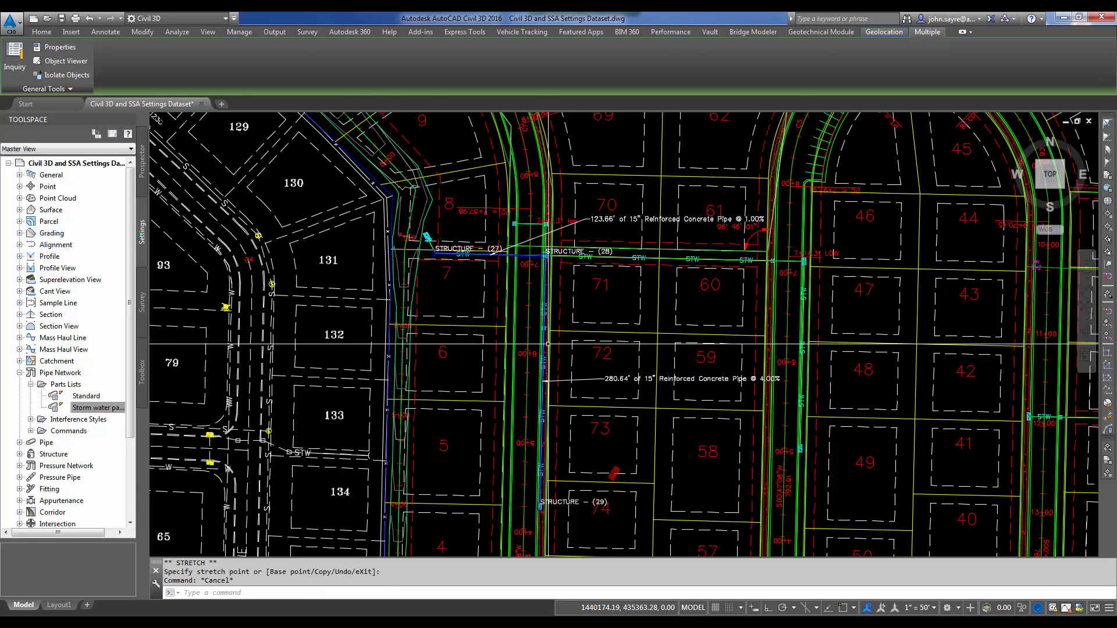
pyautogui.click(41, 32)
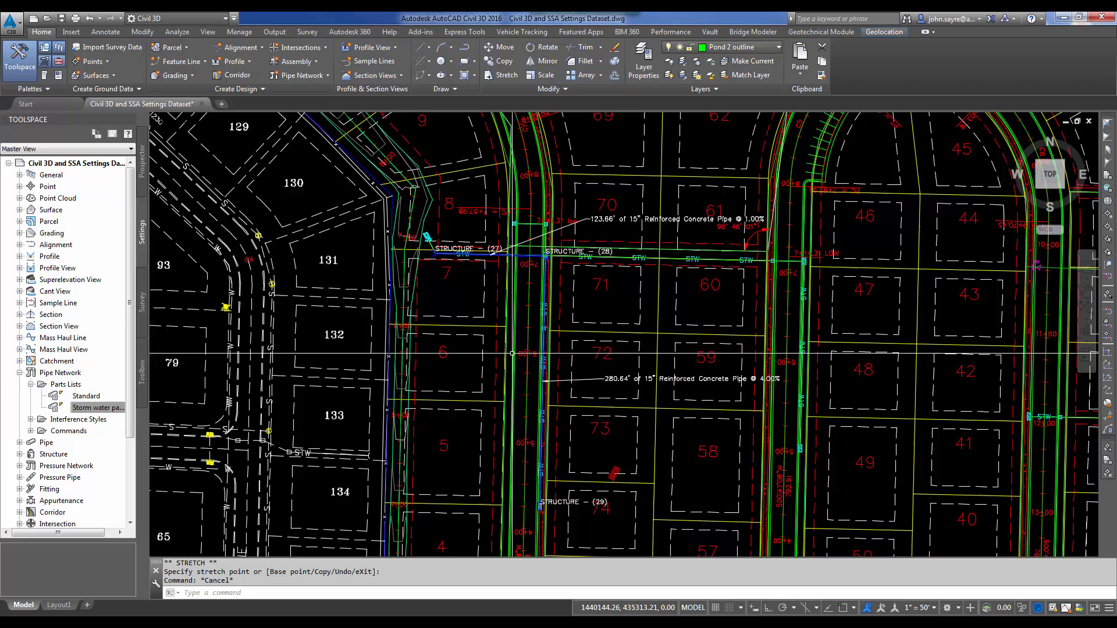
pyautogui.moveTo(395, 200)
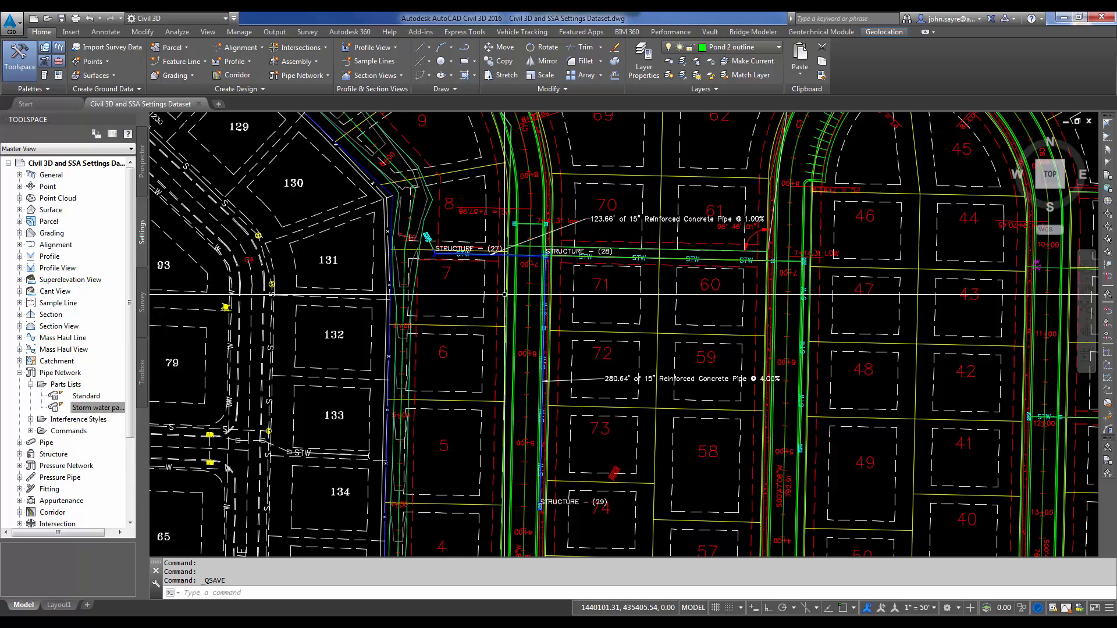
pyautogui.scroll(3)
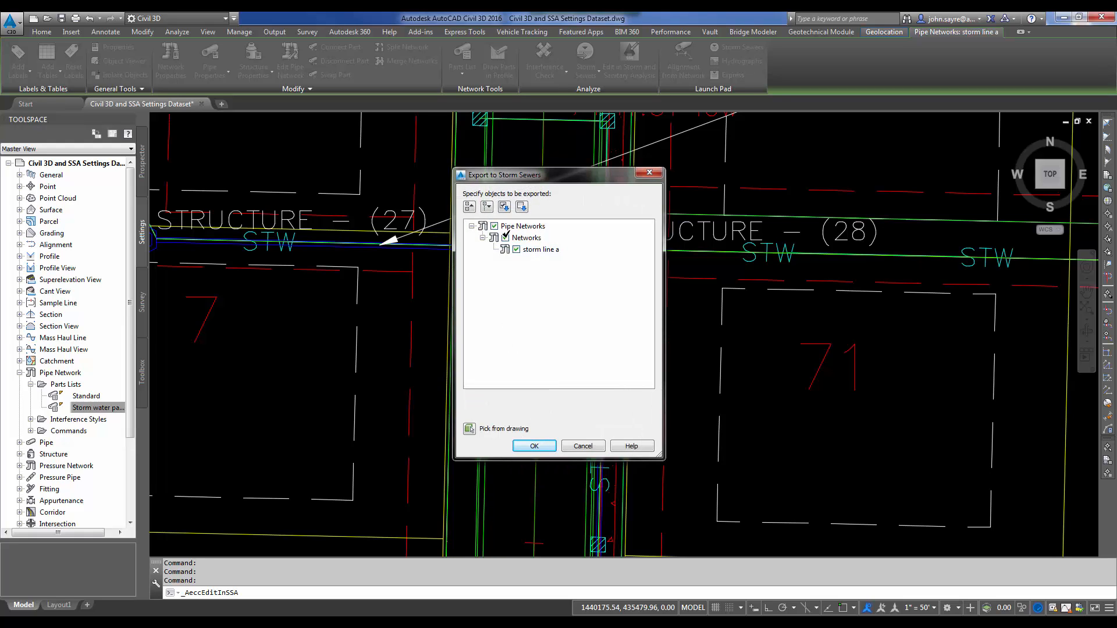
# Export storm line a to Storm and Sanitary Analysis with it kept checked.
pyautogui.click(533, 445)
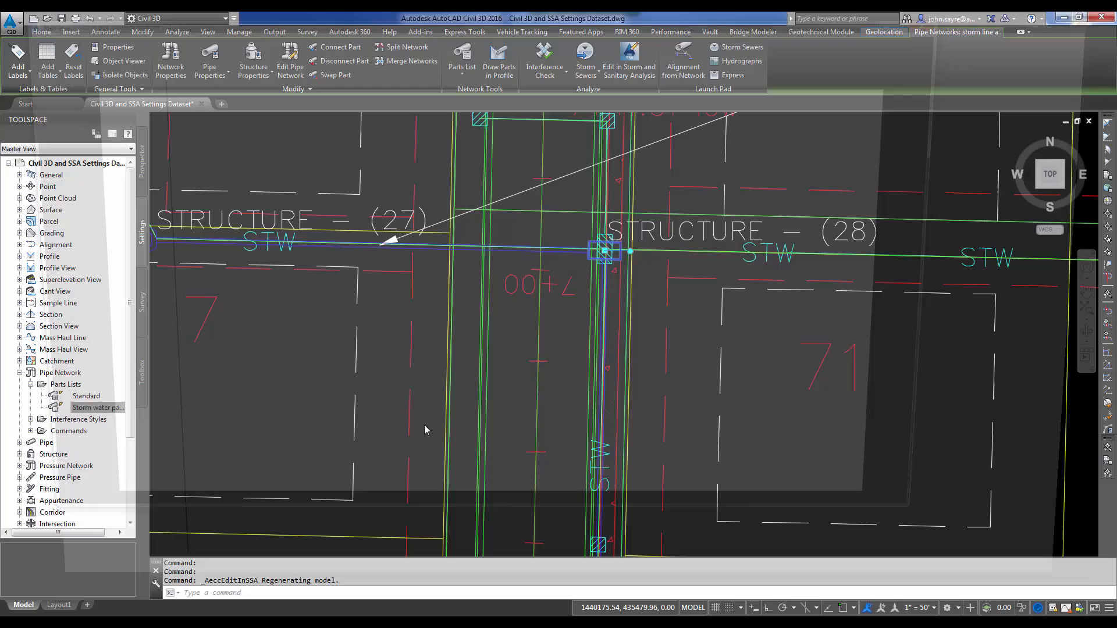
pyautogui.click(629, 60)
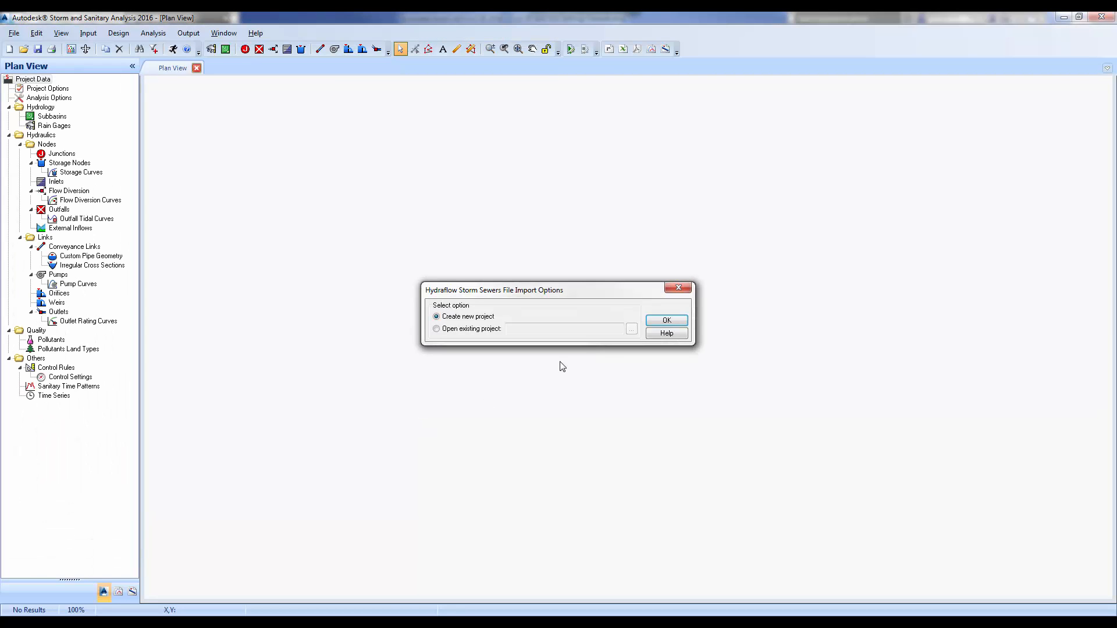
# Import storm line a as a new project, check its import log, and zoom the plan to extents.
pyautogui.click(666, 320)
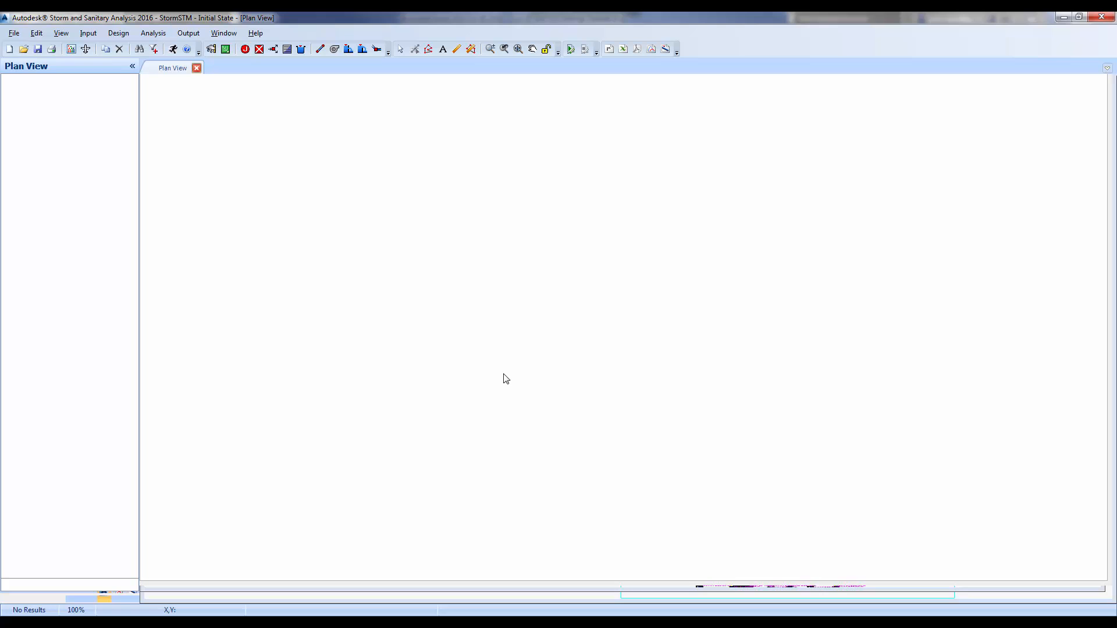
pyautogui.click(152, 32)
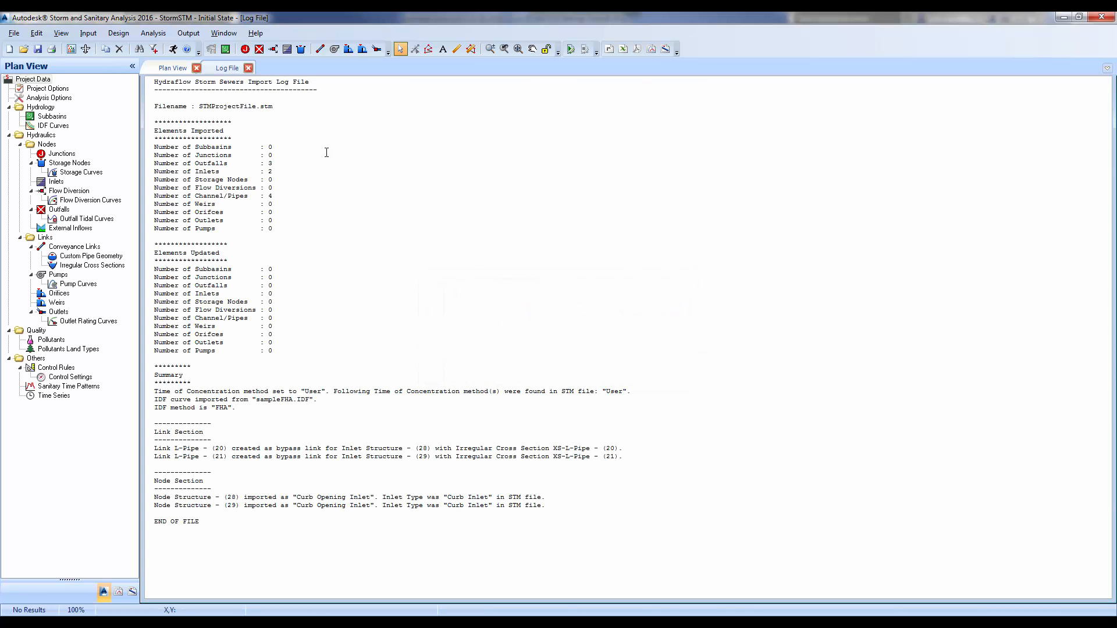
pyautogui.click(171, 68)
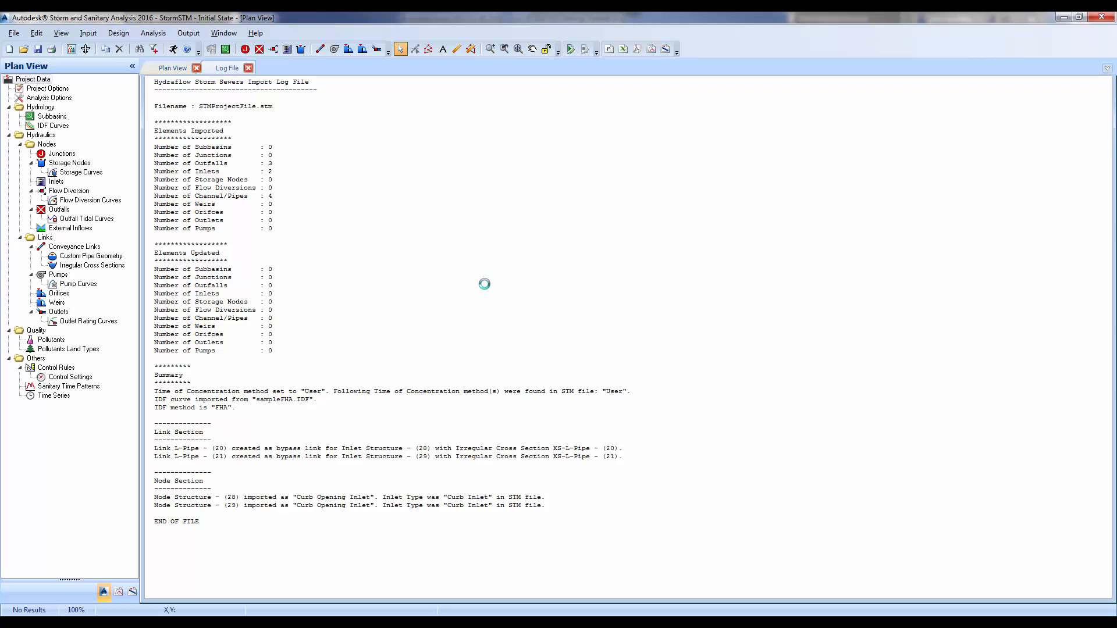
pyautogui.click(172, 67)
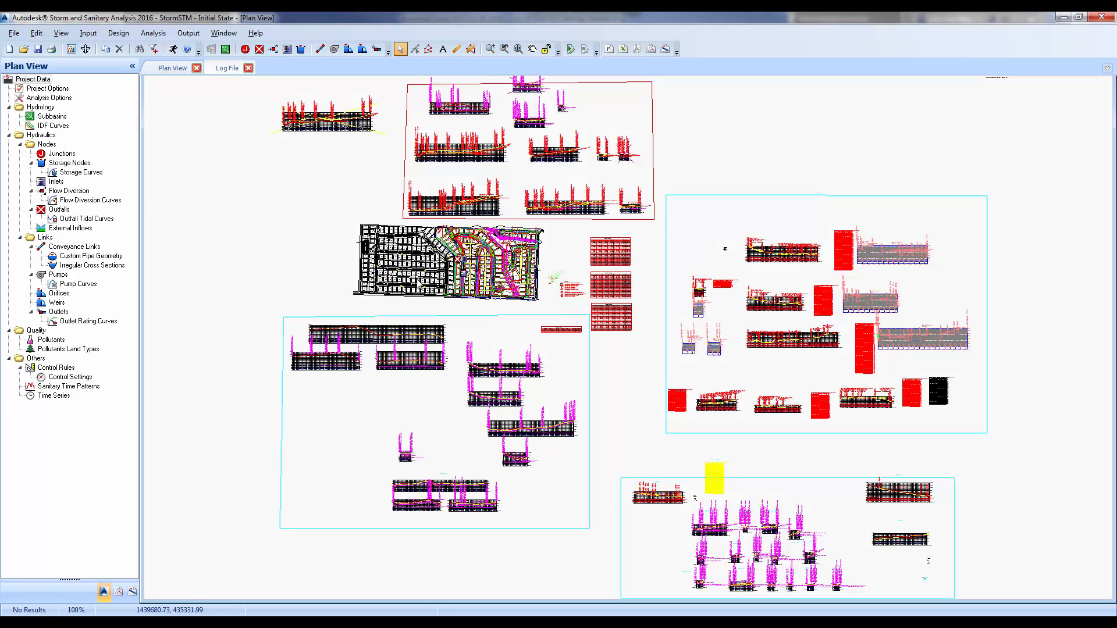
pyautogui.rightClick(417, 285)
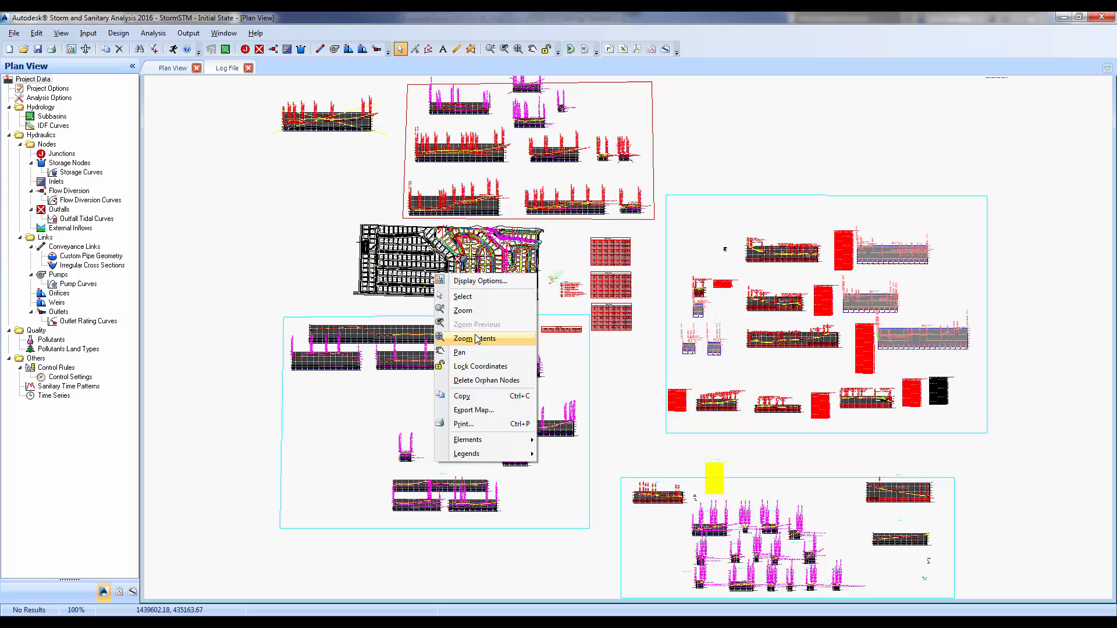
pyautogui.click(476, 337)
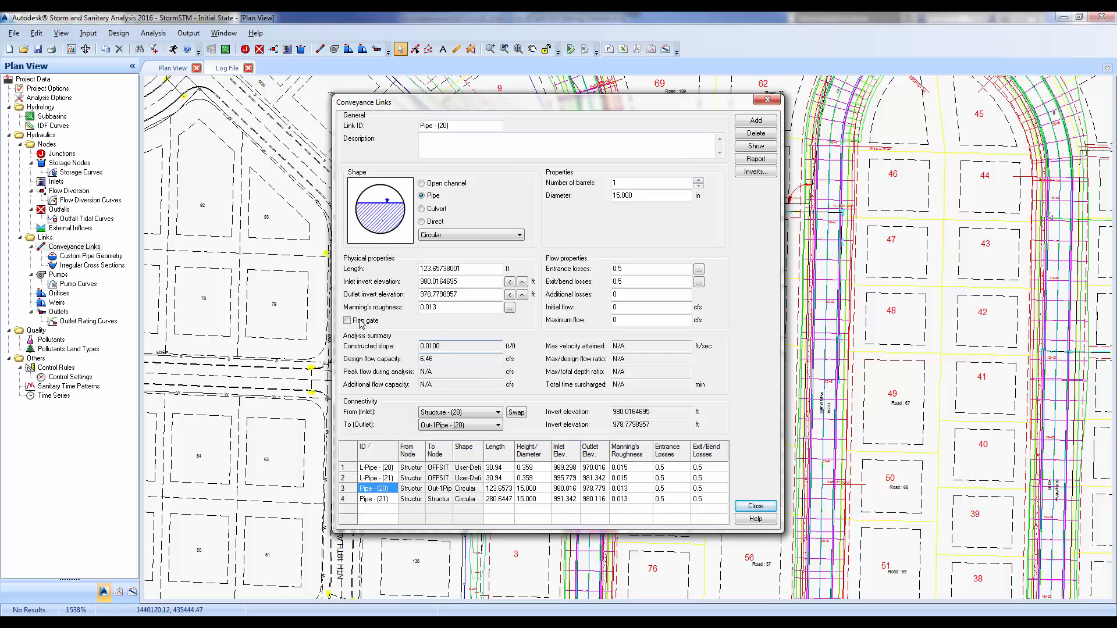
# Give Pipe - (20) an 18-inch diameter, select Pipe - (21)'s diameter, then close the links editor.
pyautogui.tripleClick(459, 307)
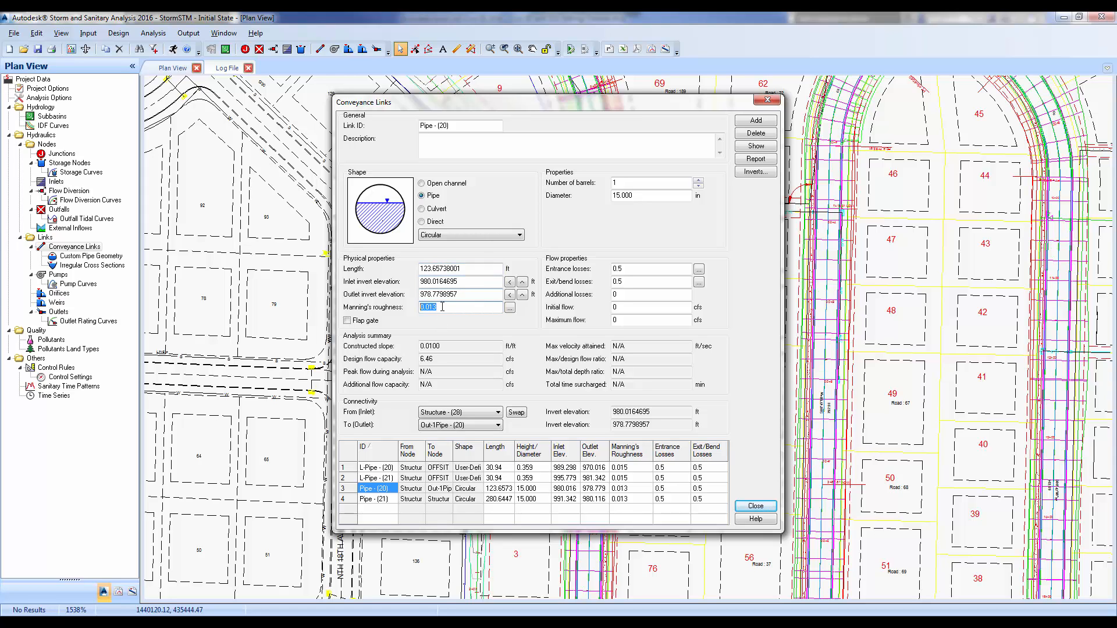
pyautogui.moveTo(461, 331)
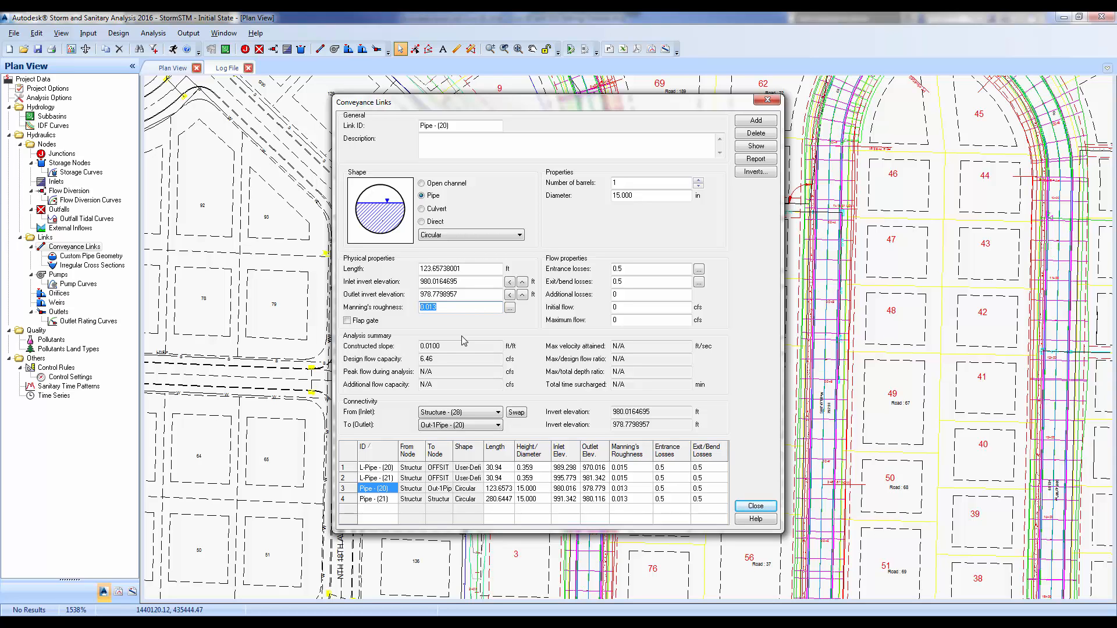
pyautogui.moveTo(452, 340)
pyautogui.write('18')
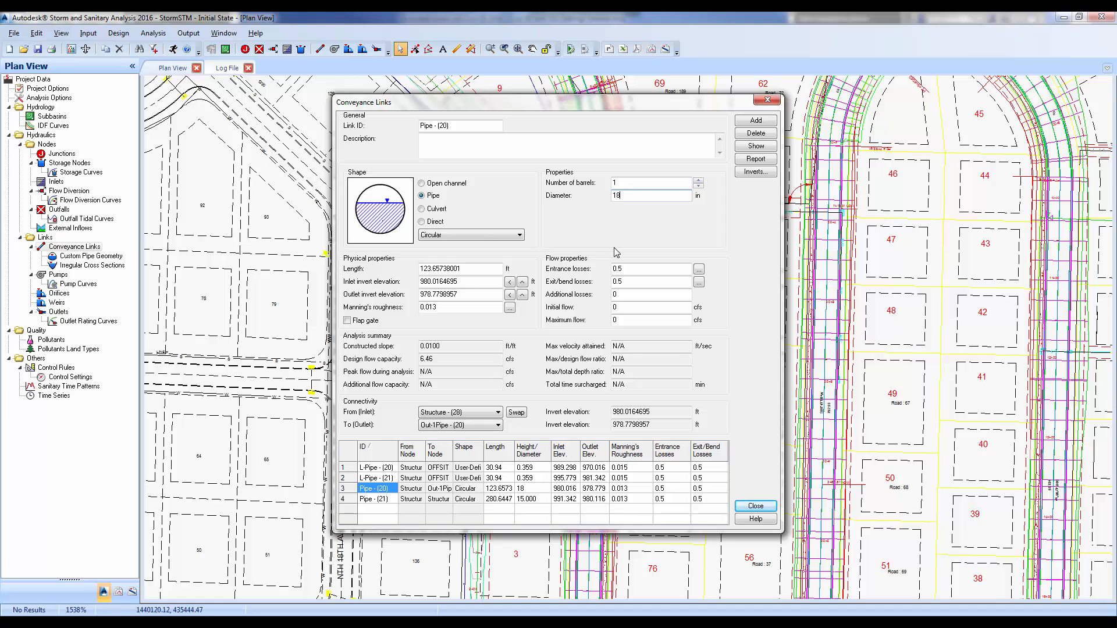
pyautogui.click(755, 506)
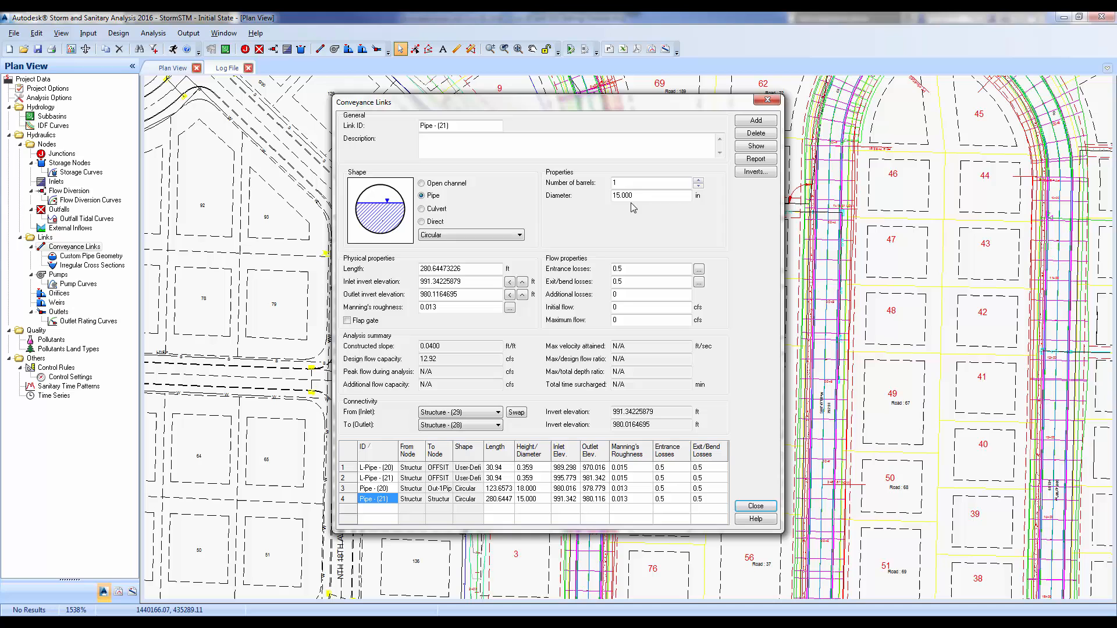
pyautogui.tripleClick(650, 196)
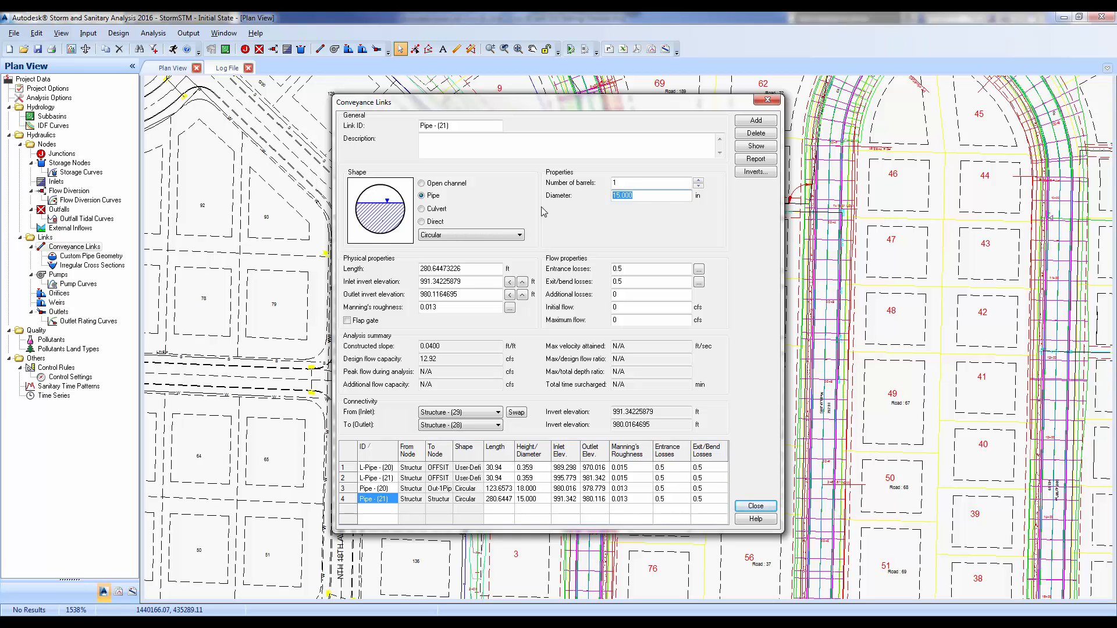
pyautogui.click(755, 506)
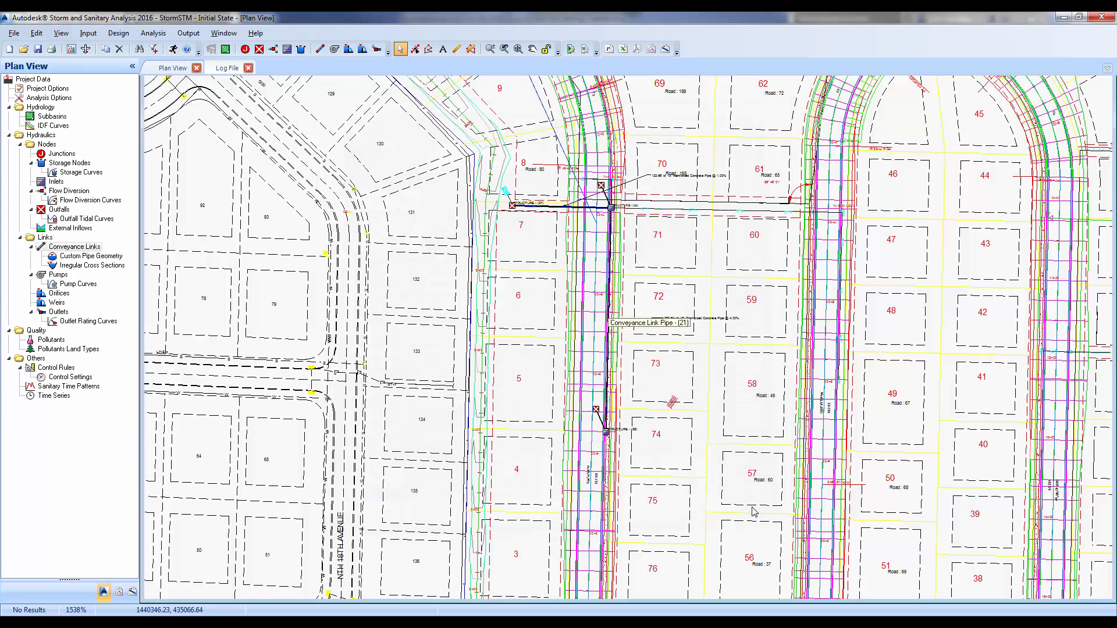
pyautogui.moveTo(611, 216)
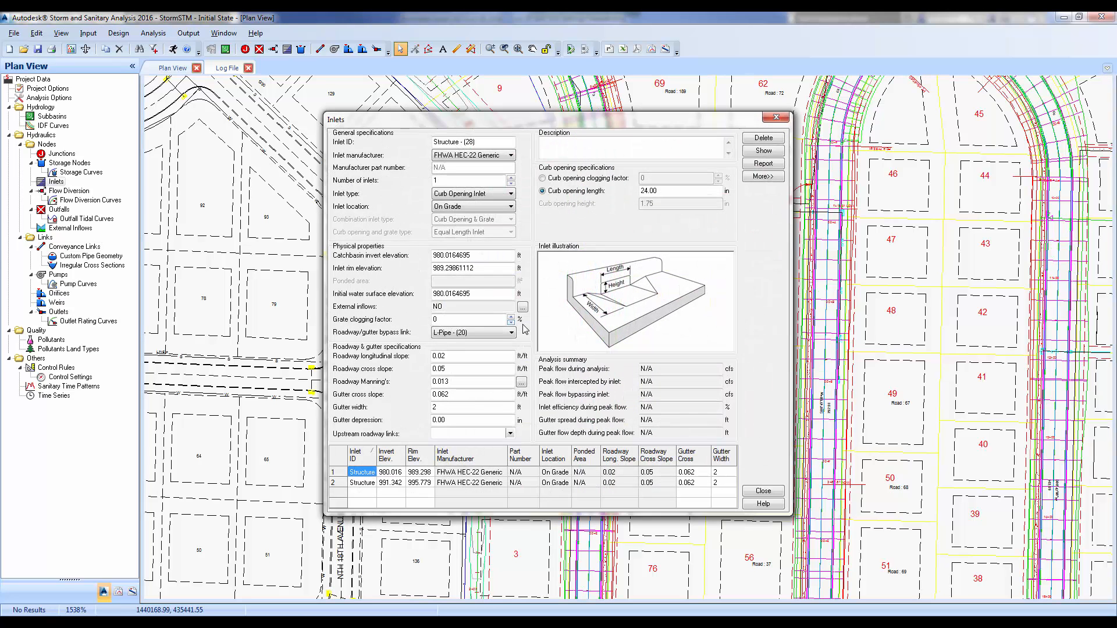
pyautogui.moveTo(524, 255)
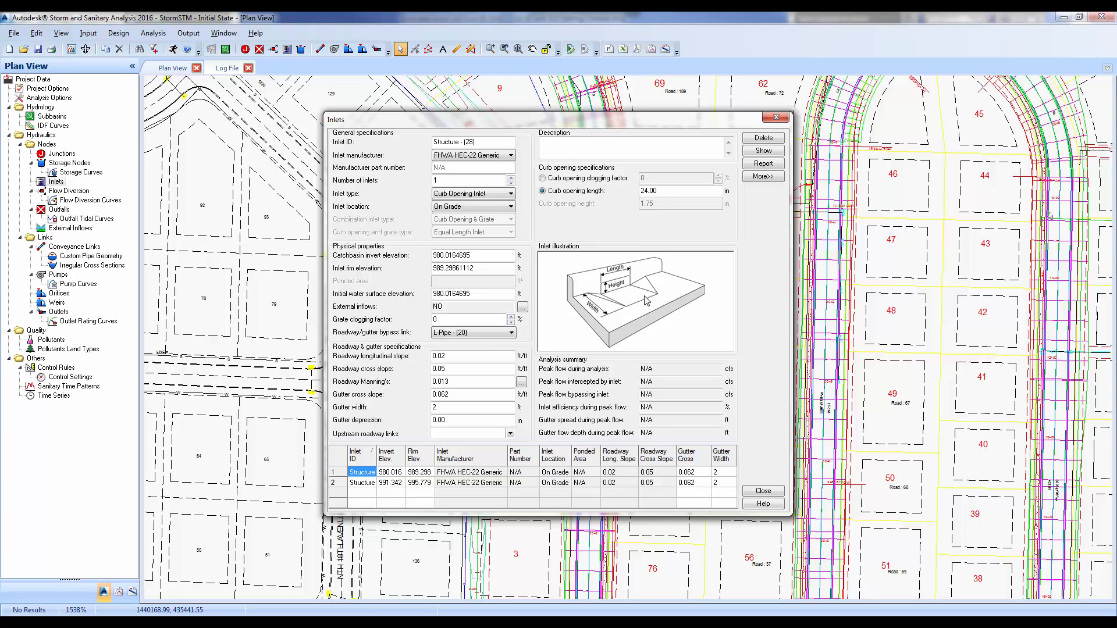
pyautogui.moveTo(577, 229)
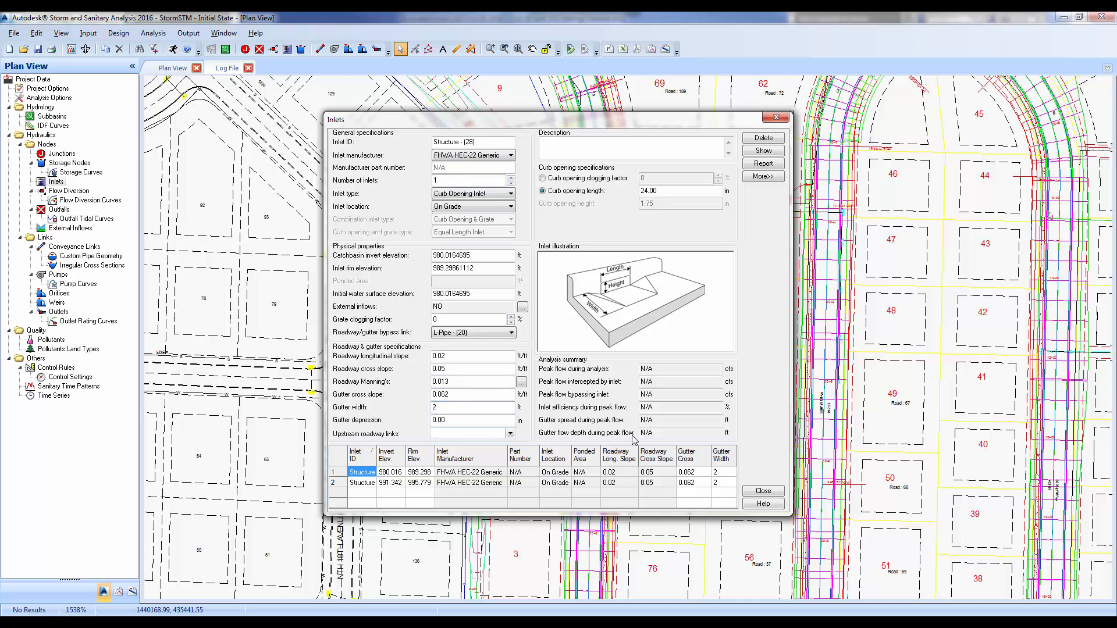
pyautogui.click(762, 491)
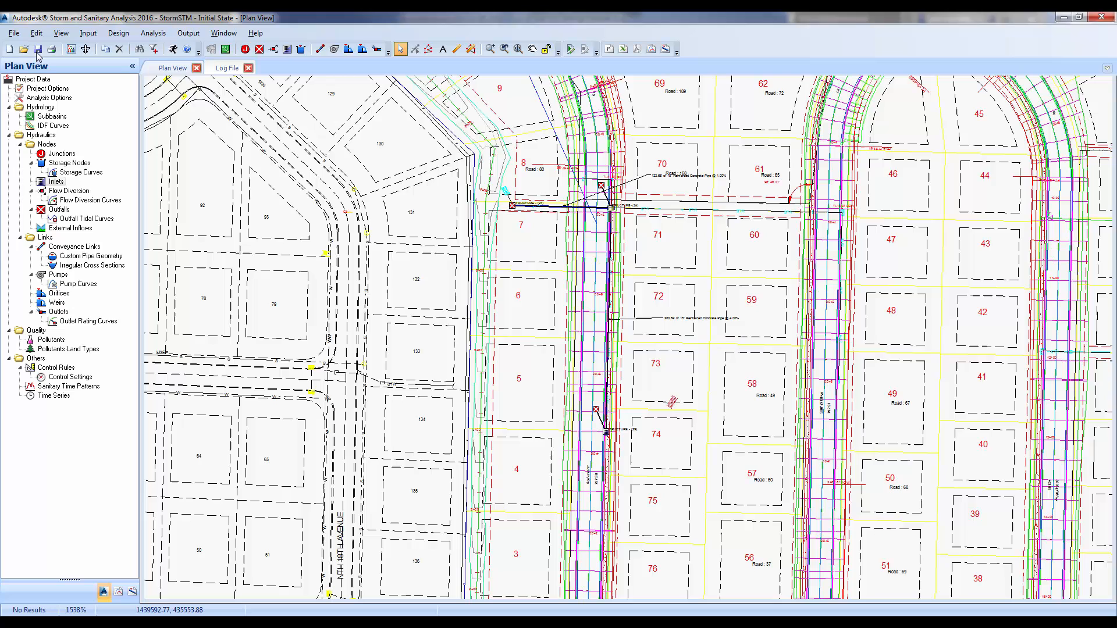
# Save the SSA project as 'Episode 1' inside the SSA Project Data folder.
pyautogui.click(38, 49)
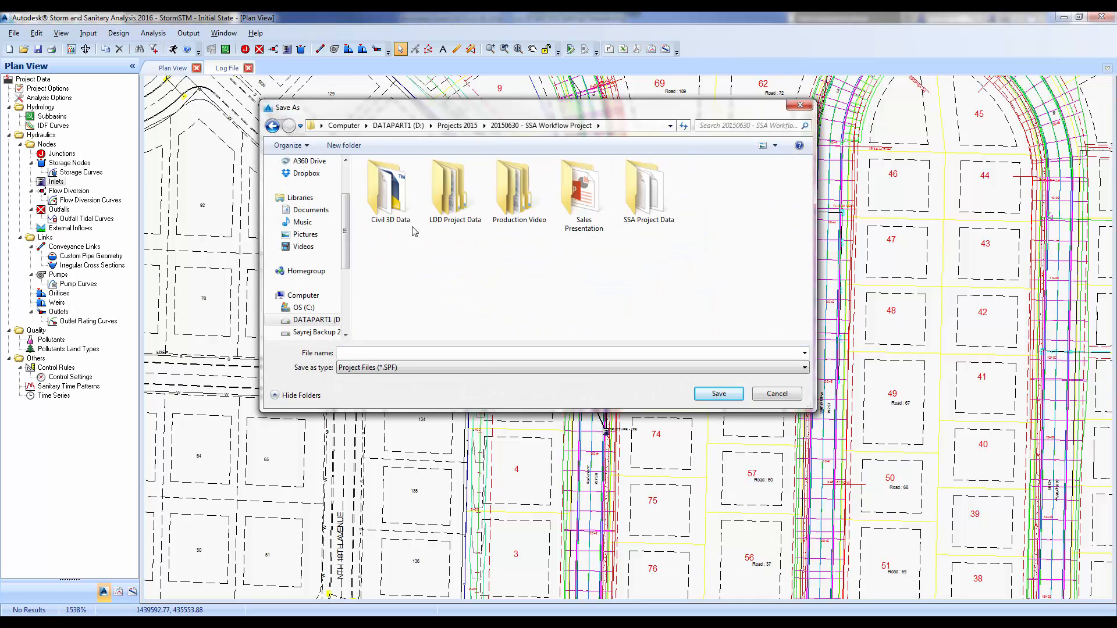
pyautogui.doubleClick(647, 188)
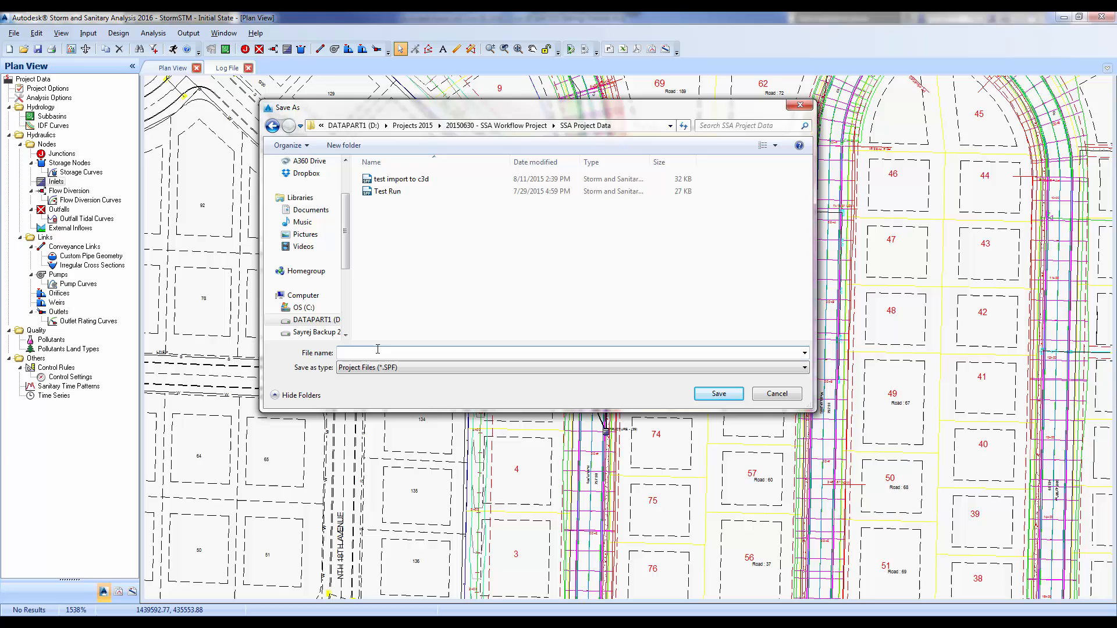
pyautogui.write('Epi')
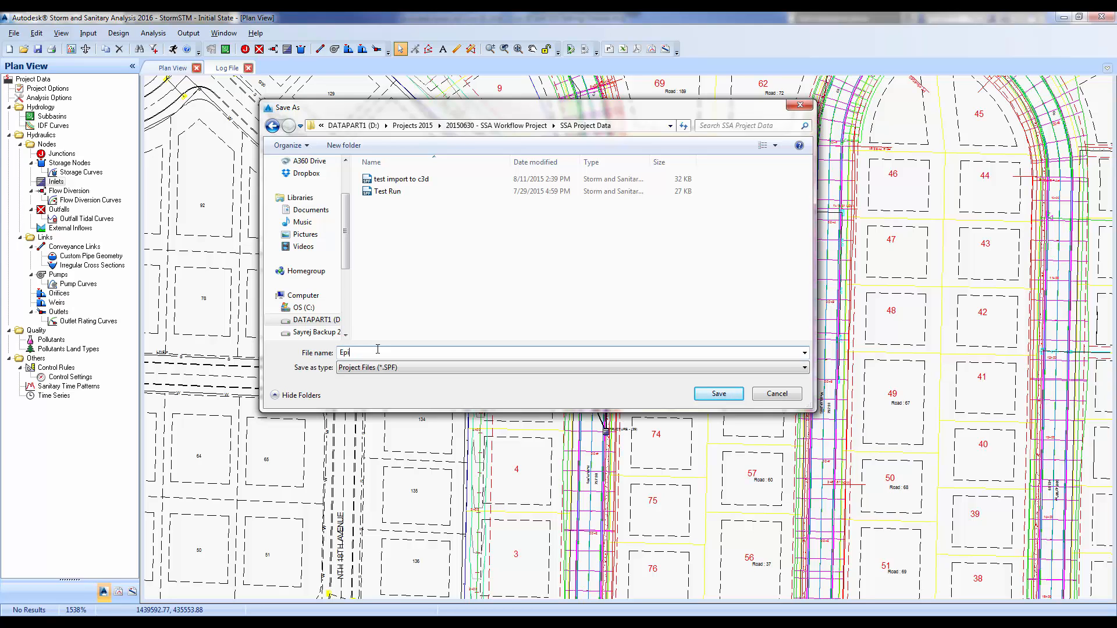
pyautogui.write('sode 1')
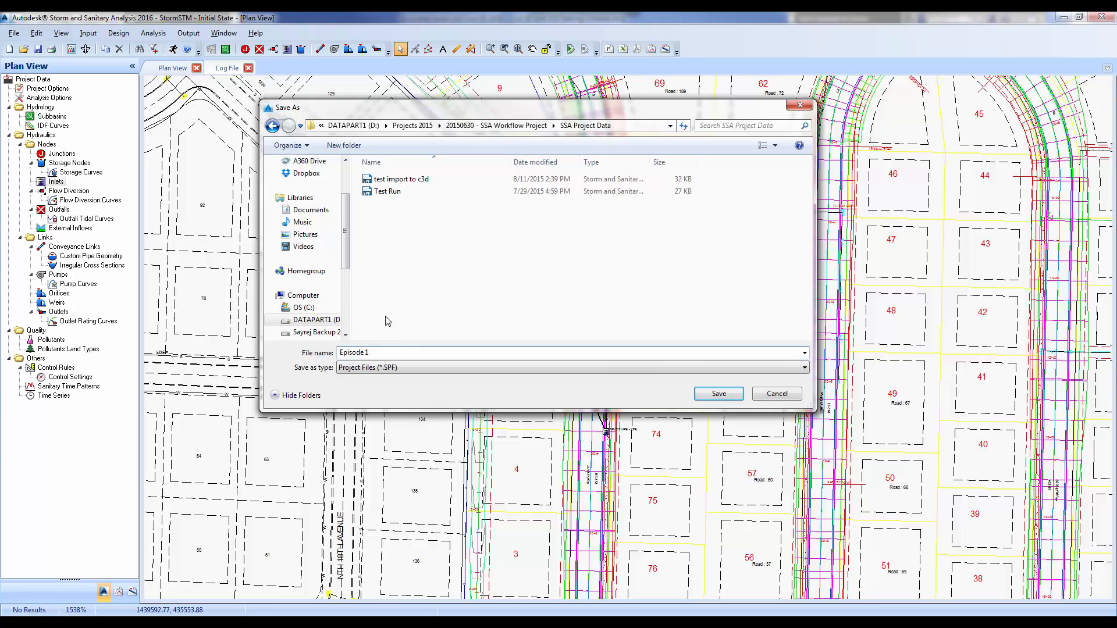
pyautogui.click(717, 393)
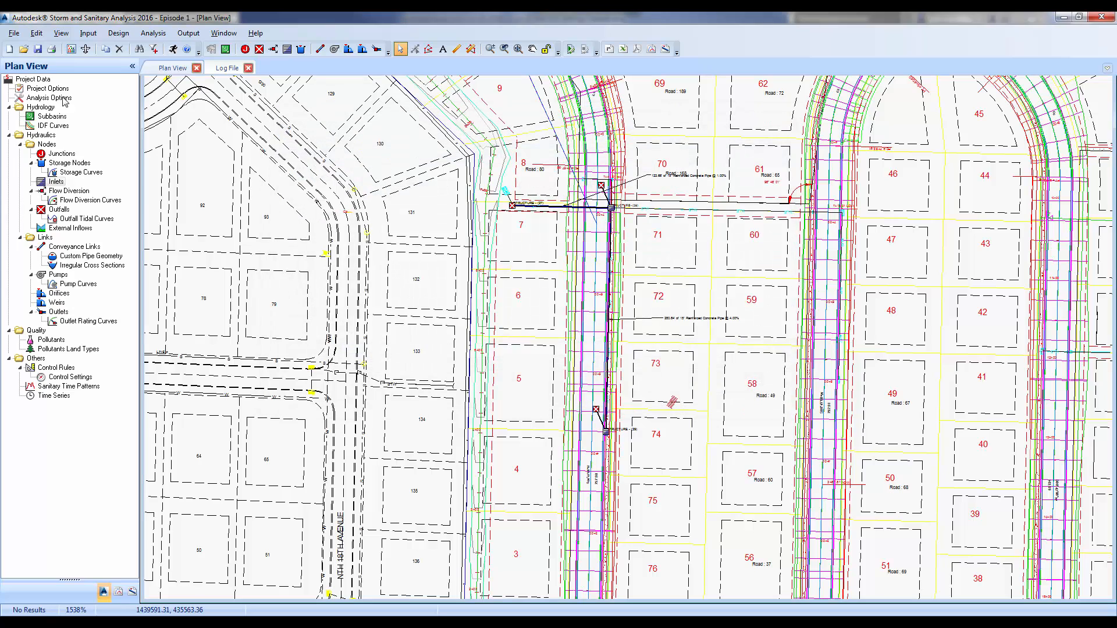
# Export the network as Hydraflow Storm Sewers file 'episode 1.stm', answering the log-file prompt.
pyautogui.click(13, 33)
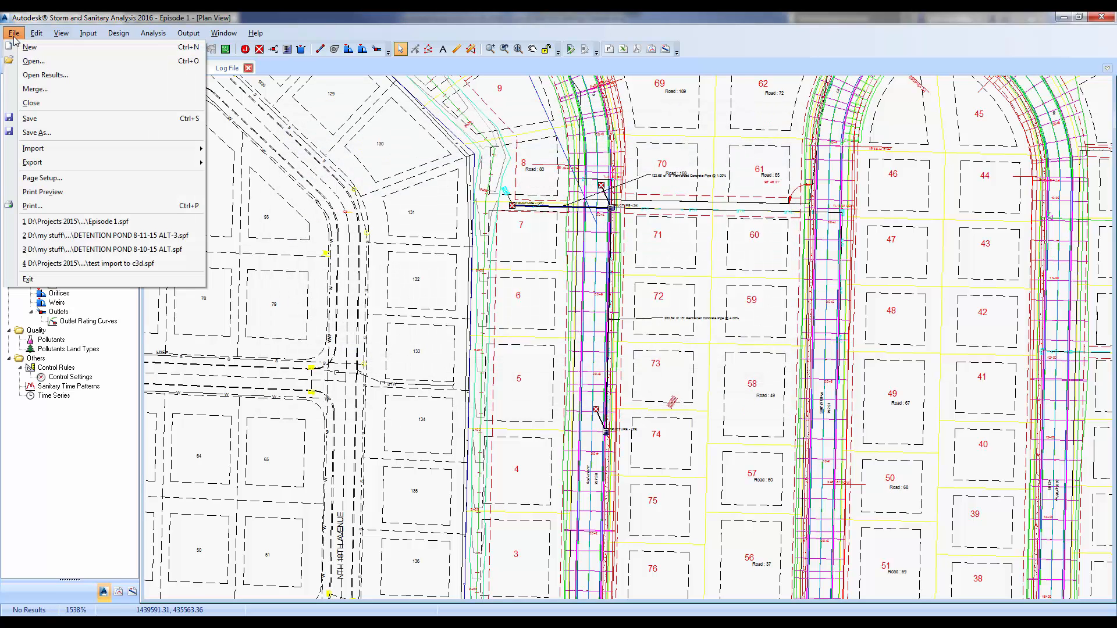
pyautogui.click(33, 162)
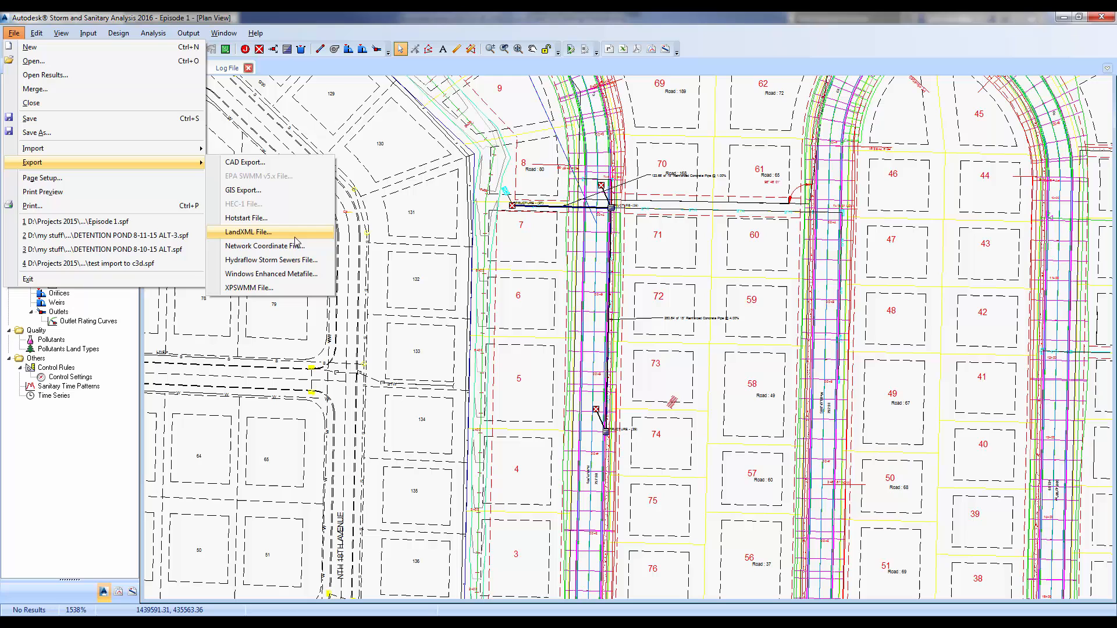
pyautogui.moveTo(271, 260)
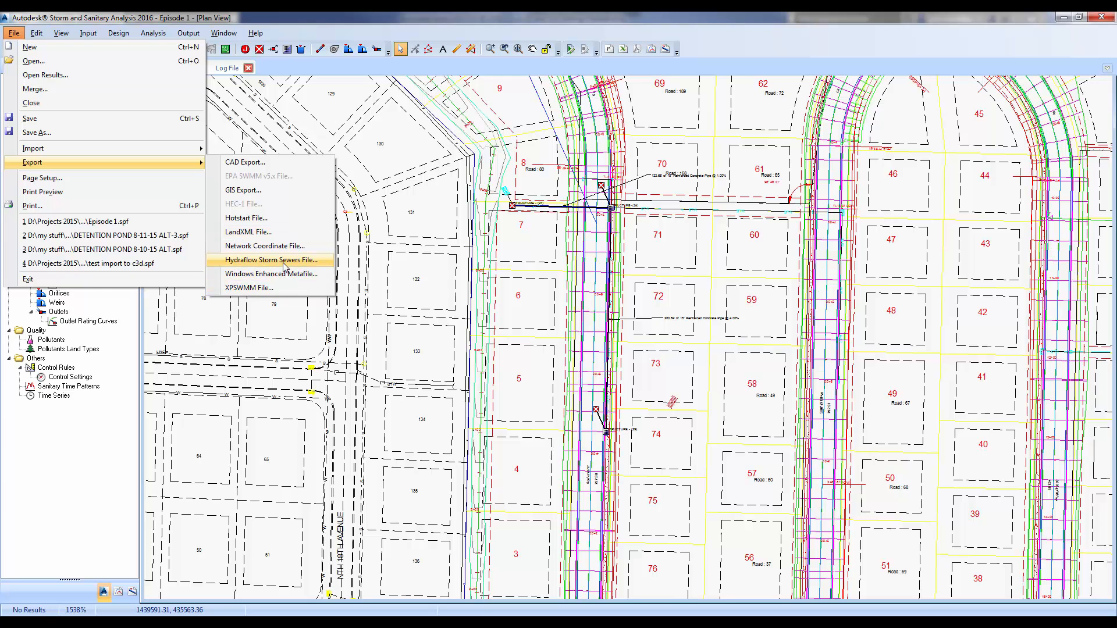
pyautogui.click(270, 260)
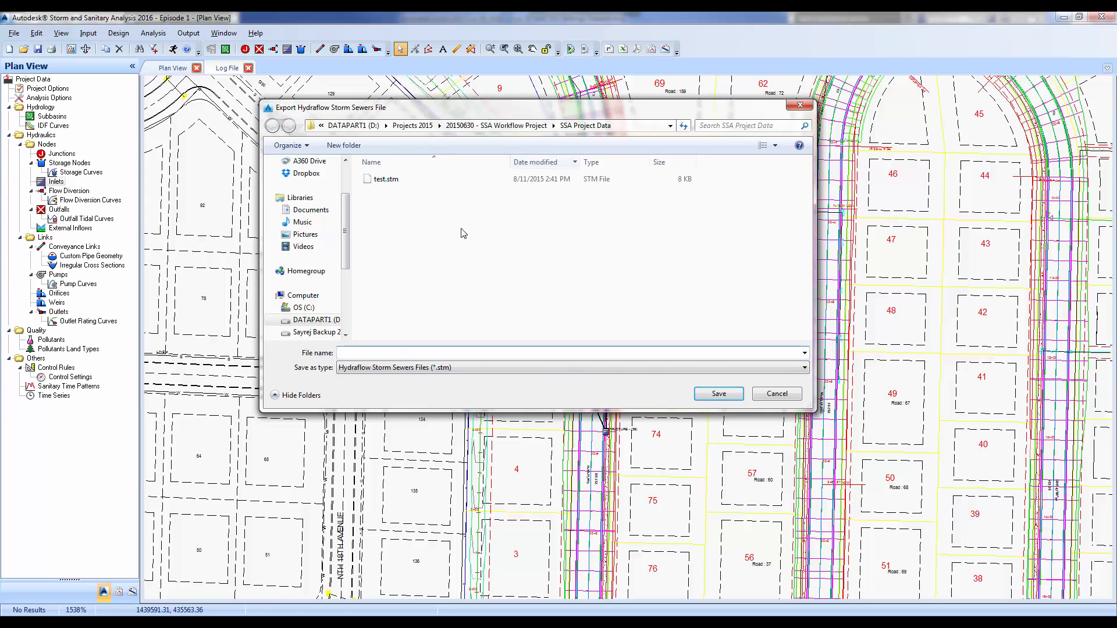
pyautogui.write('episode 1')
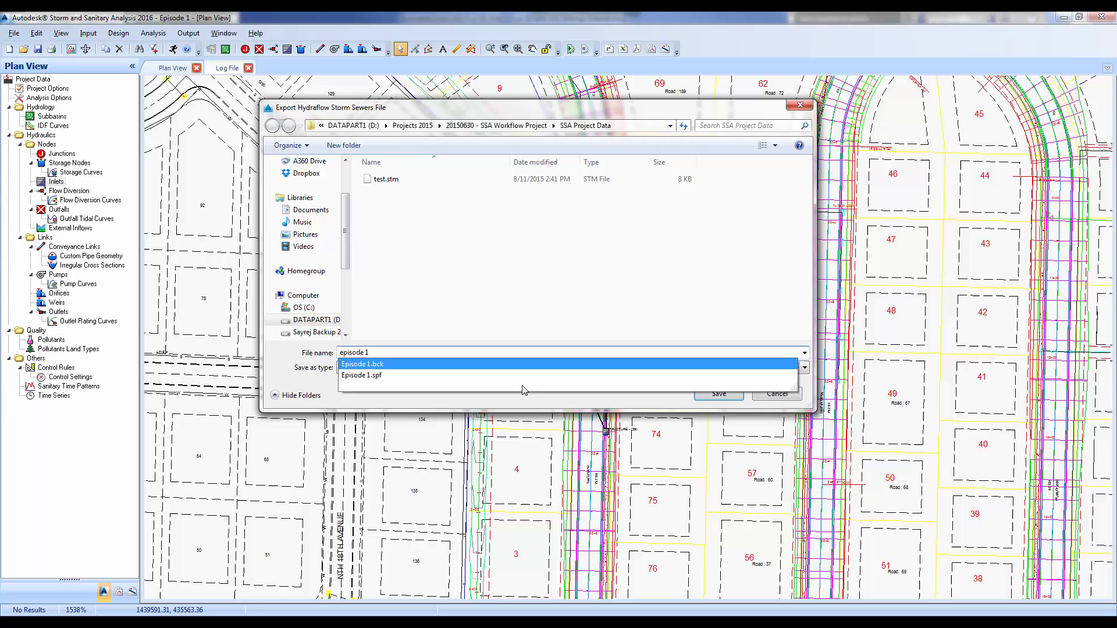
pyautogui.click(718, 394)
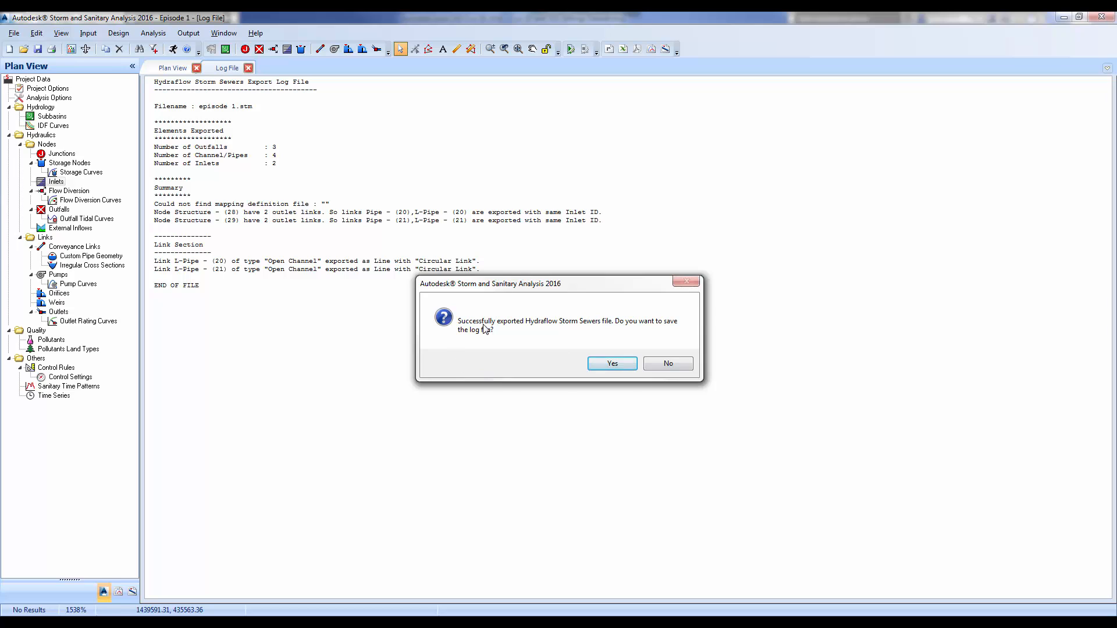
pyautogui.click(667, 363)
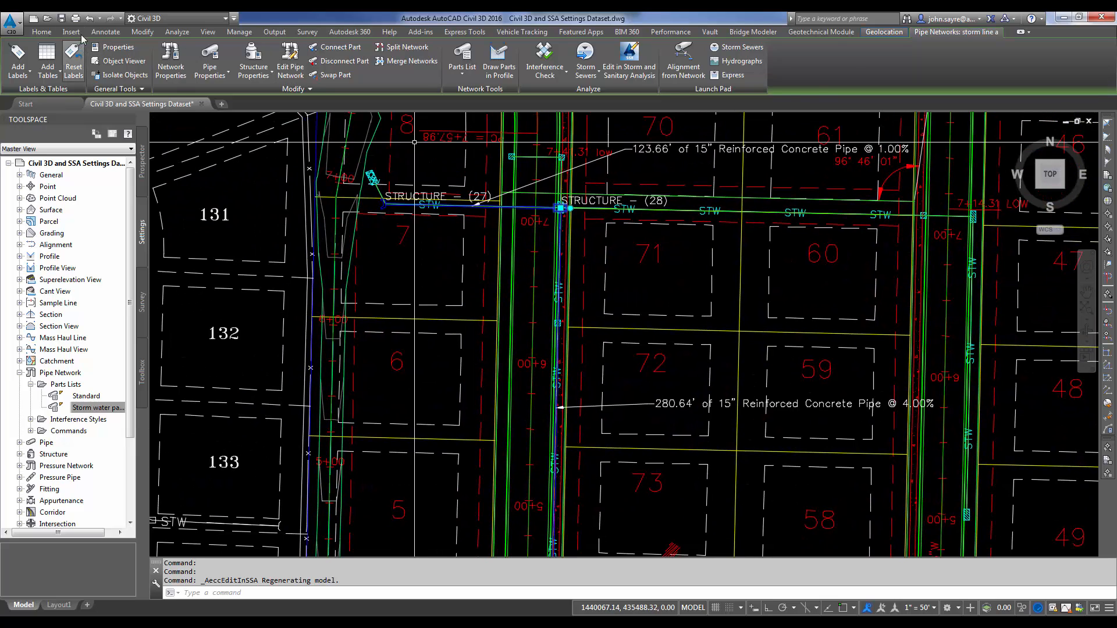
# Import 'episode 1.stm' through Insert > Storm Sewers, updating storm line a's pipes to 18-inch concrete.
pyautogui.click(70, 31)
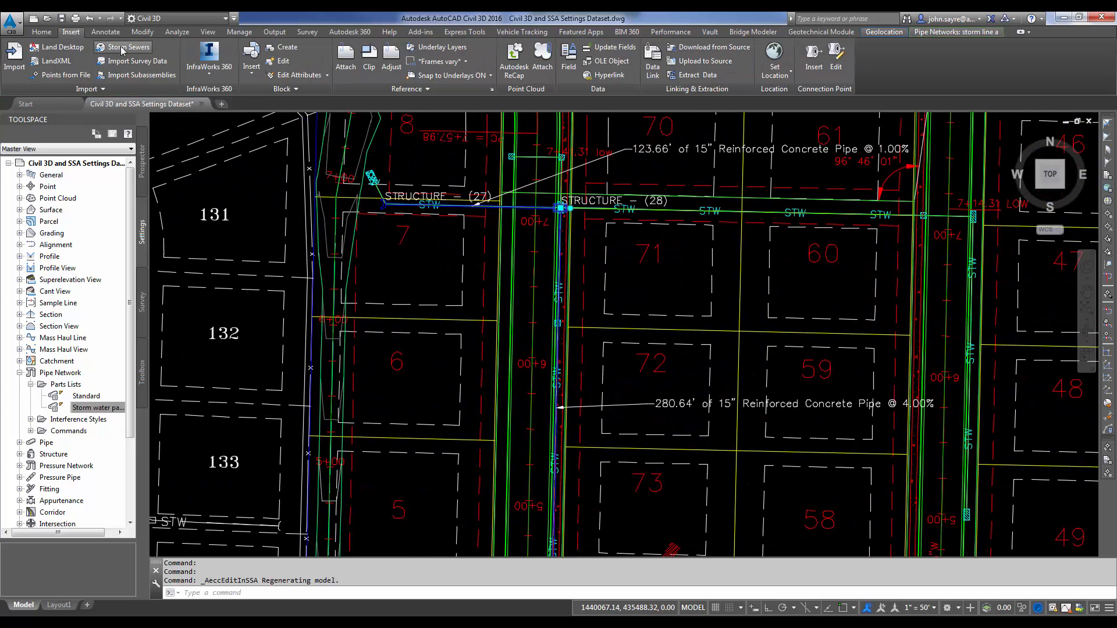
pyautogui.click(128, 47)
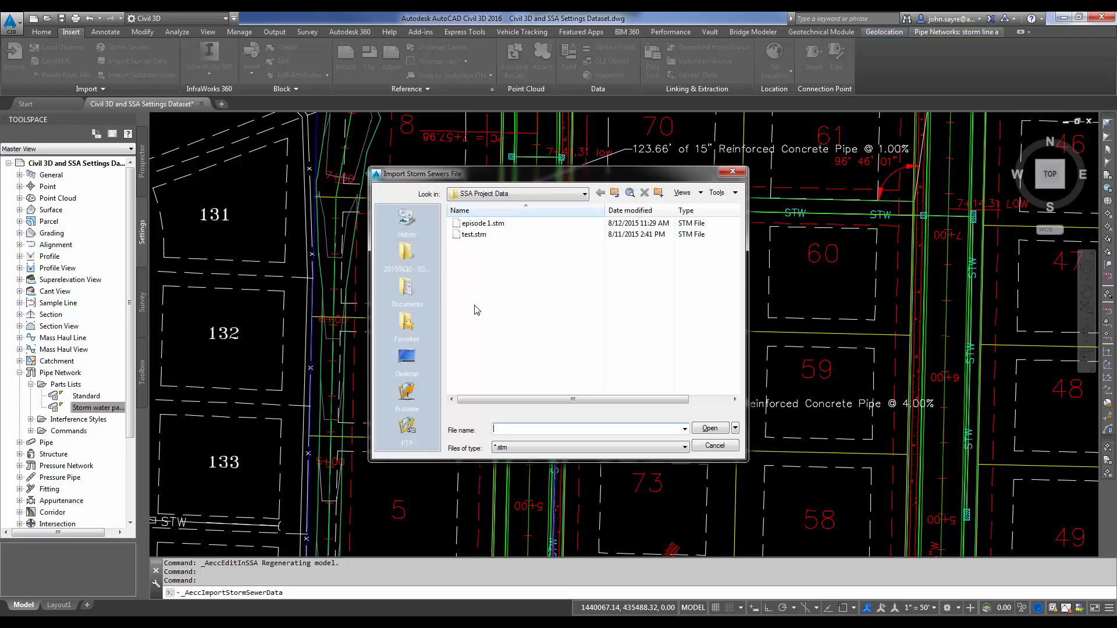
pyautogui.click(482, 223)
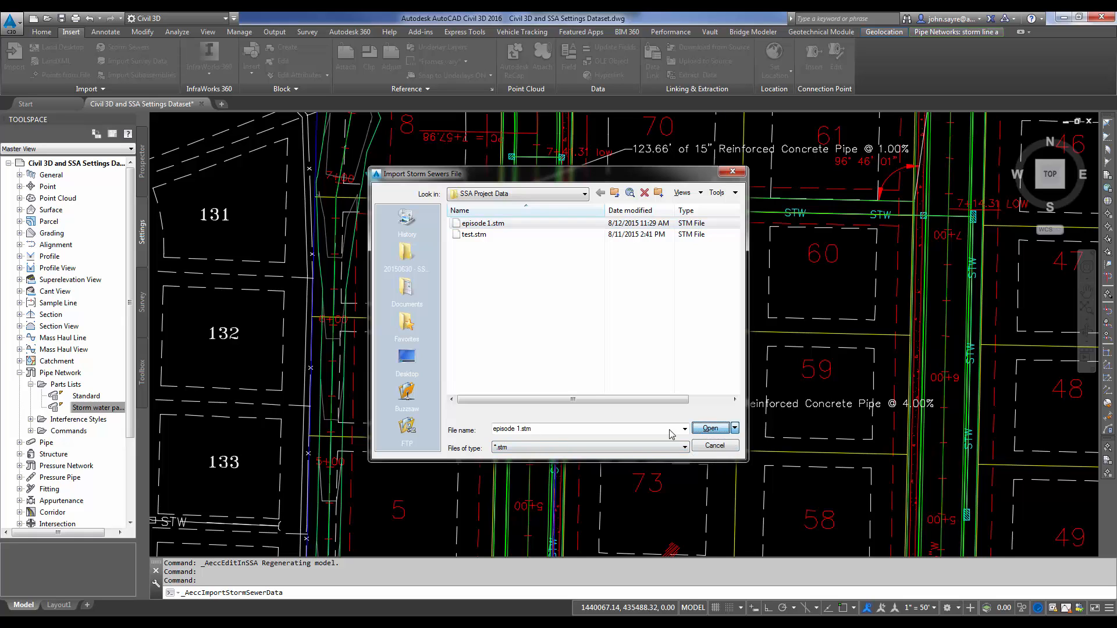
pyautogui.click(710, 429)
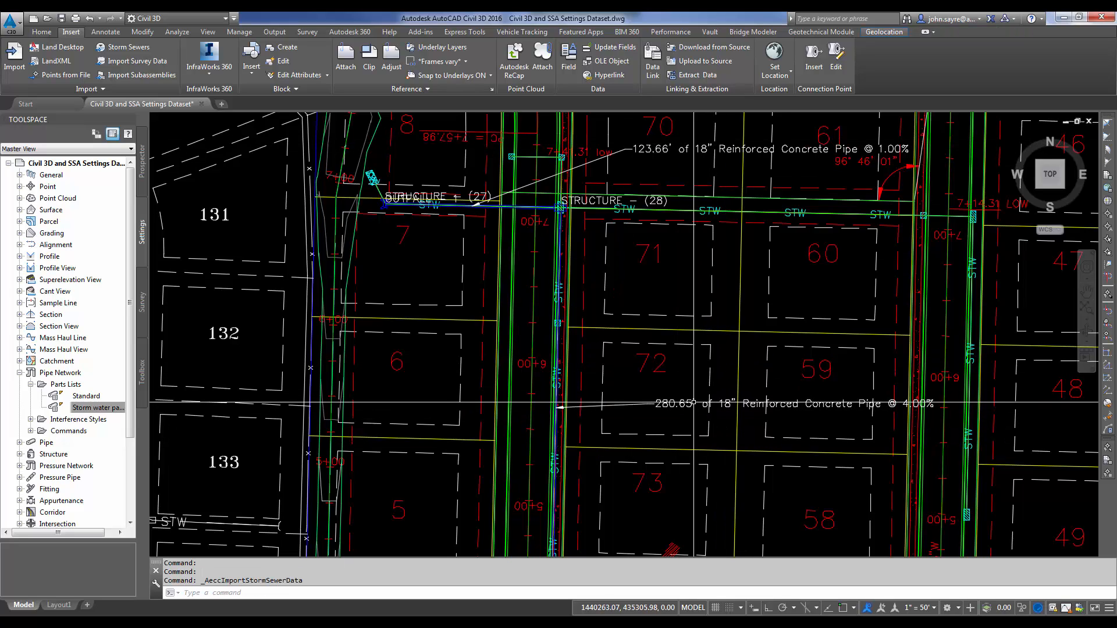
pyautogui.moveTo(613, 454)
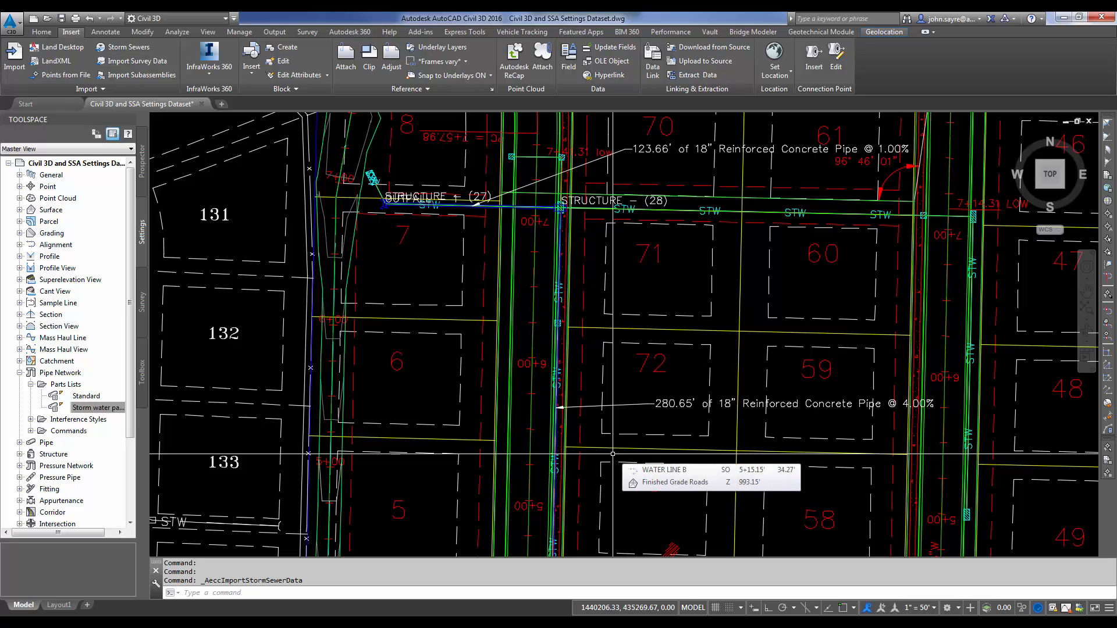